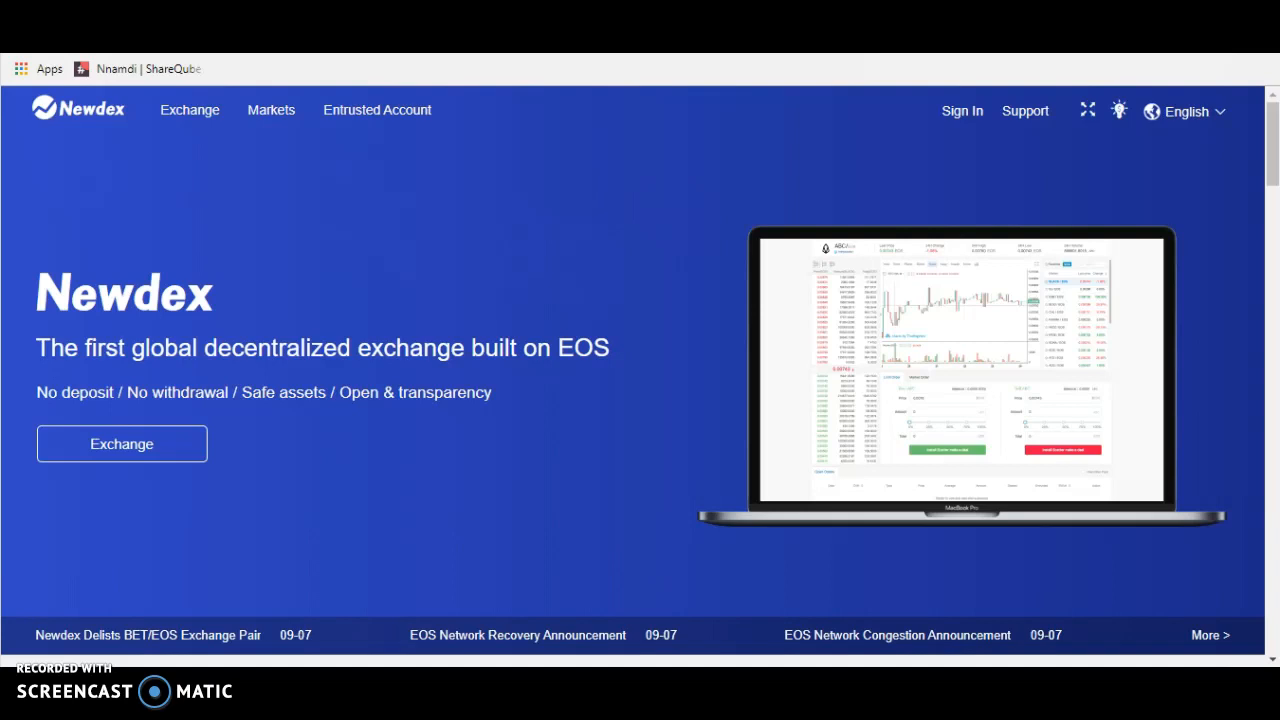
{"action": "mouse_move", "coordinate": [432, 168]}
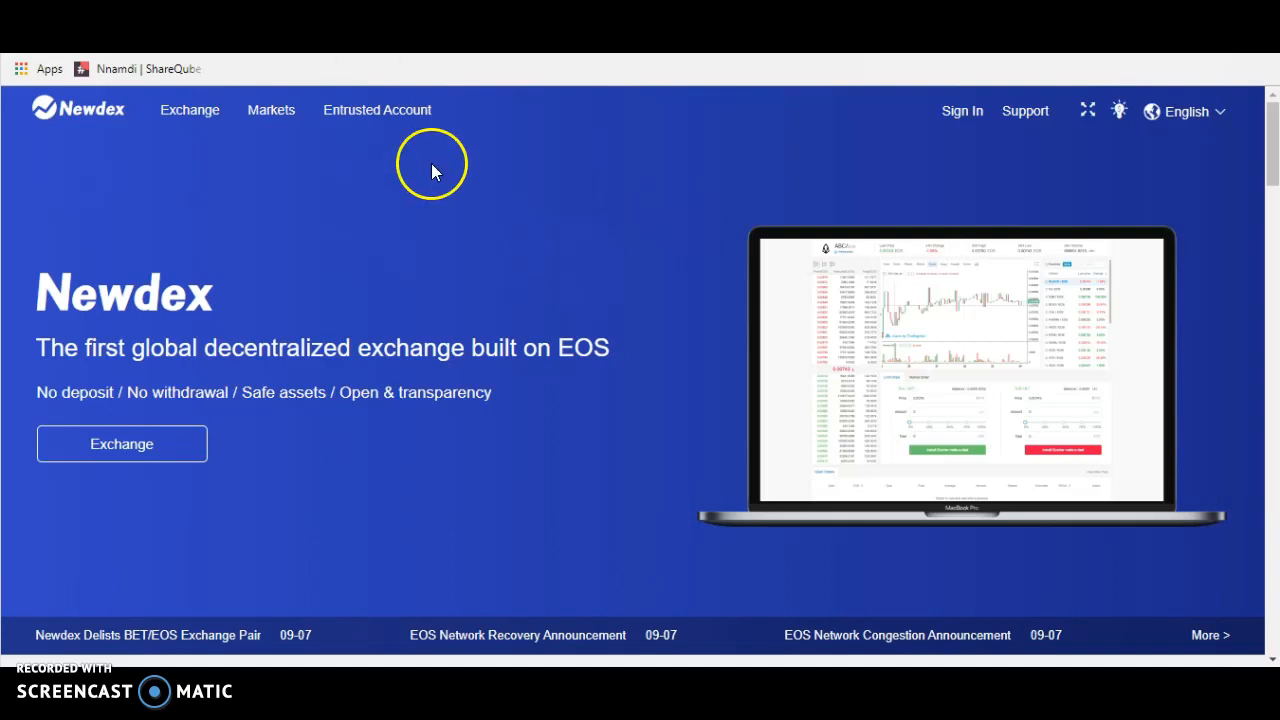
{"action": "mouse_move", "coordinate": [722, 352]}
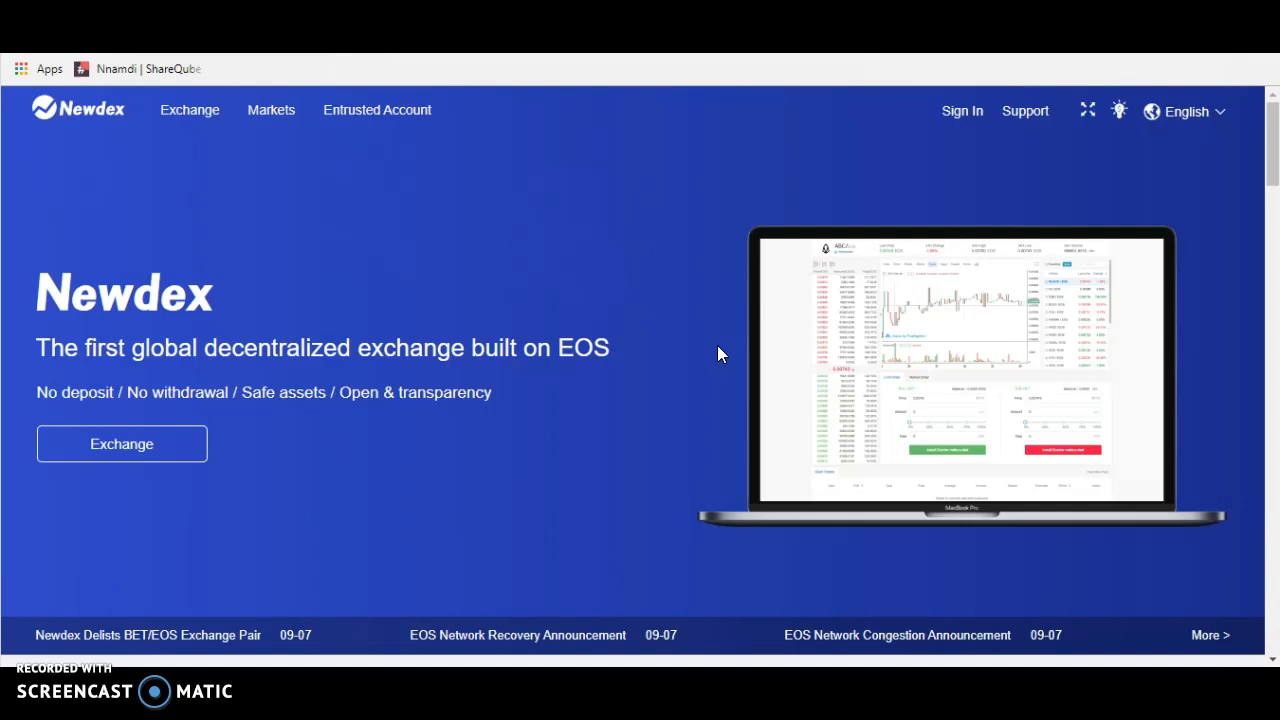
{"action": "mouse_move", "coordinate": [640, 256]}
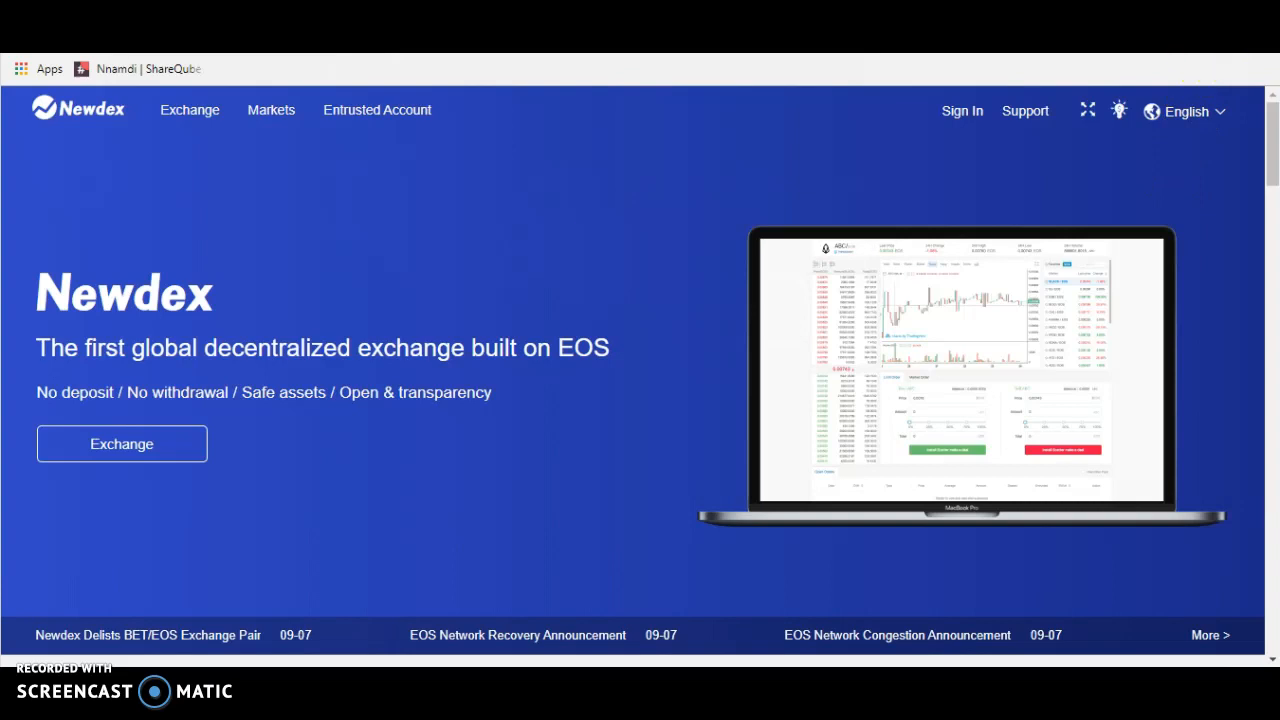
{"action": "mouse_move", "coordinate": [1196, 124]}
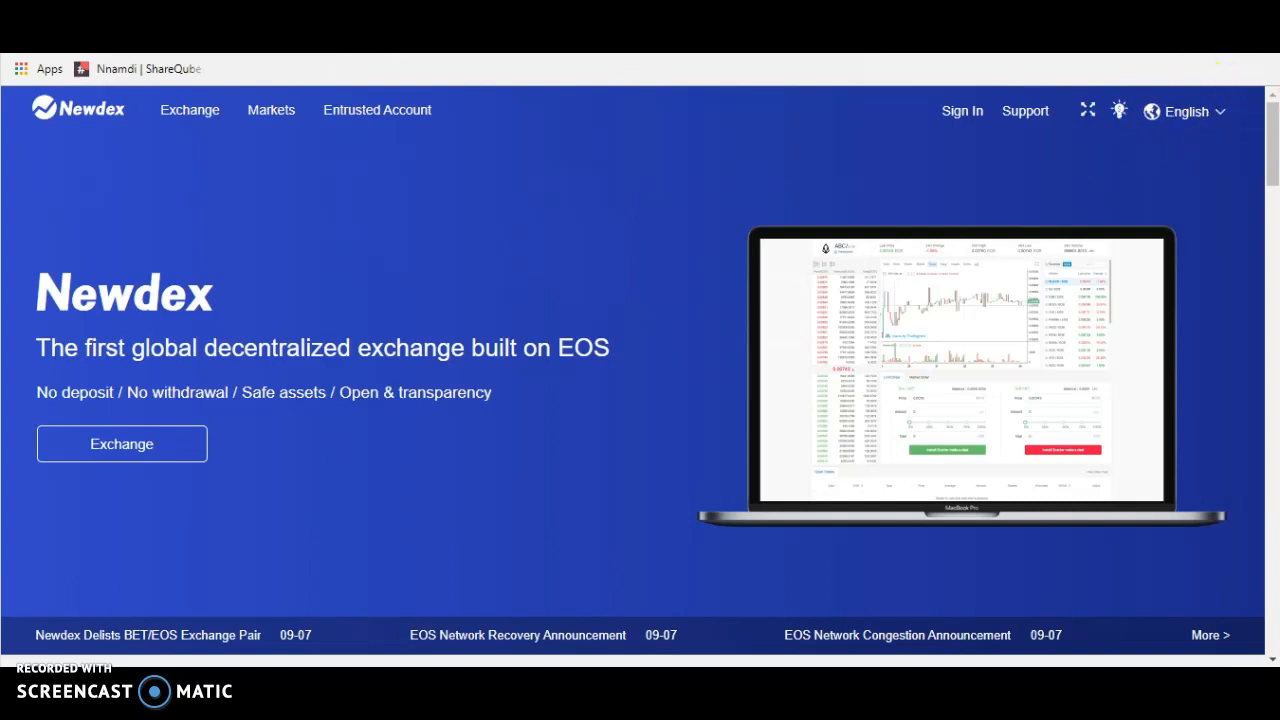
{"action": "mouse_move", "coordinate": [984, 210]}
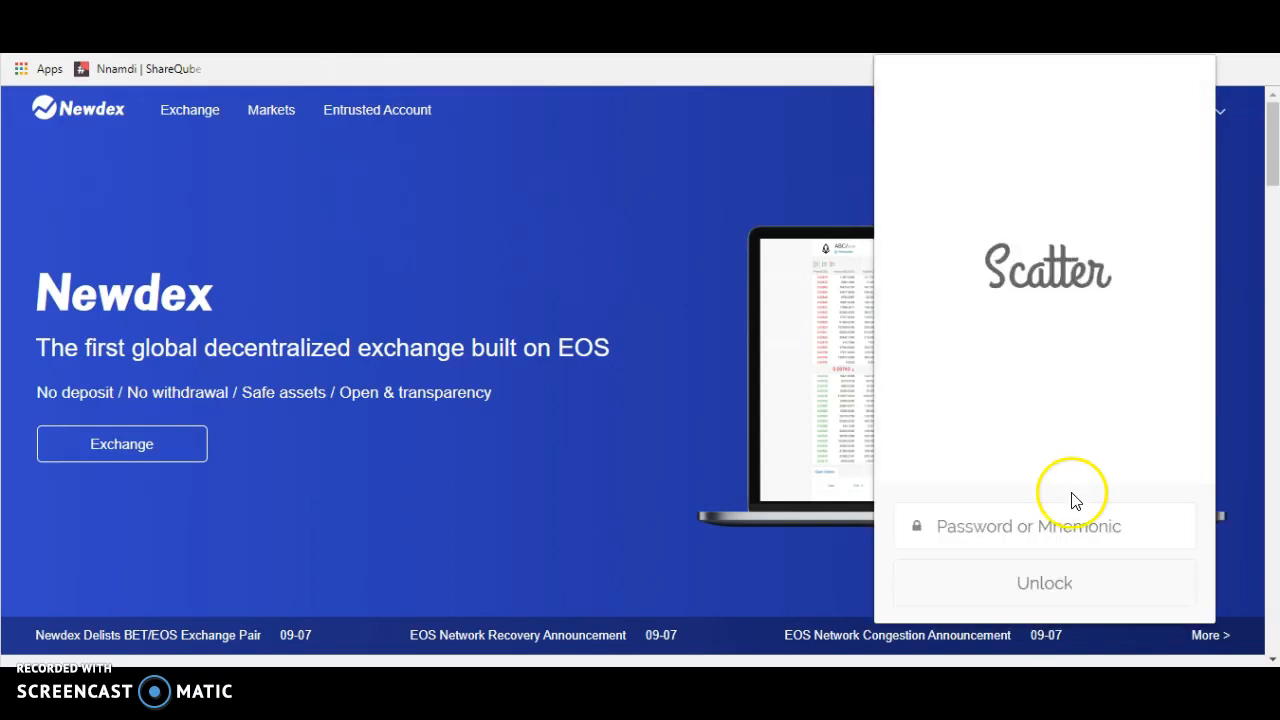
Step: Unlock the Scatter wallet with its password, returning to the Newdex homepage
{"action": "left_click", "coordinate": [1044, 526]}
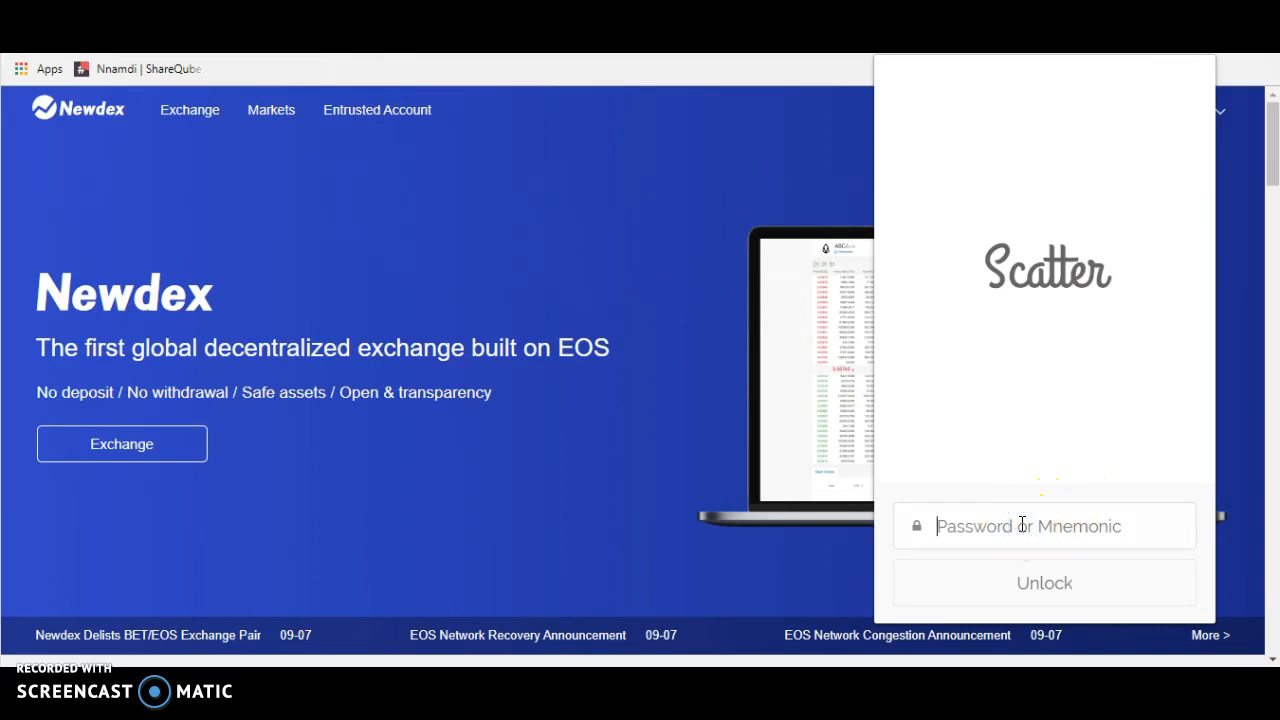
{"action": "type", "text": "password"}
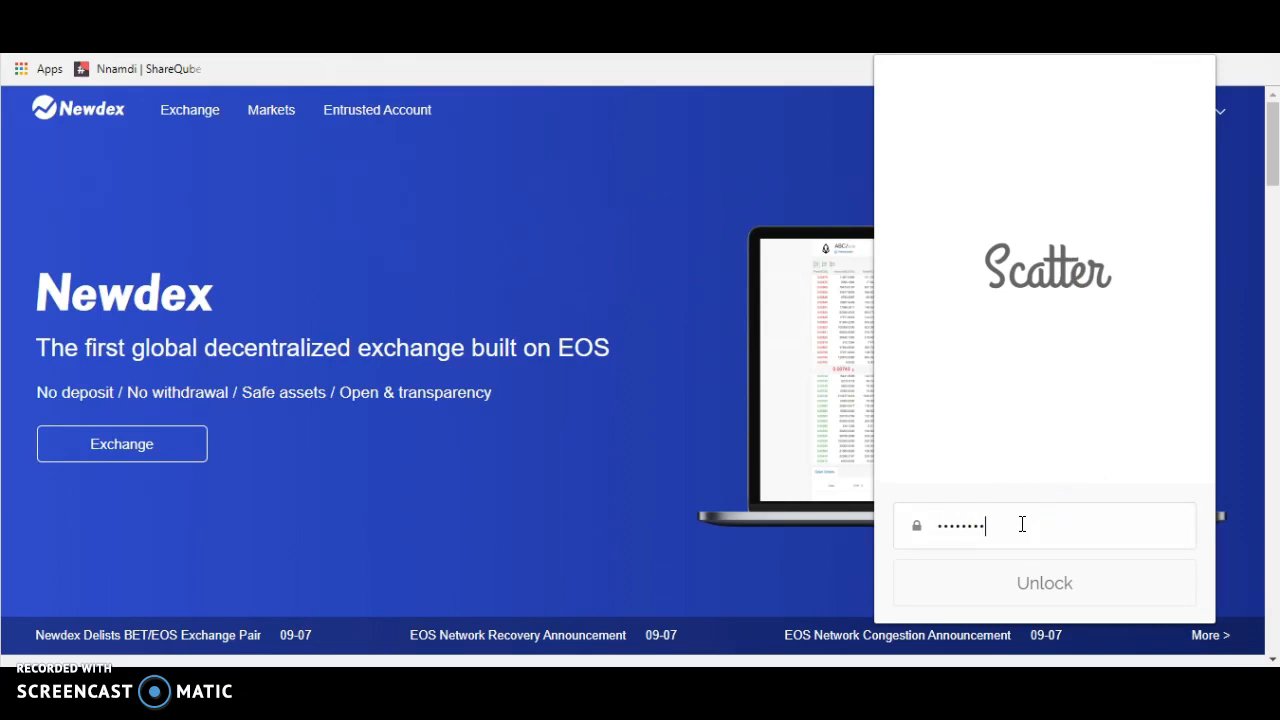
{"action": "left_click", "coordinate": [1044, 584]}
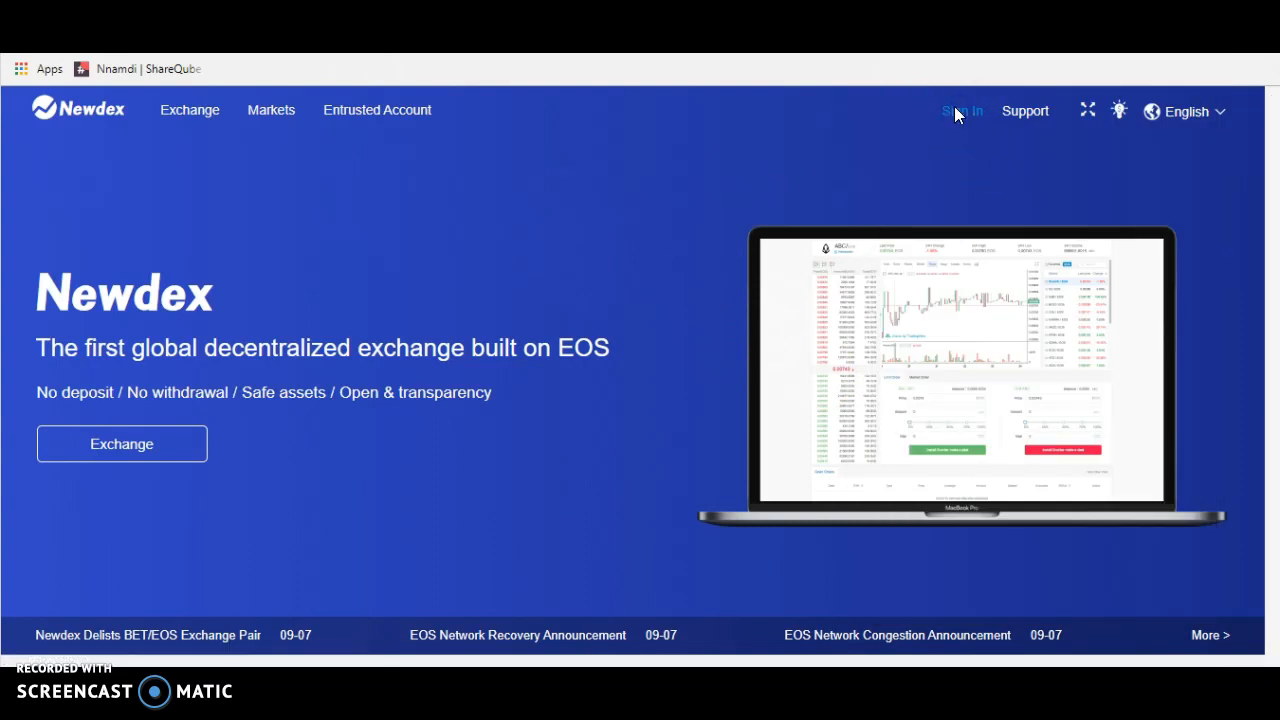
Step: Sign in to Newdex via the Scatter wallet from the Sign In dialog
{"action": "left_click", "coordinate": [960, 112]}
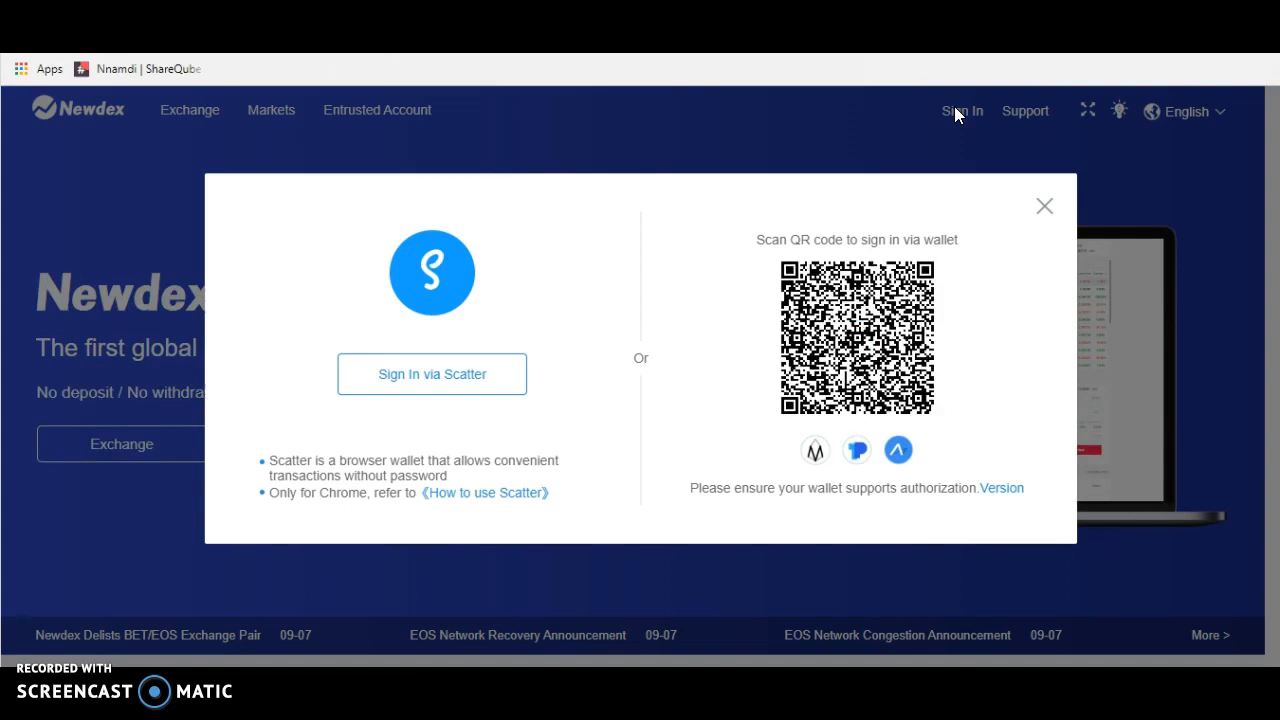
{"action": "mouse_move", "coordinate": [432, 388]}
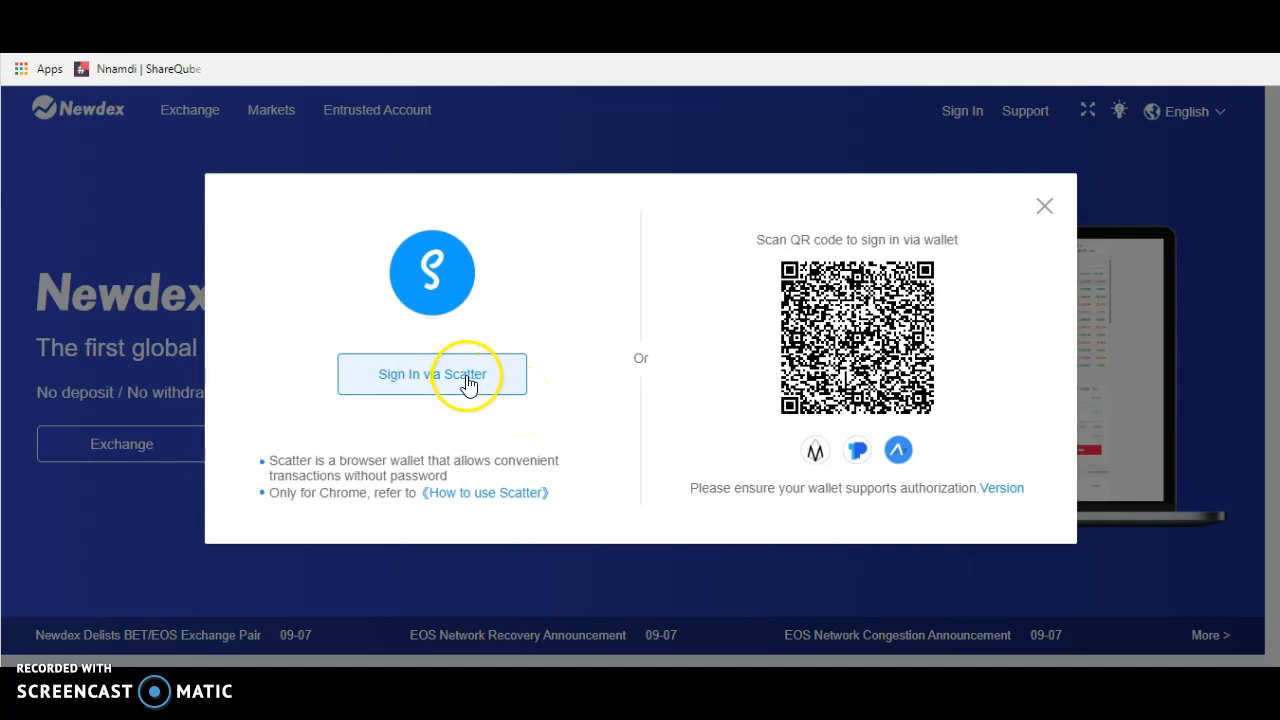
{"action": "mouse_move", "coordinate": [730, 448]}
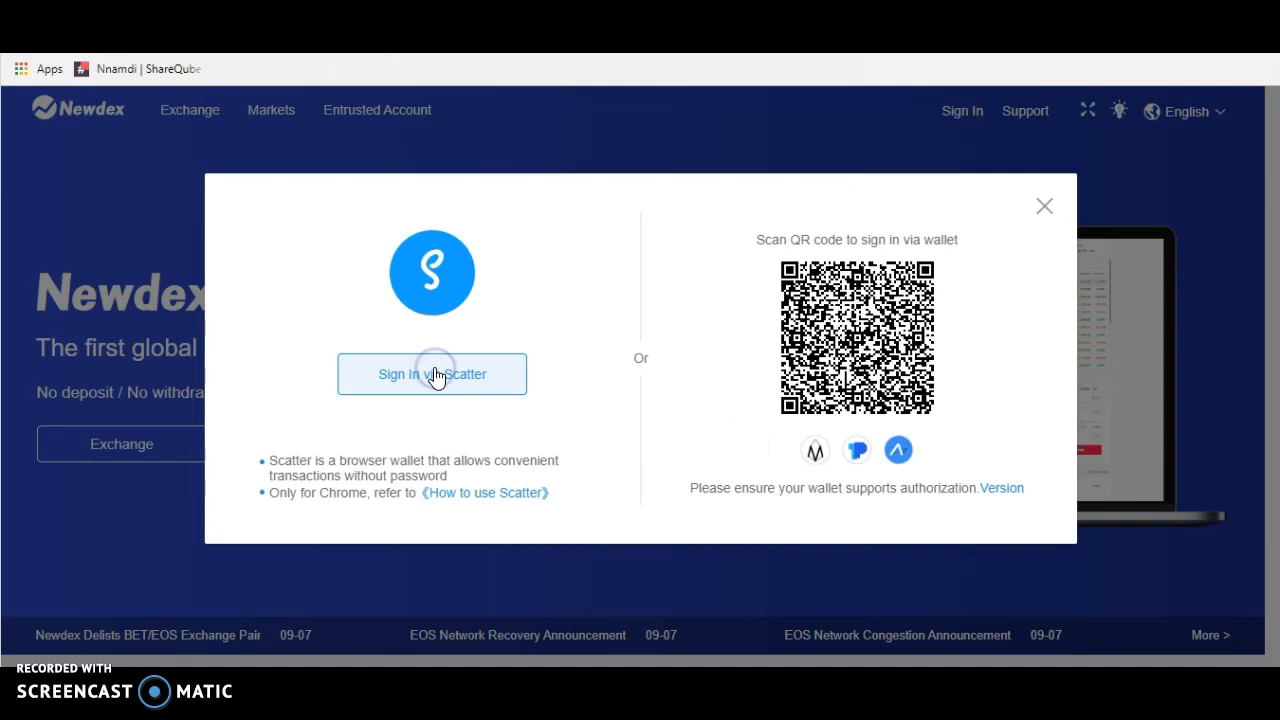
{"action": "left_click", "coordinate": [432, 374]}
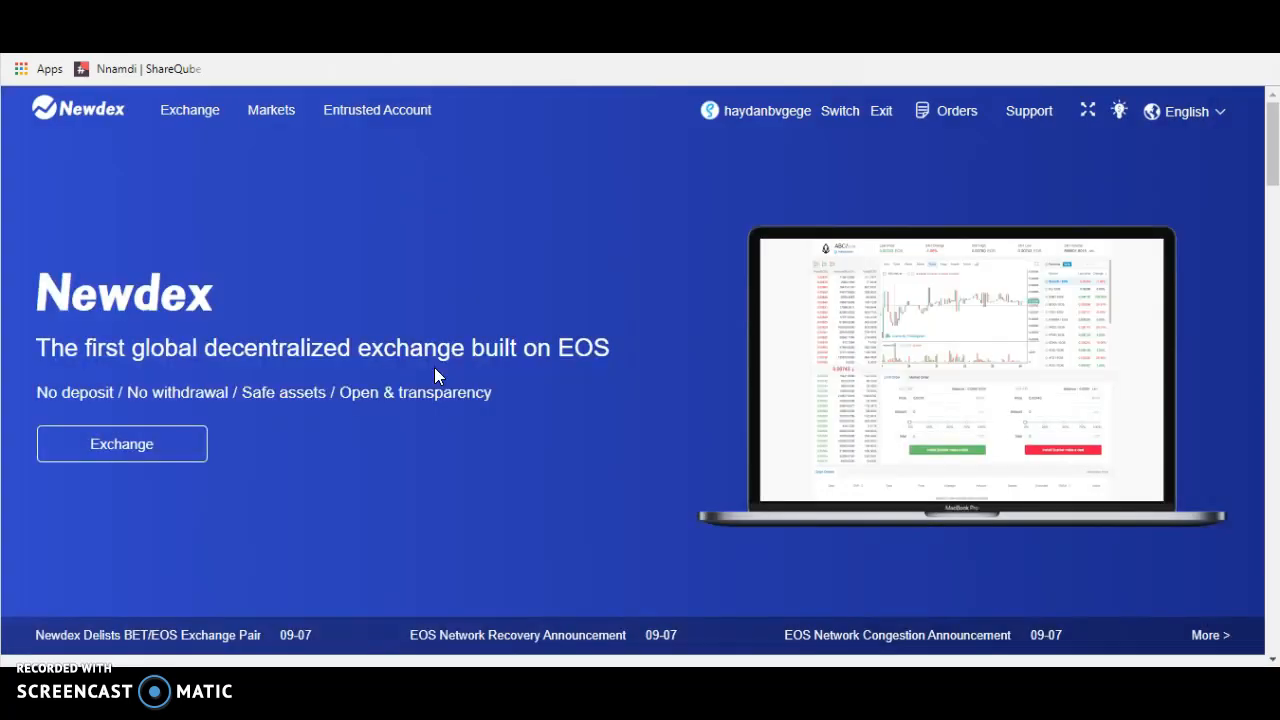
{"action": "mouse_move", "coordinate": [704, 298]}
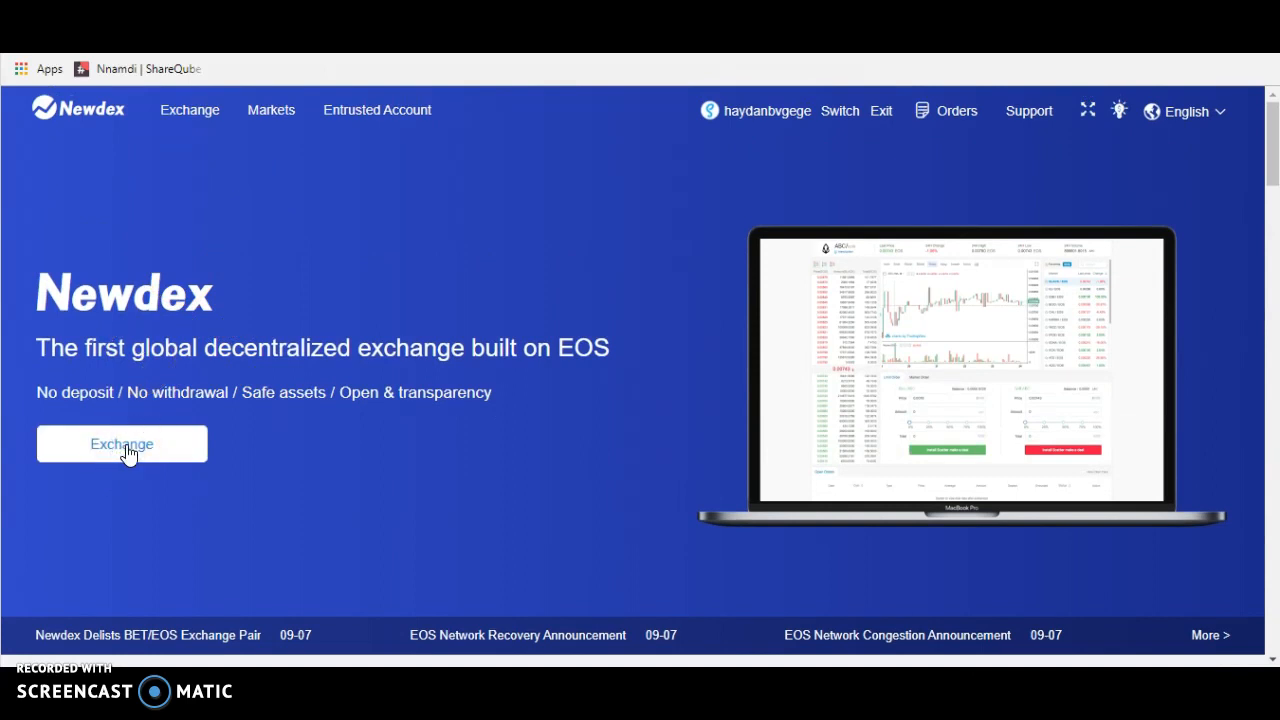
Step: Go to the IQ/EOS exchange page and scroll down to the Limit Order trading panel
{"action": "left_click", "coordinate": [120, 444]}
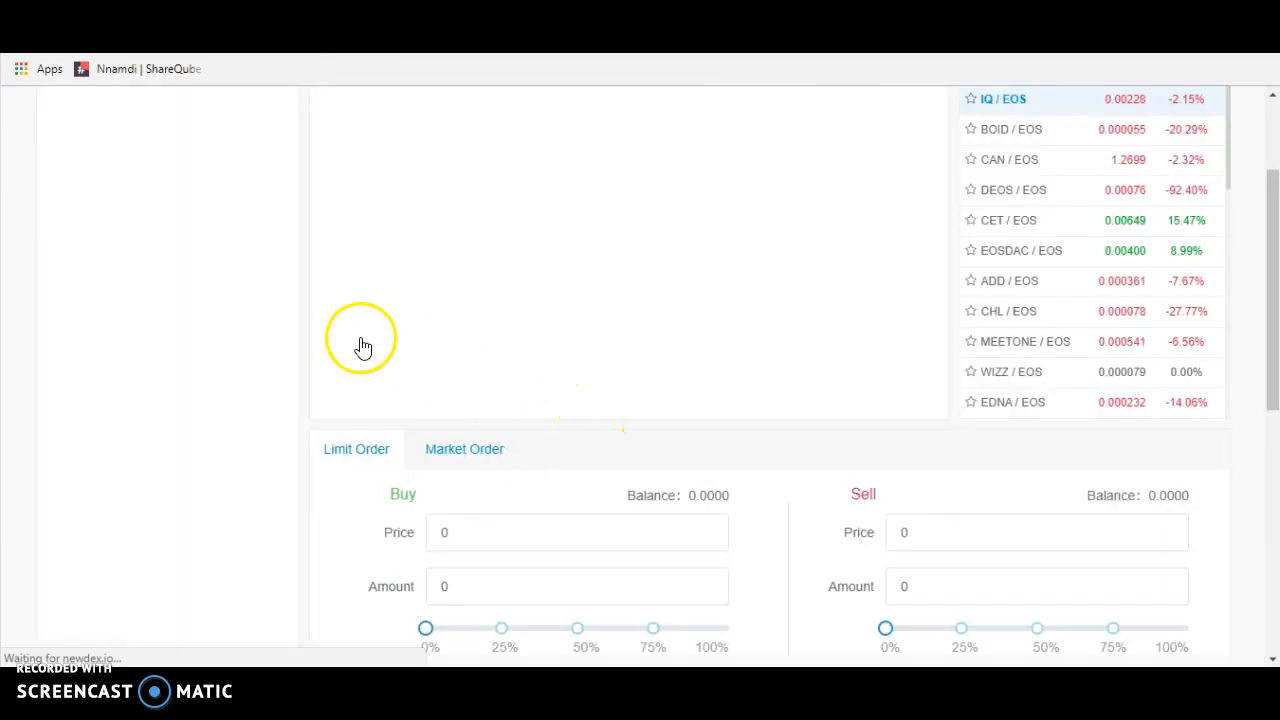
{"action": "mouse_move", "coordinate": [544, 362]}
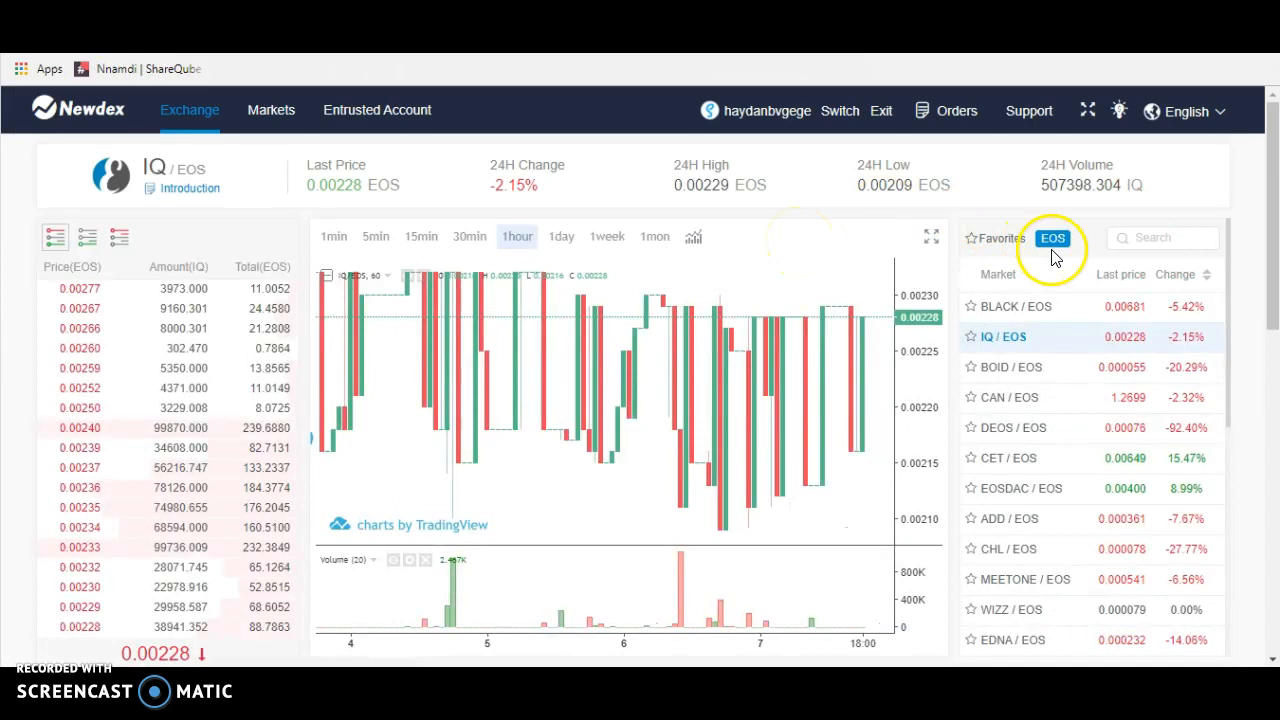
{"action": "mouse_move", "coordinate": [956, 338]}
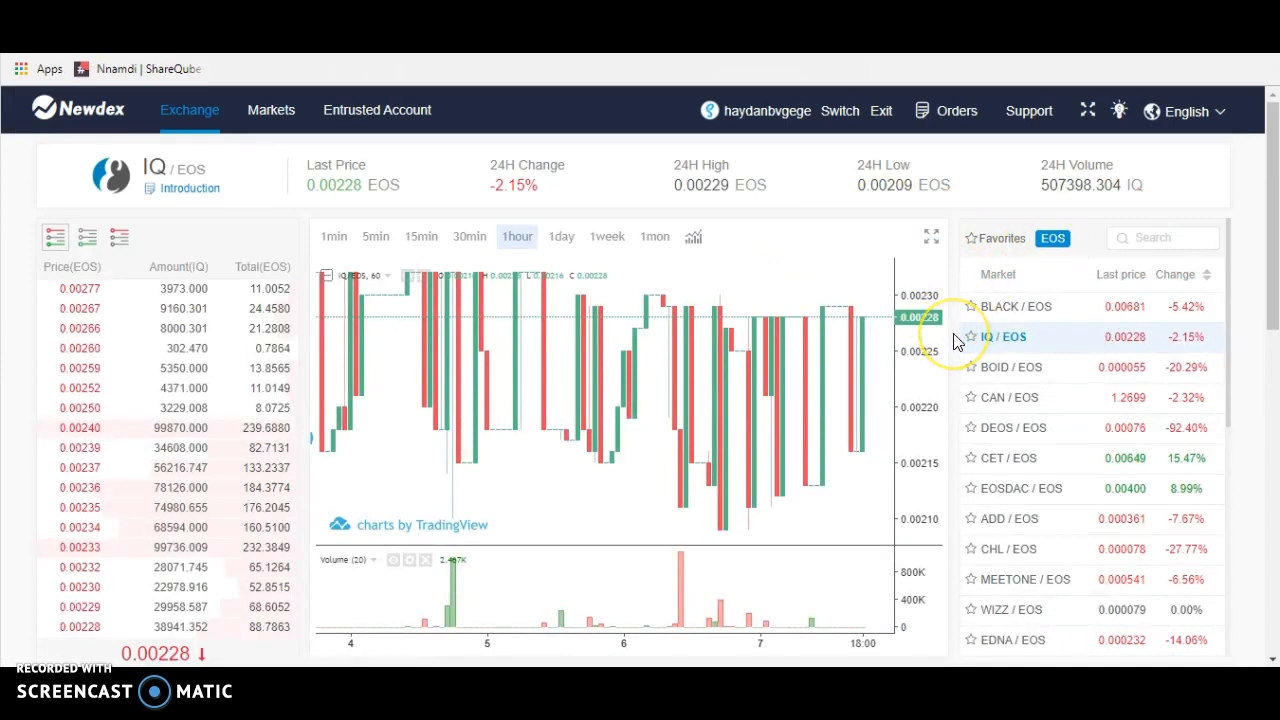
{"action": "scroll", "scroll_direction": "down", "scroll_amount": 3}
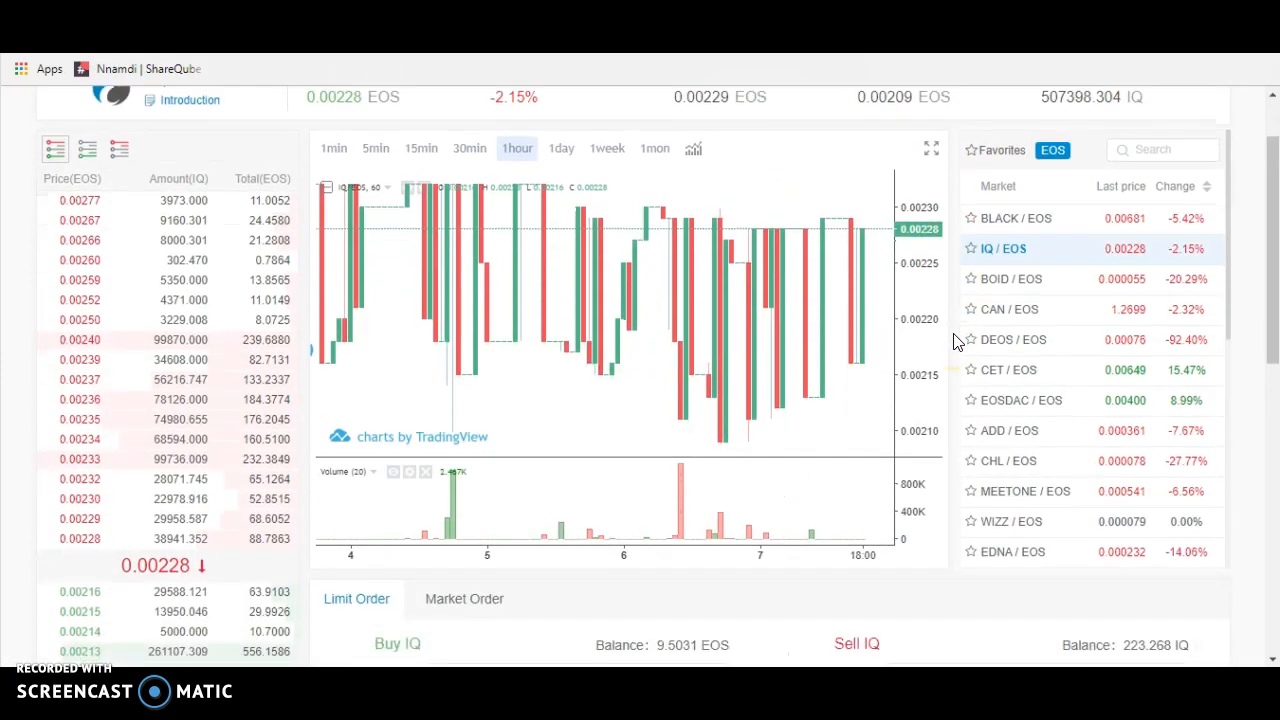
{"action": "mouse_move", "coordinate": [1000, 290]}
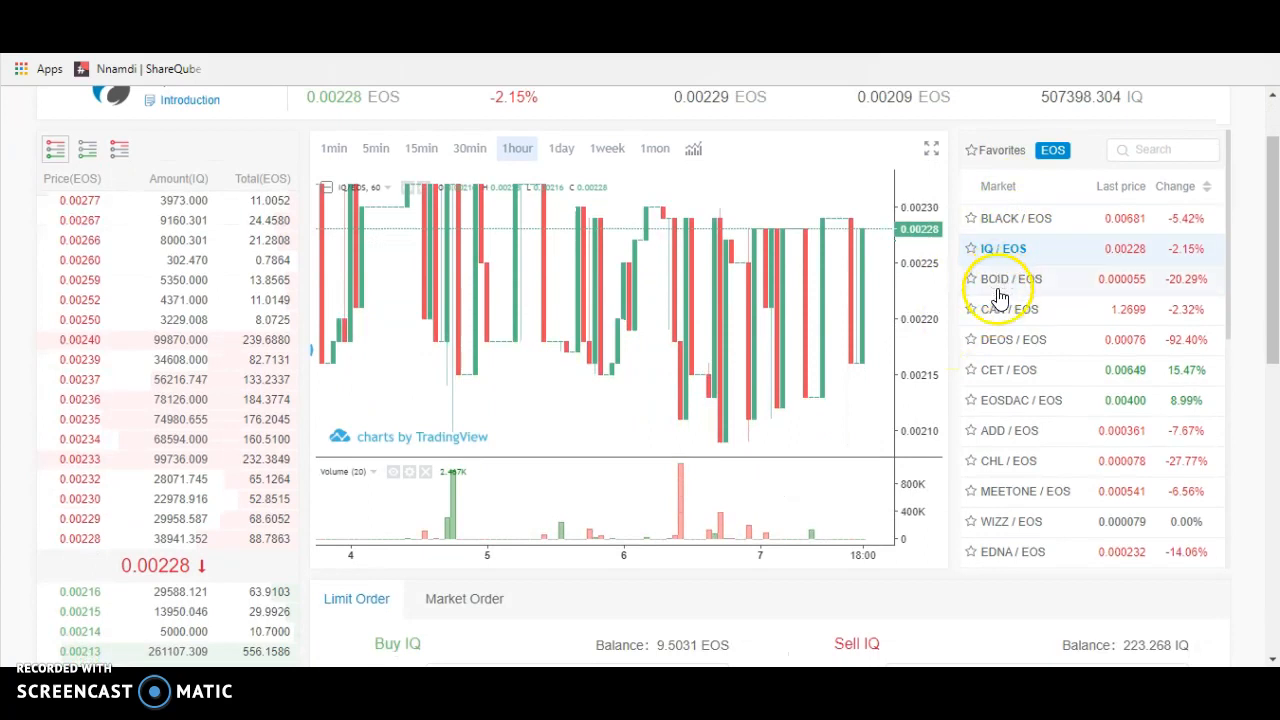
{"action": "mouse_move", "coordinate": [1012, 376]}
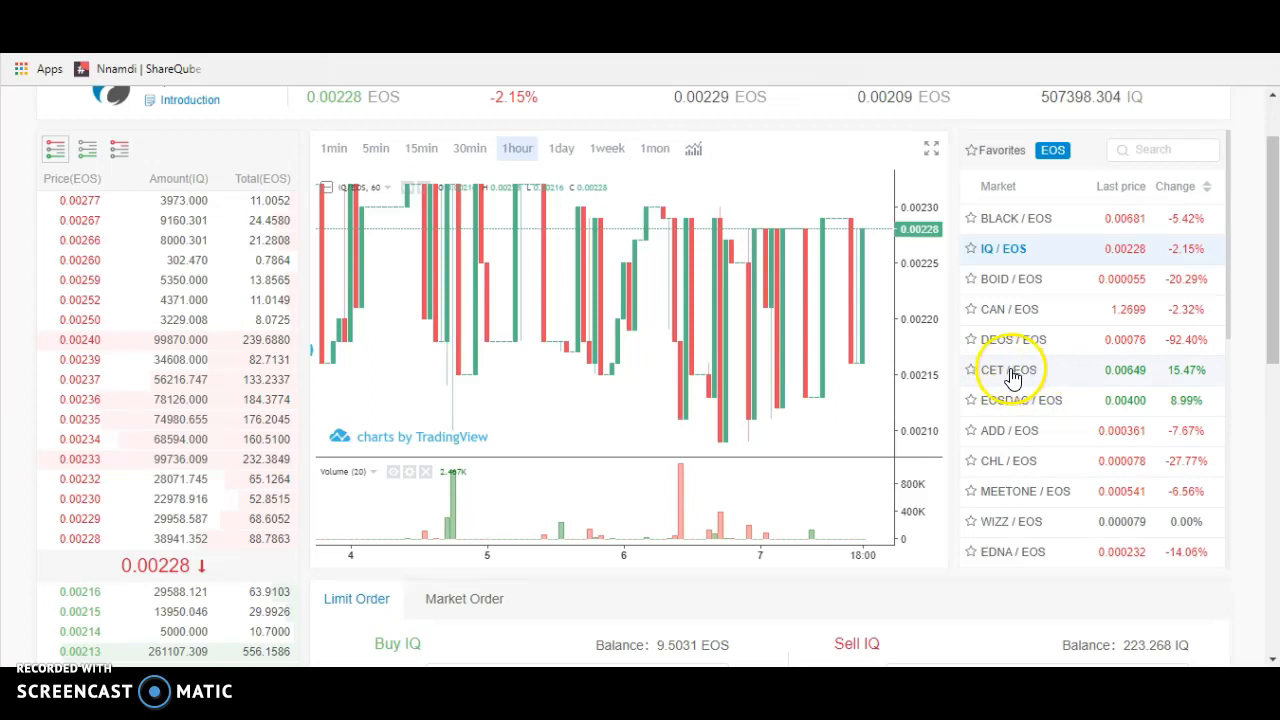
{"action": "mouse_move", "coordinate": [1050, 376]}
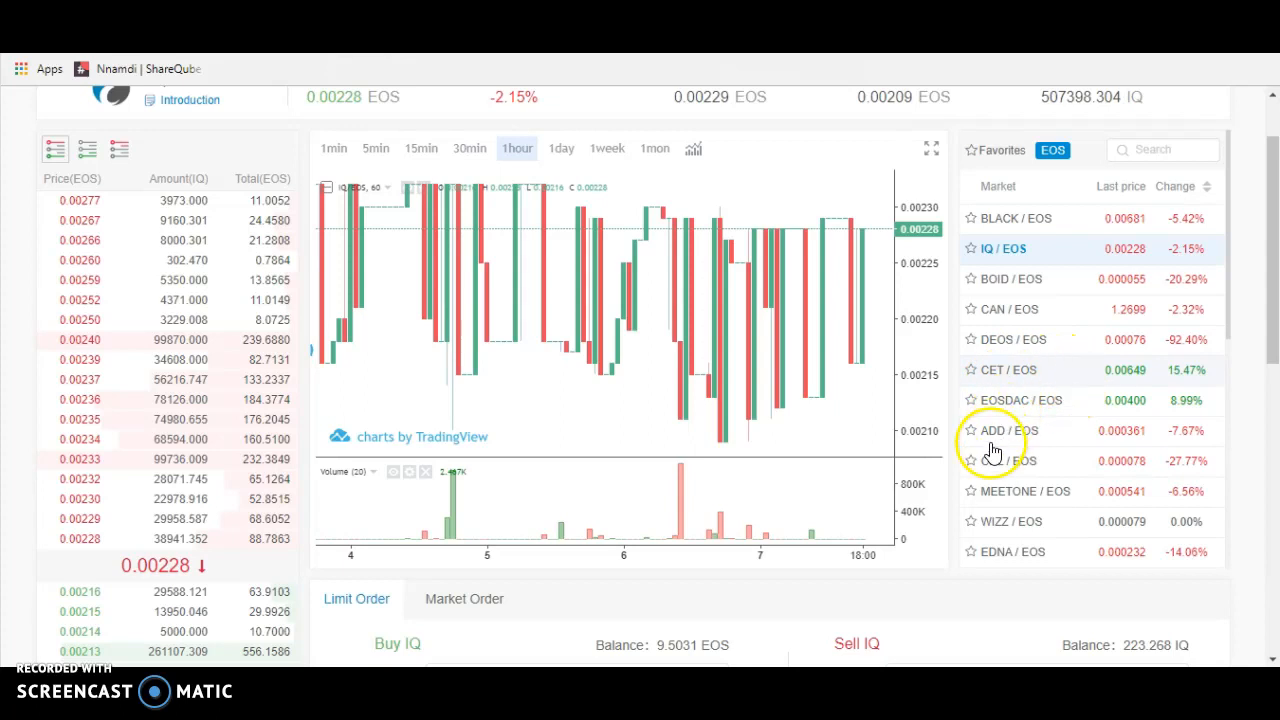
{"action": "scroll", "scroll_direction": "down", "scroll_amount": 3}
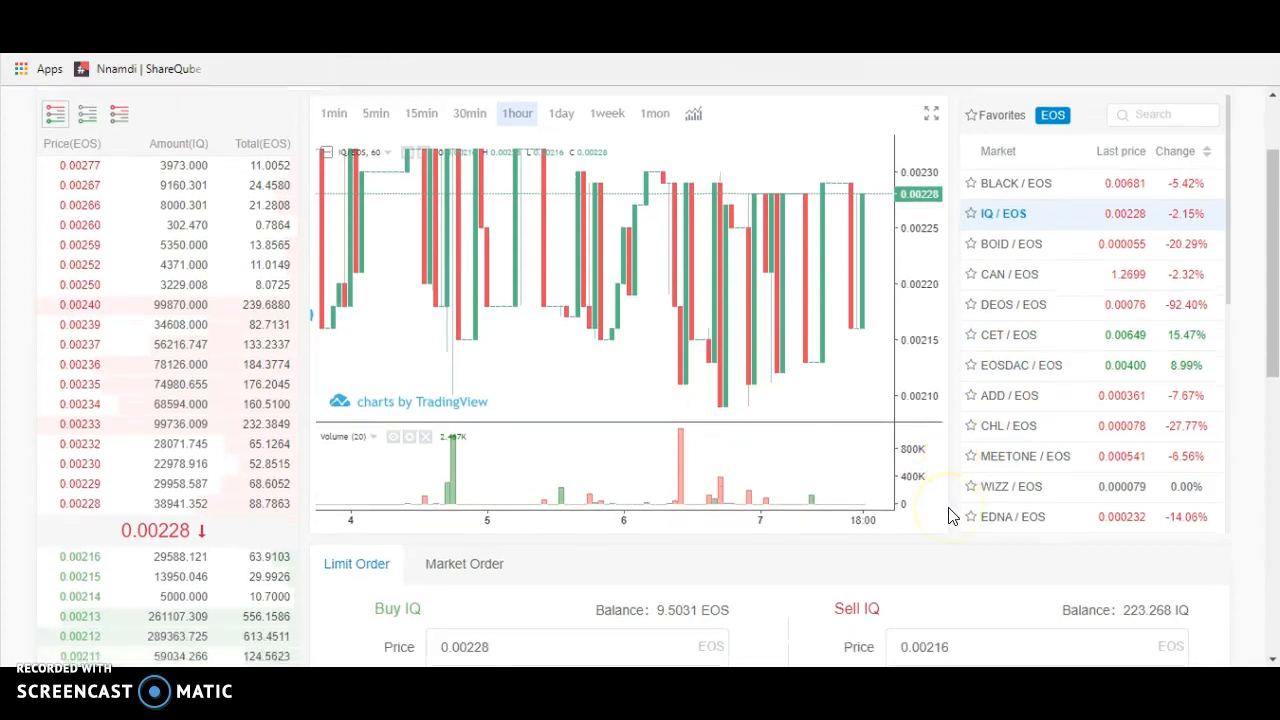
{"action": "scroll", "scroll_direction": "down", "scroll_amount": 3}
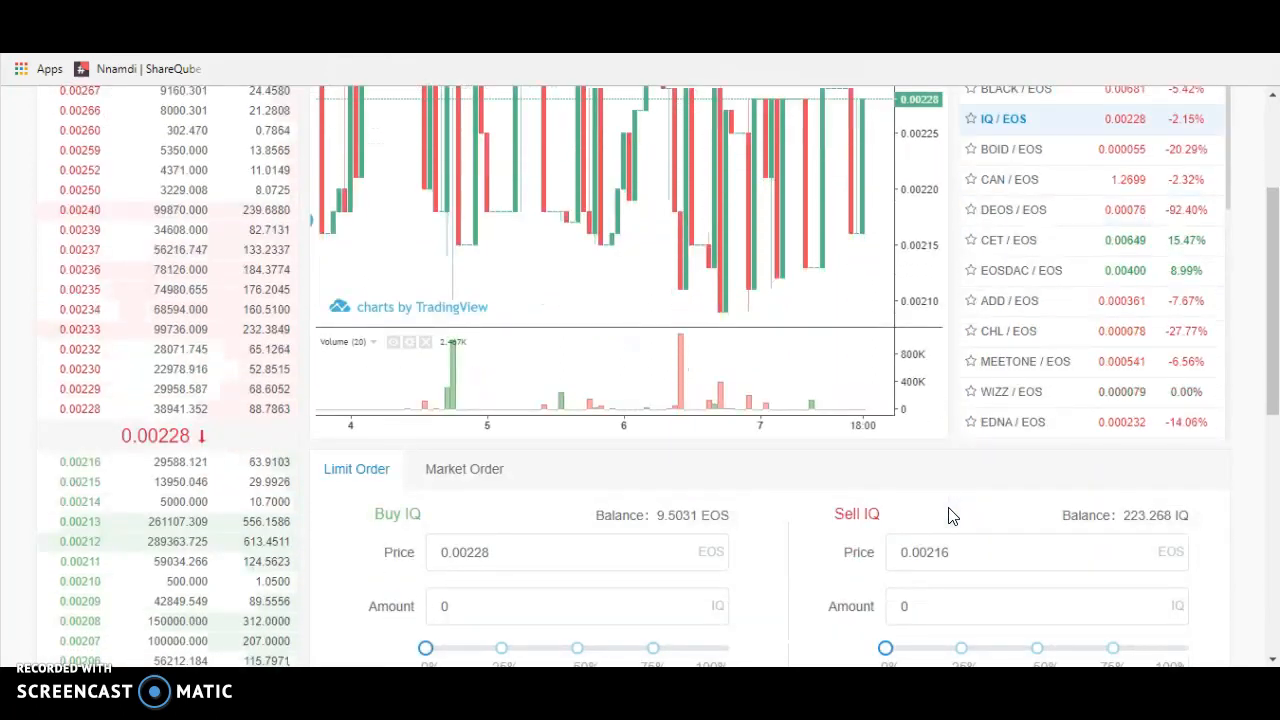
{"action": "mouse_move", "coordinate": [1018, 384]}
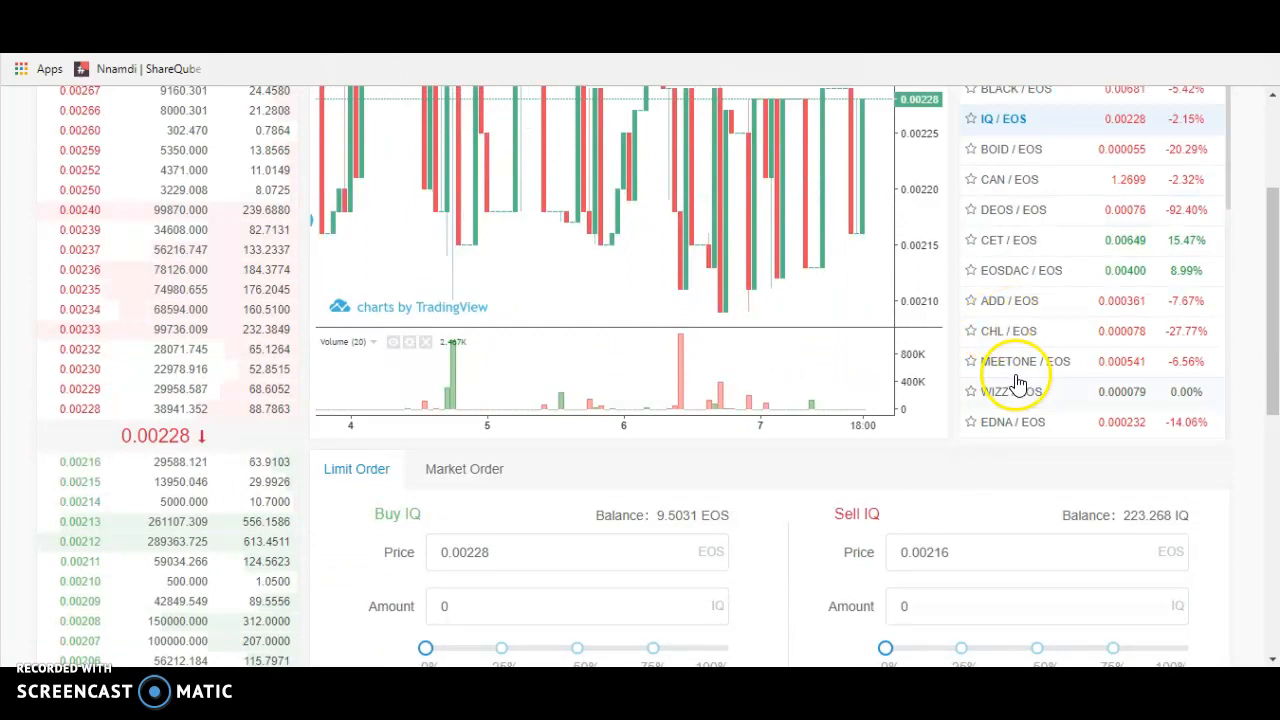
{"action": "scroll", "scroll_direction": "down", "scroll_amount": 3}
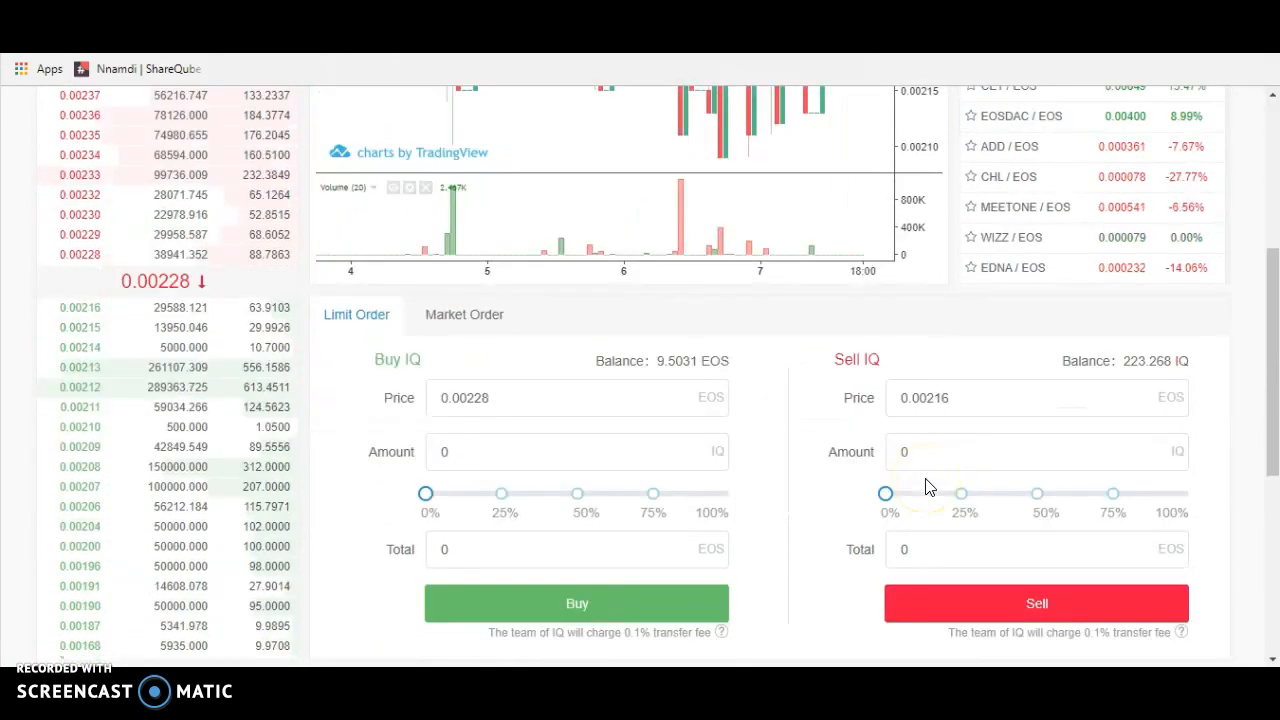
{"action": "mouse_move", "coordinate": [1050, 340]}
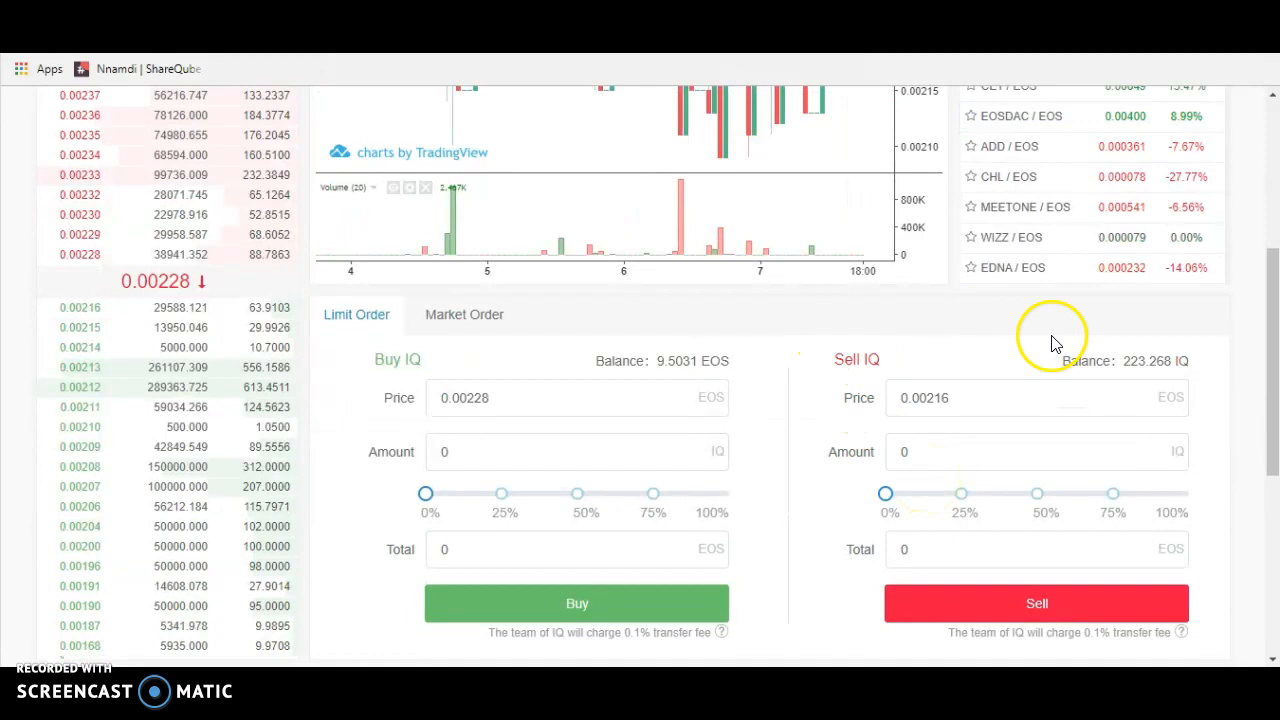
{"action": "mouse_move", "coordinate": [800, 352]}
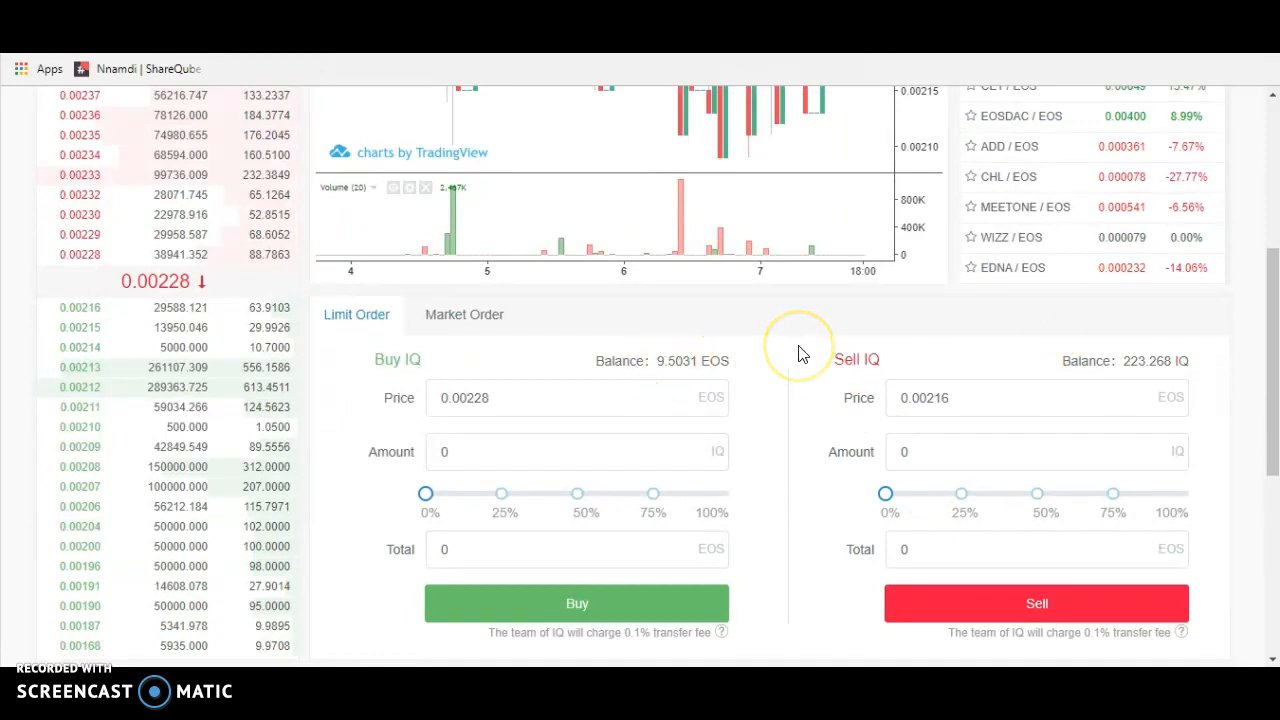
{"action": "mouse_move", "coordinate": [758, 398]}
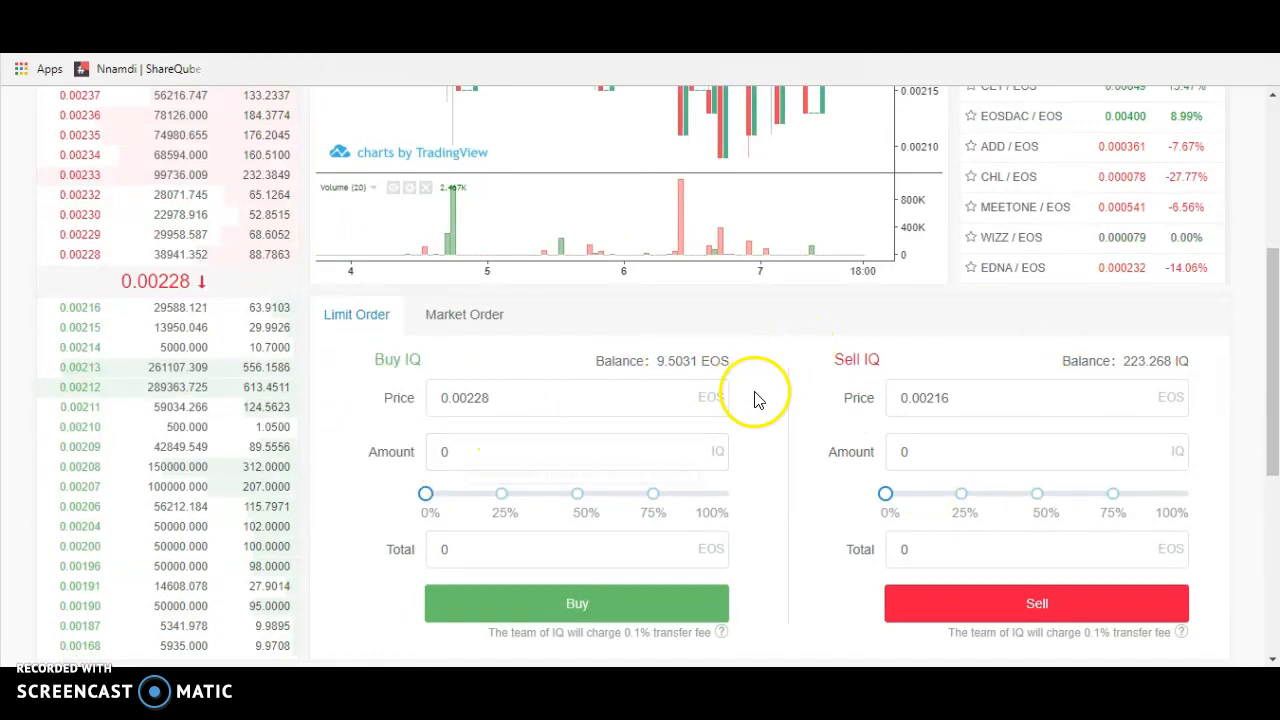
{"action": "mouse_move", "coordinate": [880, 332]}
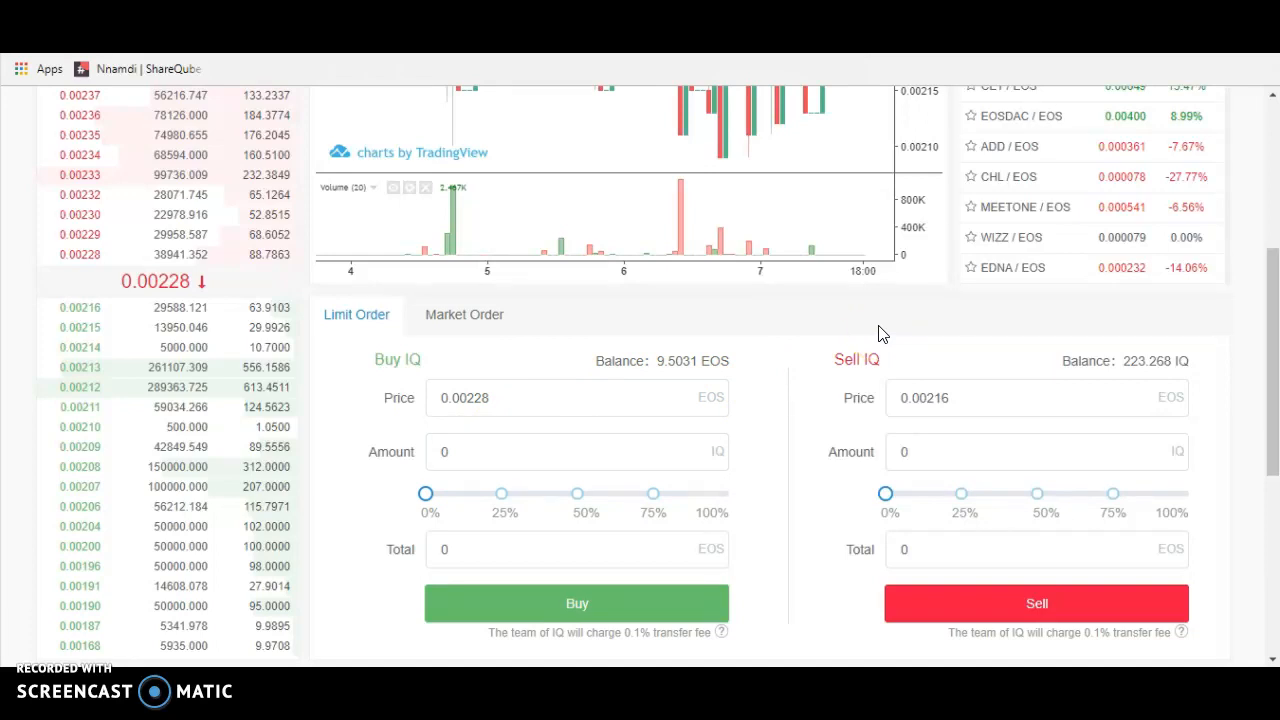
{"action": "mouse_move", "coordinate": [458, 304]}
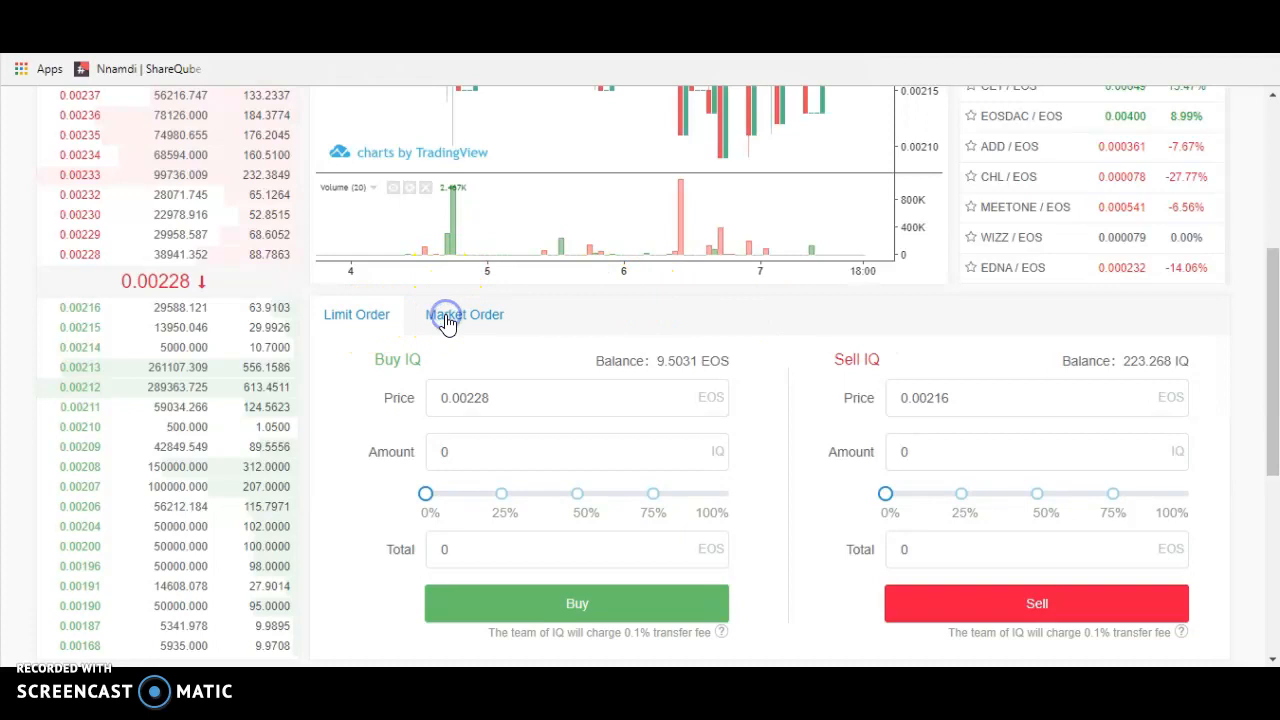
Step: Switch to Market Order and set the Buy IQ slider to 50%, Total 4.7515 EOS
{"action": "left_click", "coordinate": [464, 314]}
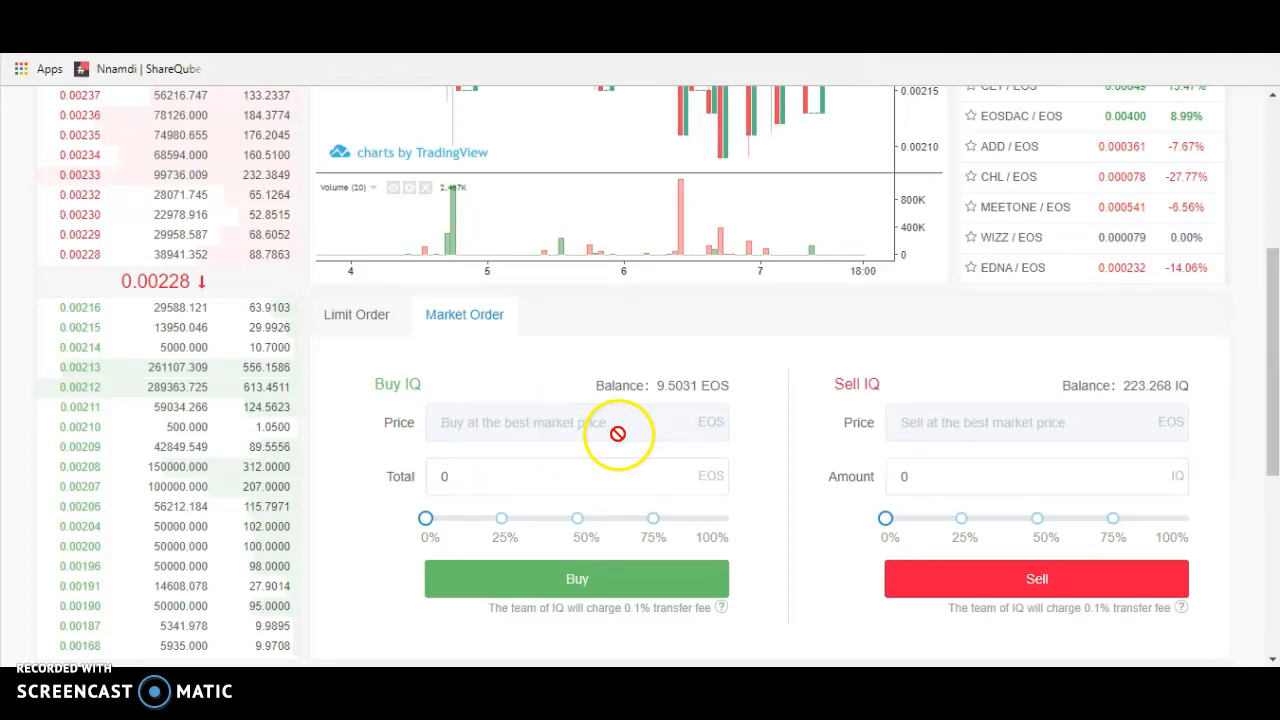
{"action": "mouse_move", "coordinate": [576, 518]}
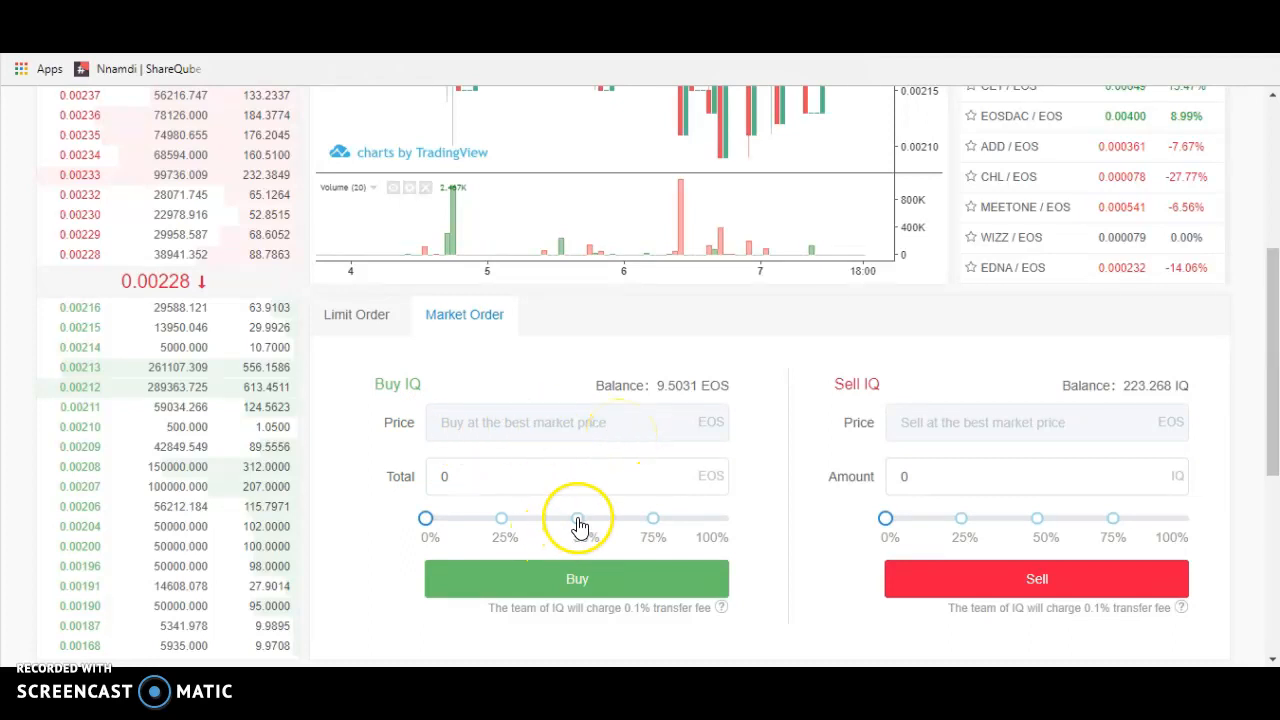
{"action": "left_click", "coordinate": [578, 516]}
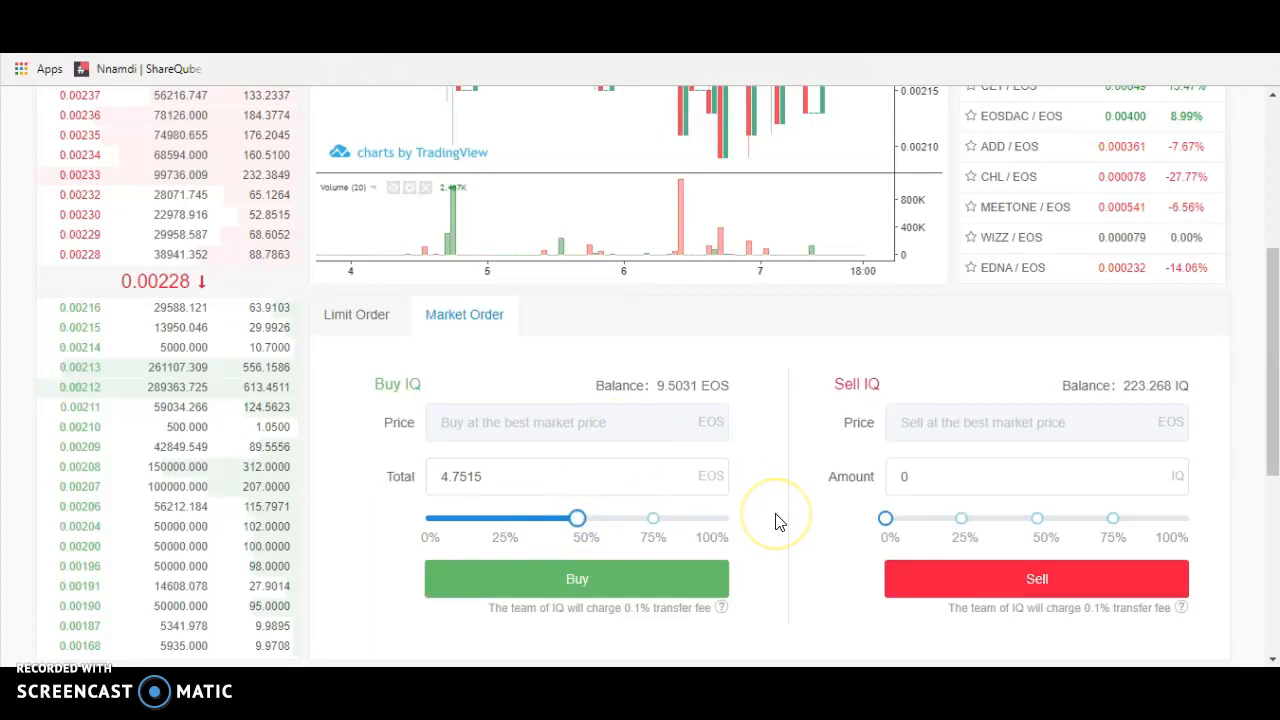
{"action": "scroll", "scroll_direction": "down", "scroll_amount": 3}
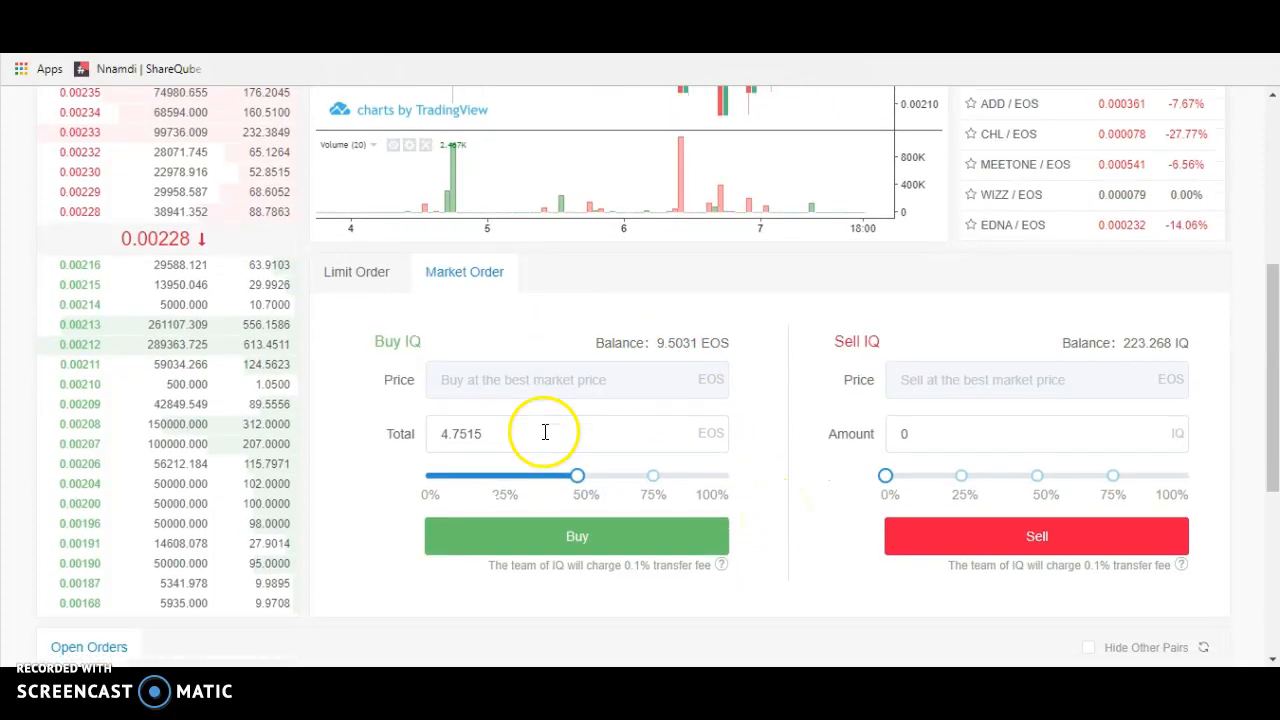
{"action": "mouse_move", "coordinate": [640, 564]}
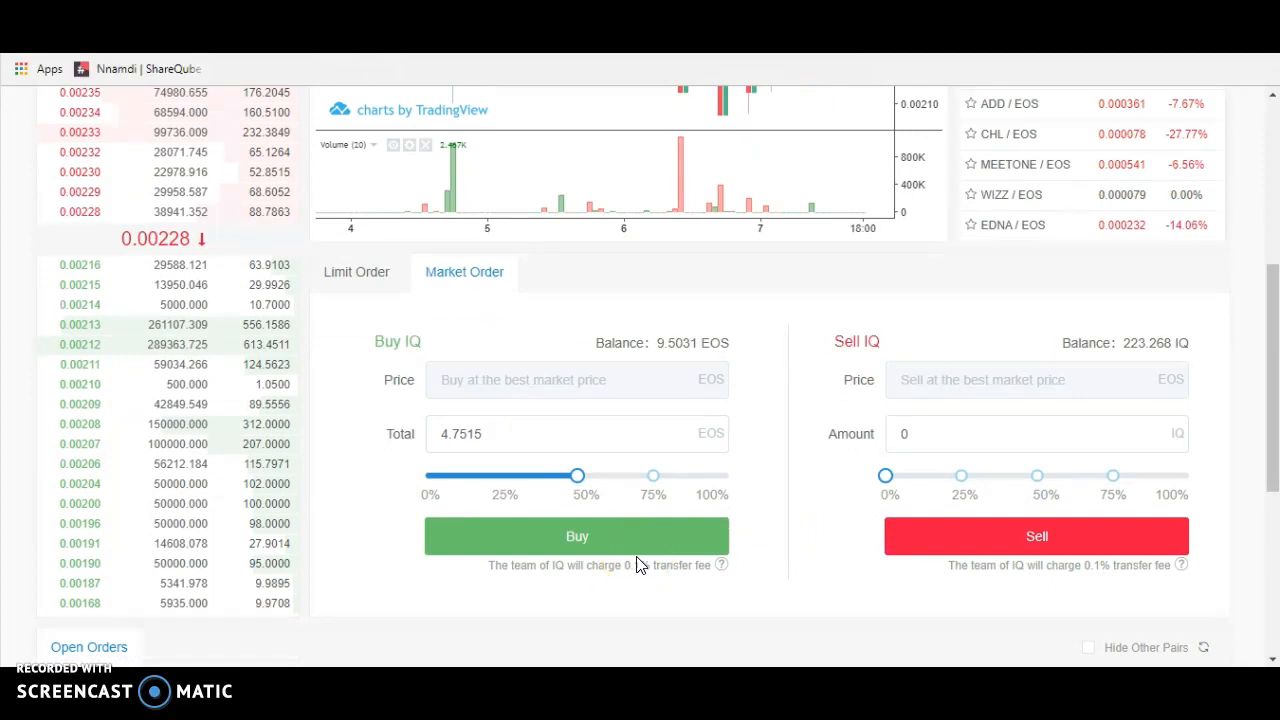
{"action": "mouse_move", "coordinate": [1124, 360]}
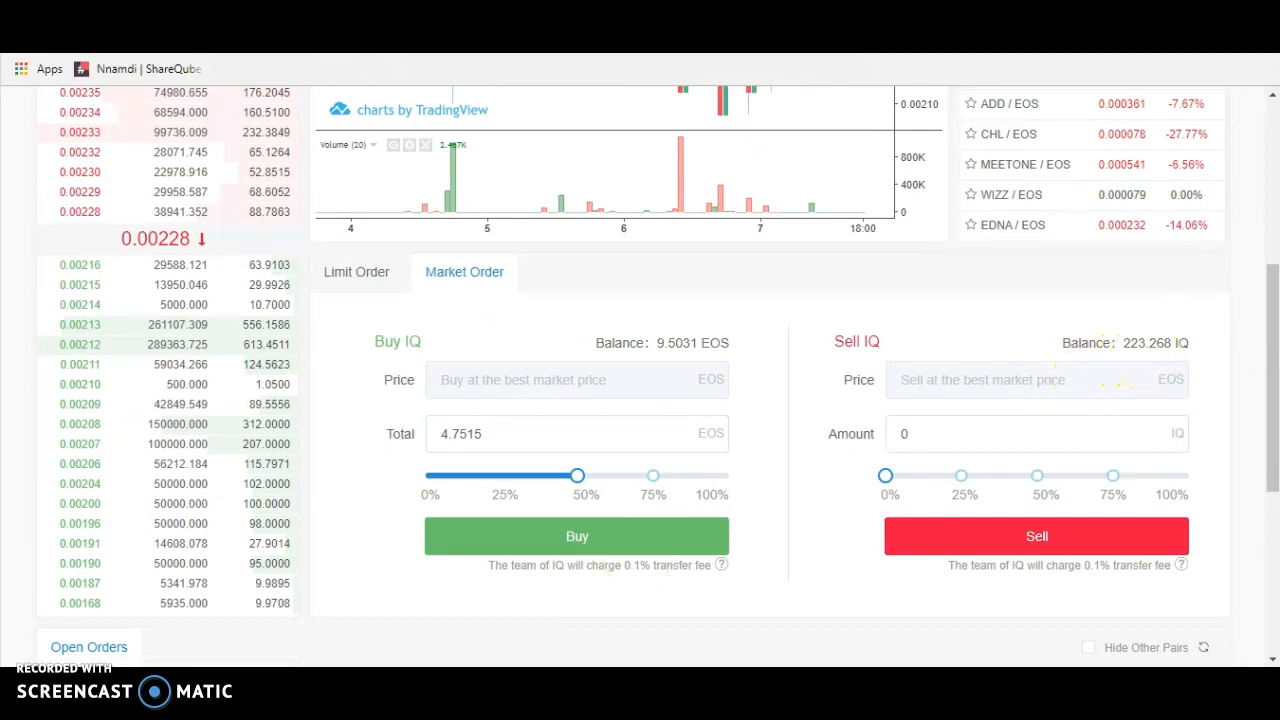
{"action": "scroll", "scroll_direction": "up", "scroll_amount": 3}
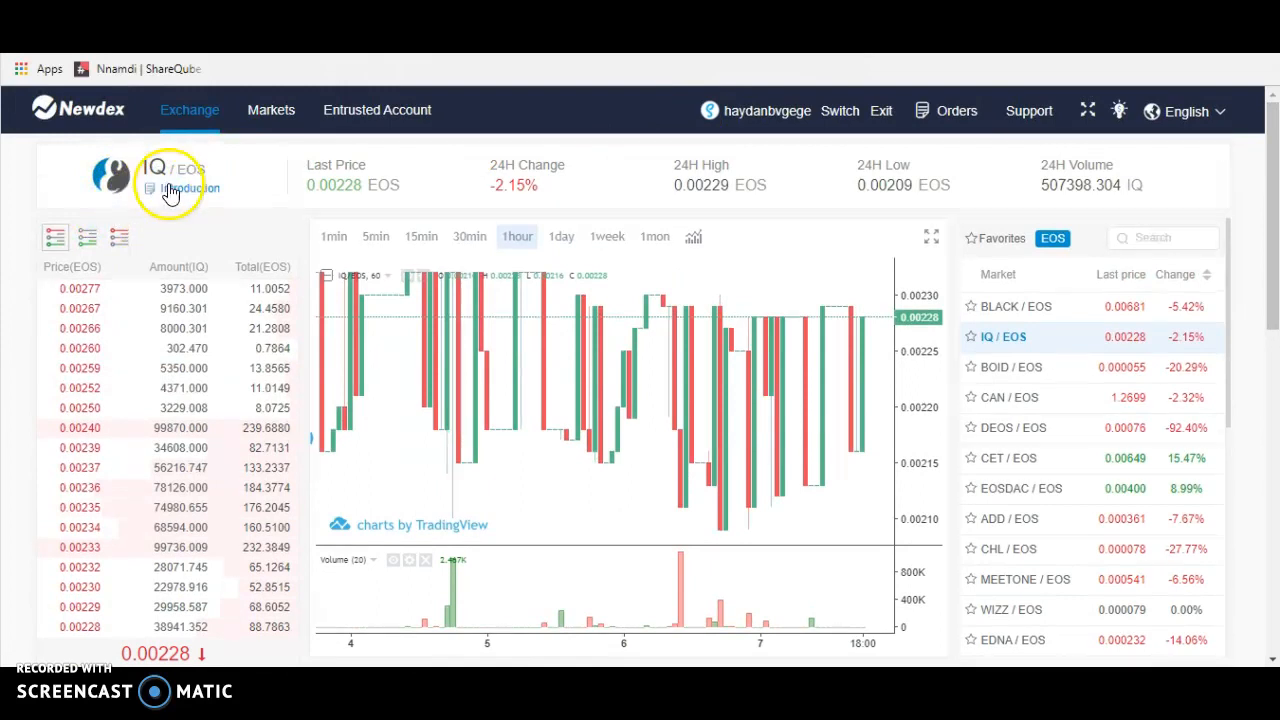
{"action": "mouse_move", "coordinate": [1264, 230]}
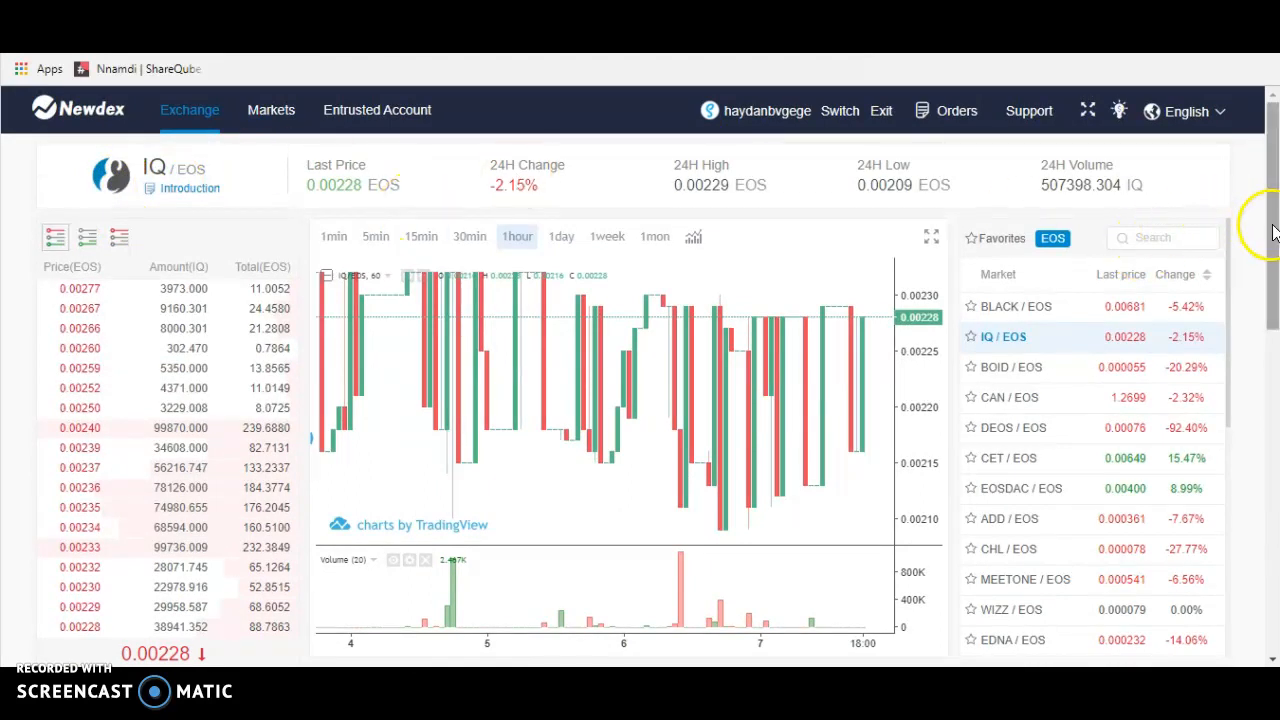
{"action": "scroll", "scroll_direction": "down", "scroll_amount": 3}
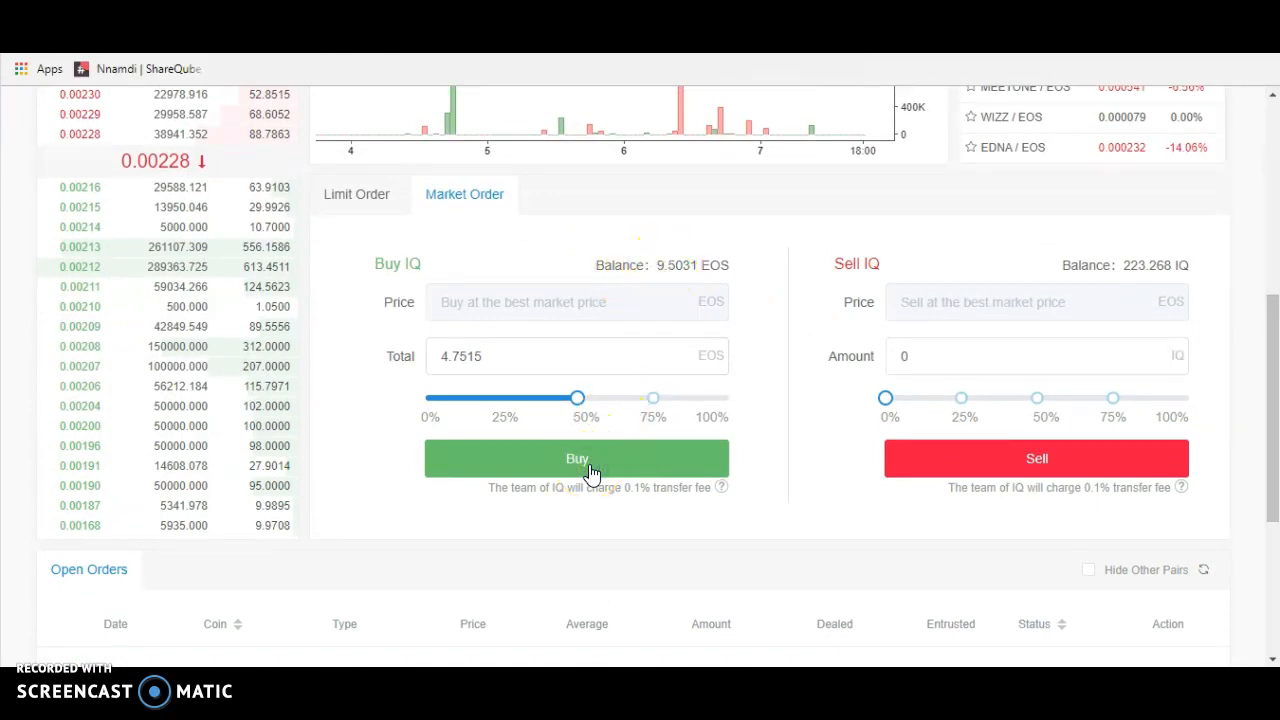
Step: Submit the IQ market buy and accept the User Agreement to proceed to signing
{"action": "left_click", "coordinate": [576, 458]}
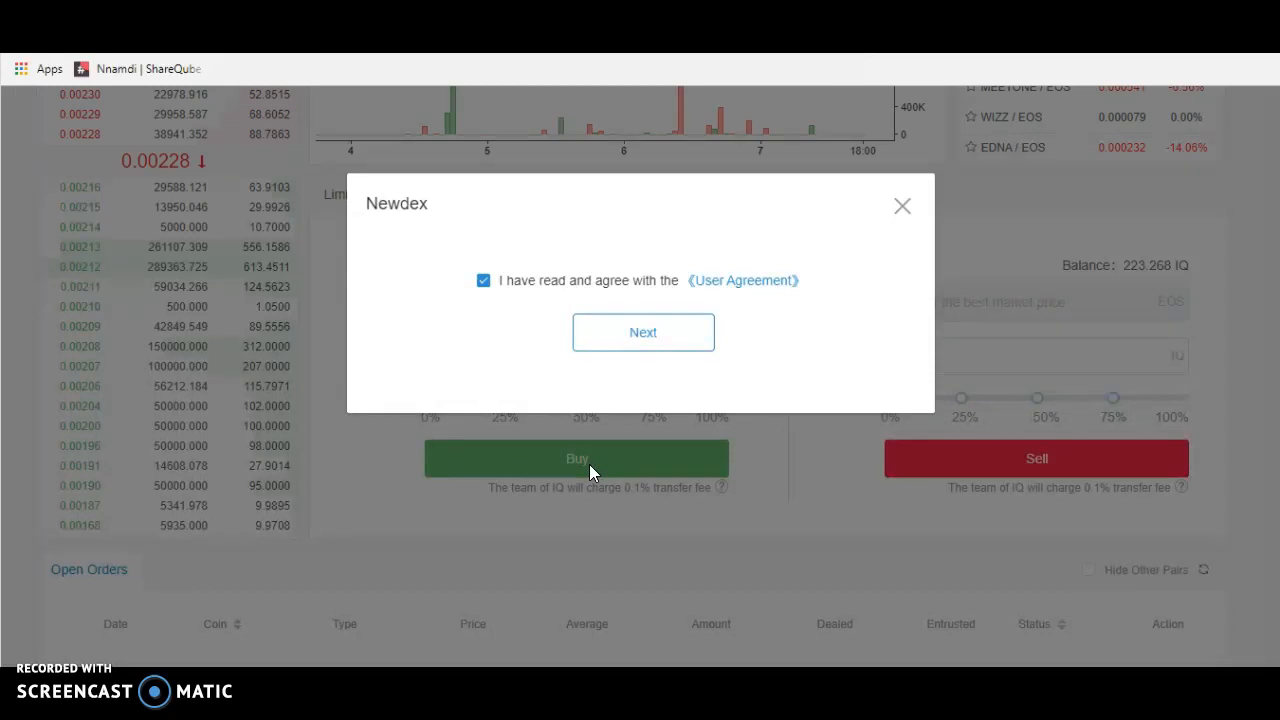
{"action": "mouse_move", "coordinate": [668, 304]}
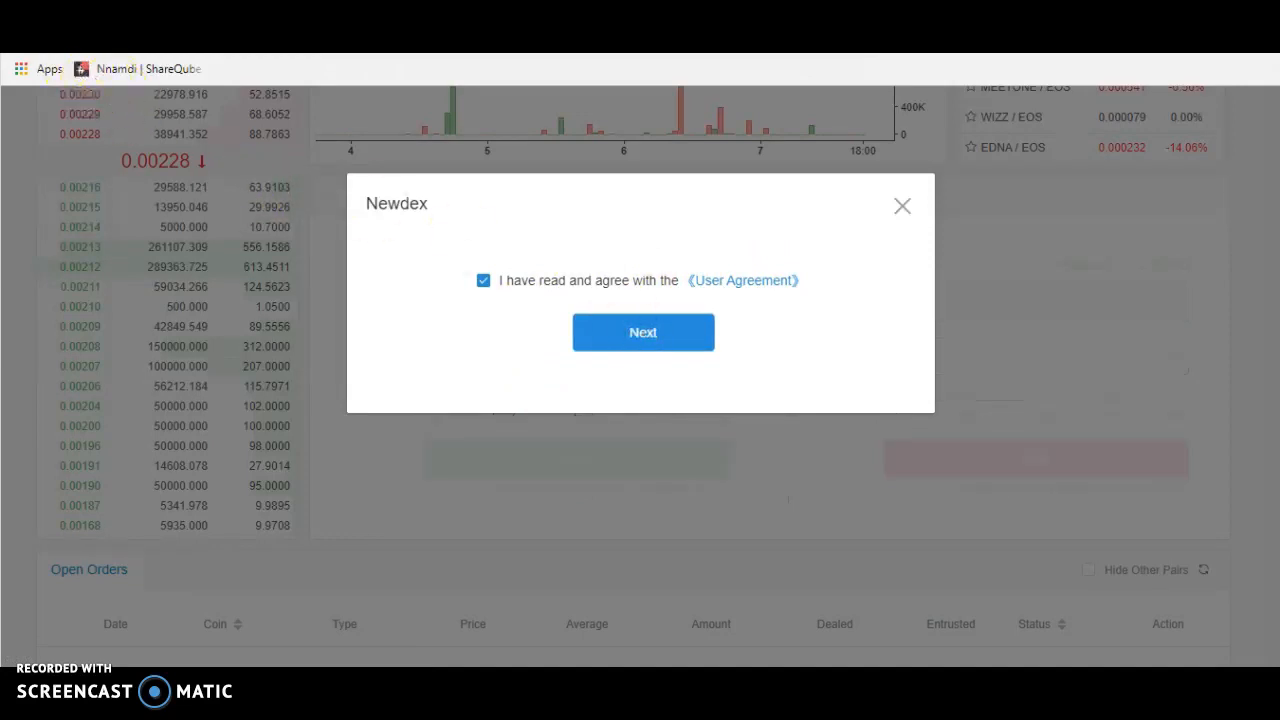
{"action": "left_click", "coordinate": [644, 332]}
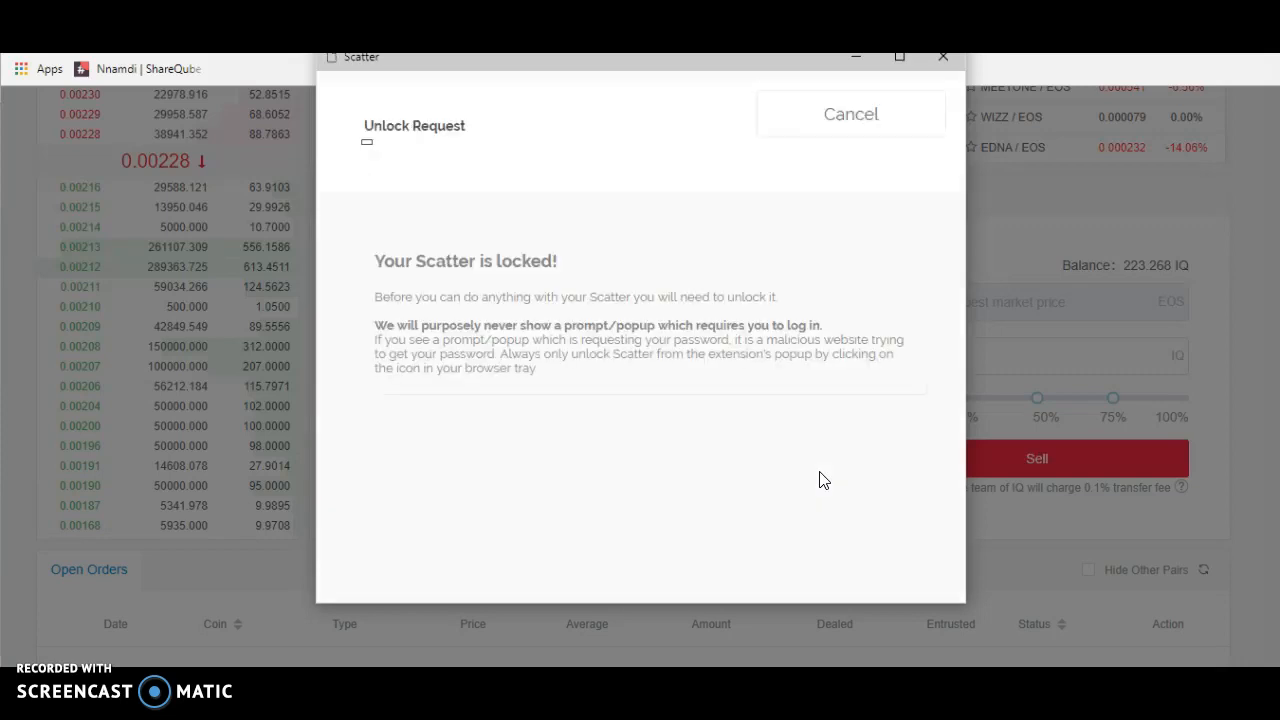
{"action": "mouse_move", "coordinate": [1236, 112]}
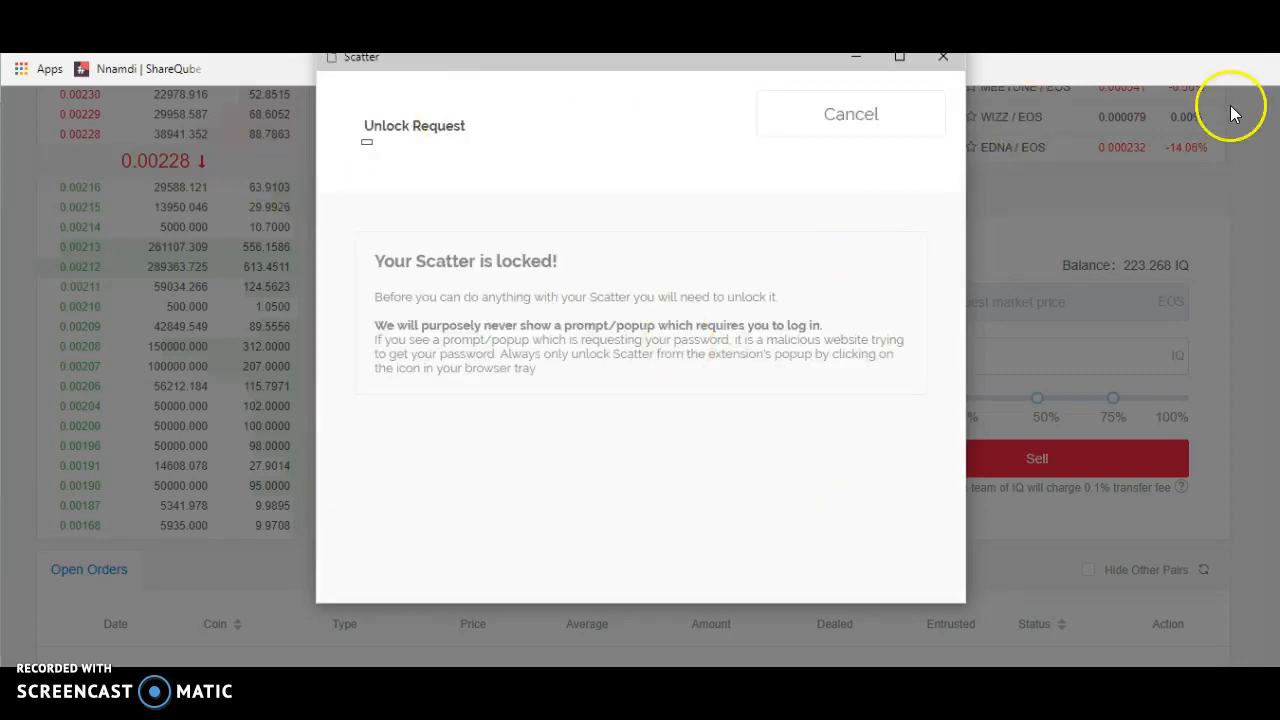
{"action": "mouse_move", "coordinate": [1076, 108]}
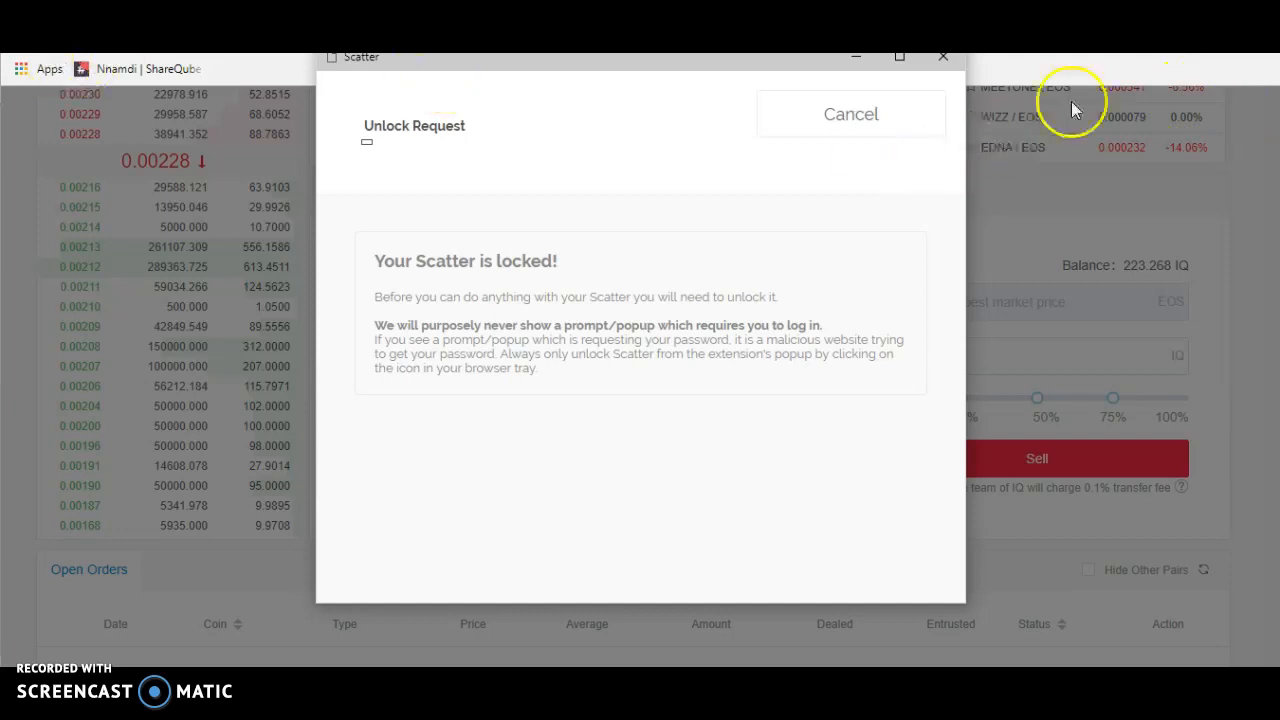
Step: Dismiss the locked-wallet request and unlock Scatter with the password
{"action": "left_click", "coordinate": [850, 112]}
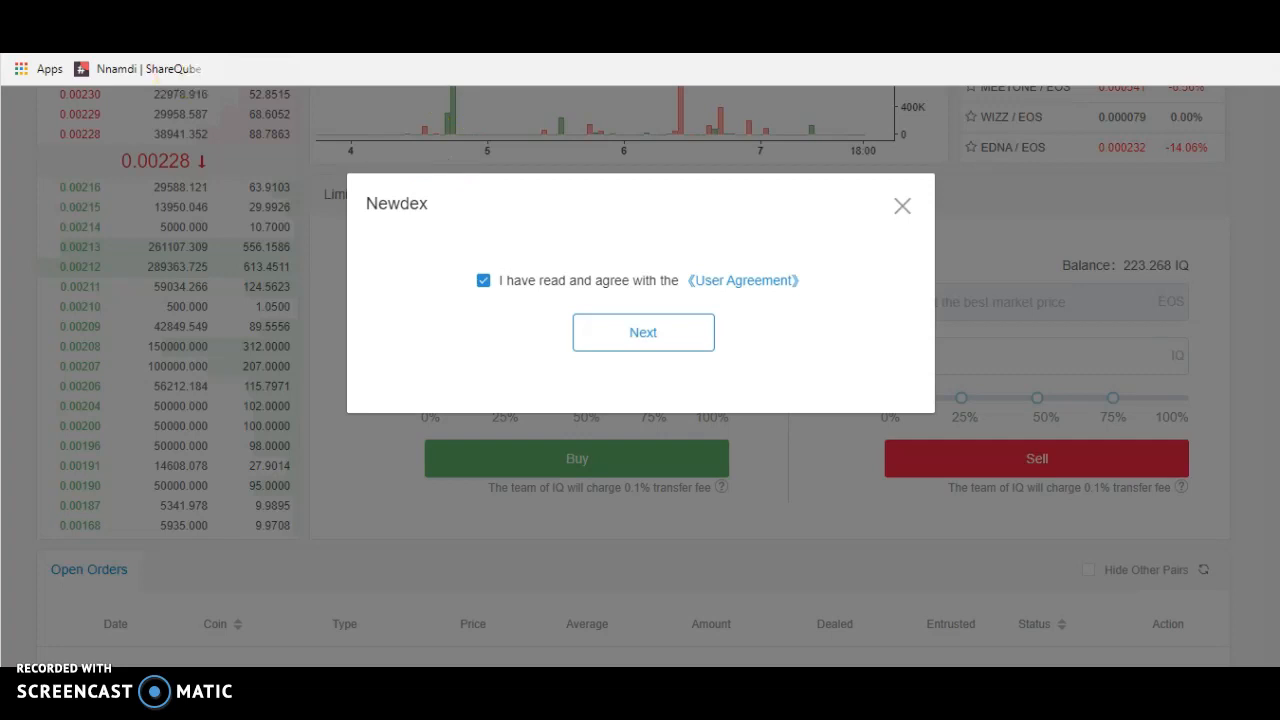
{"action": "left_click", "coordinate": [644, 332]}
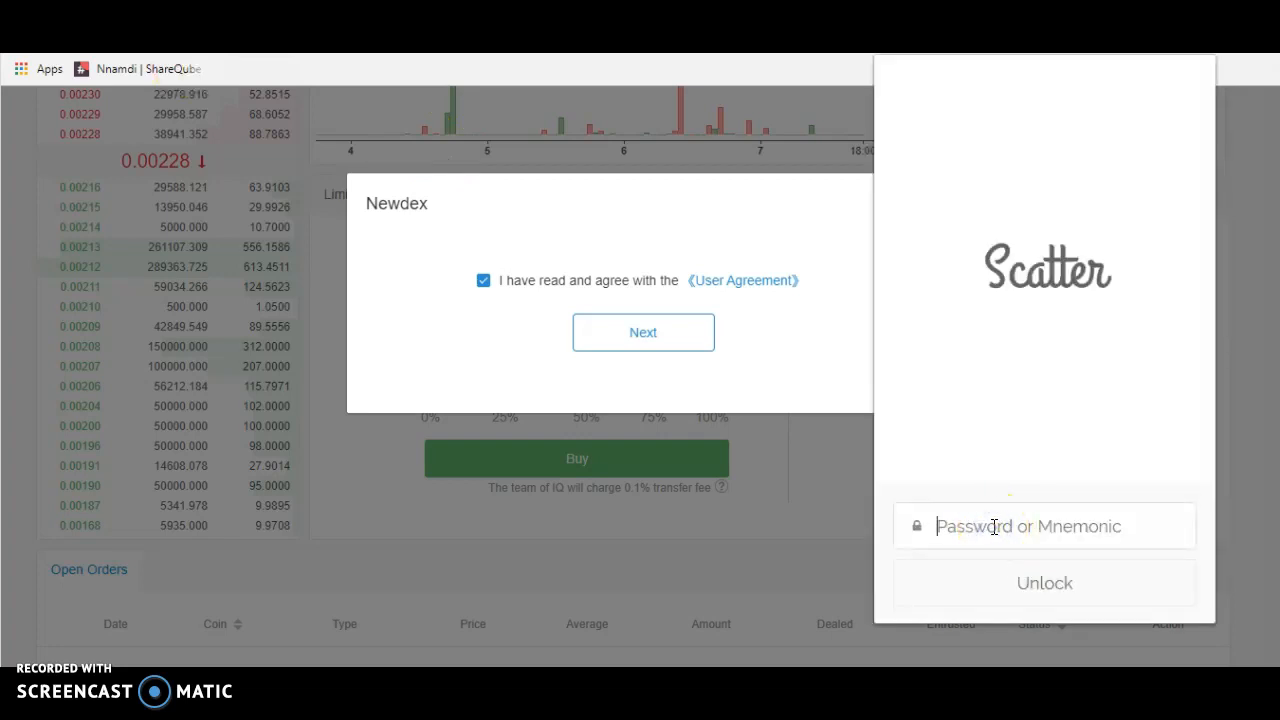
{"action": "type", "text": "password"}
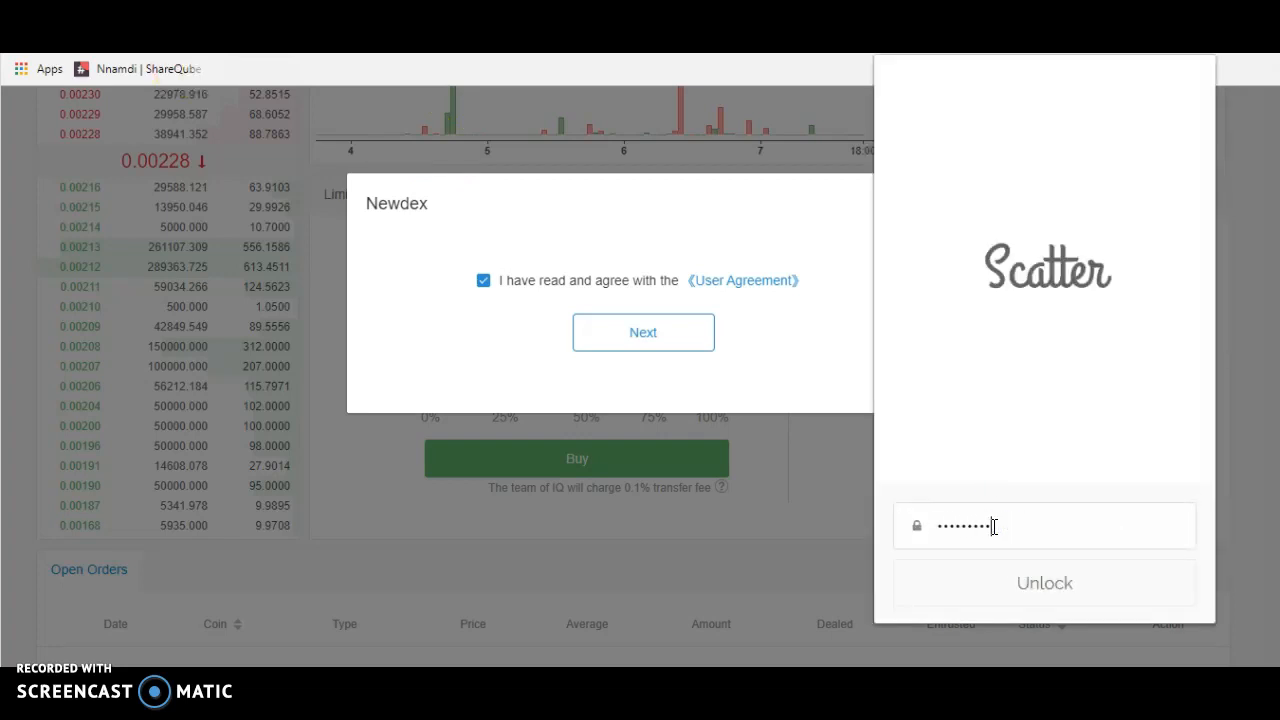
{"action": "type", "text": "•"}
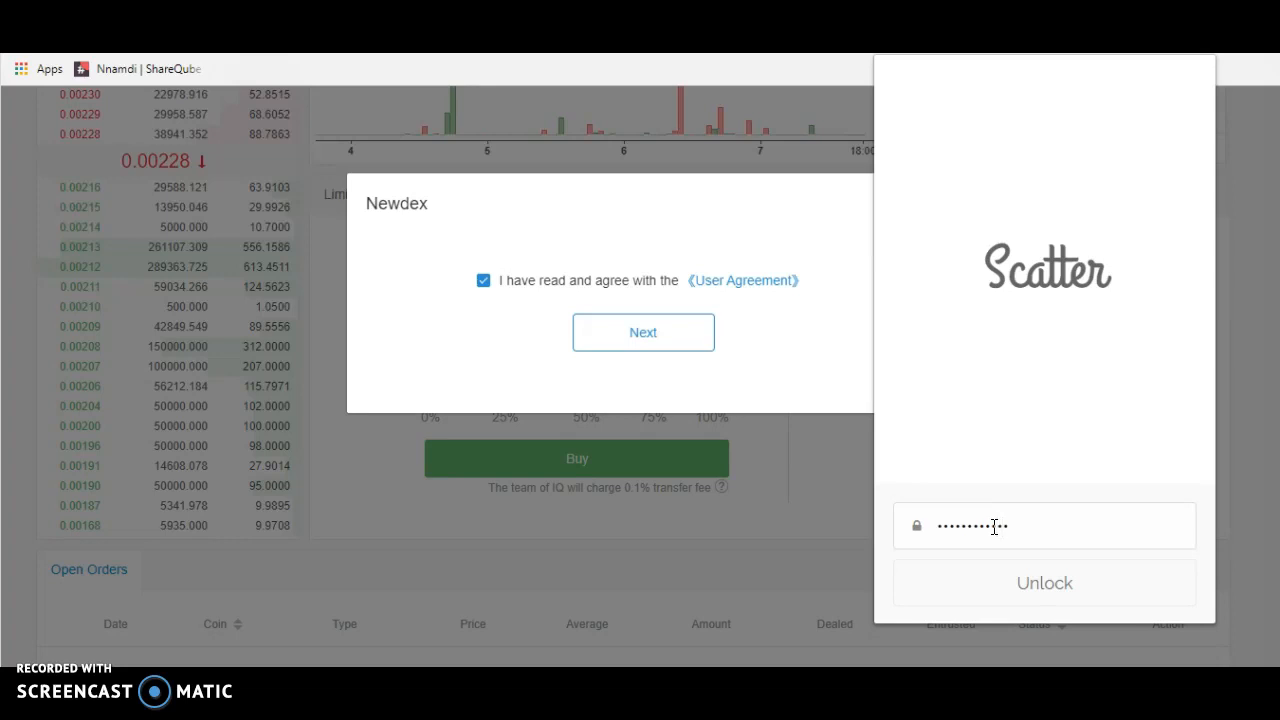
{"action": "left_click", "coordinate": [1044, 582]}
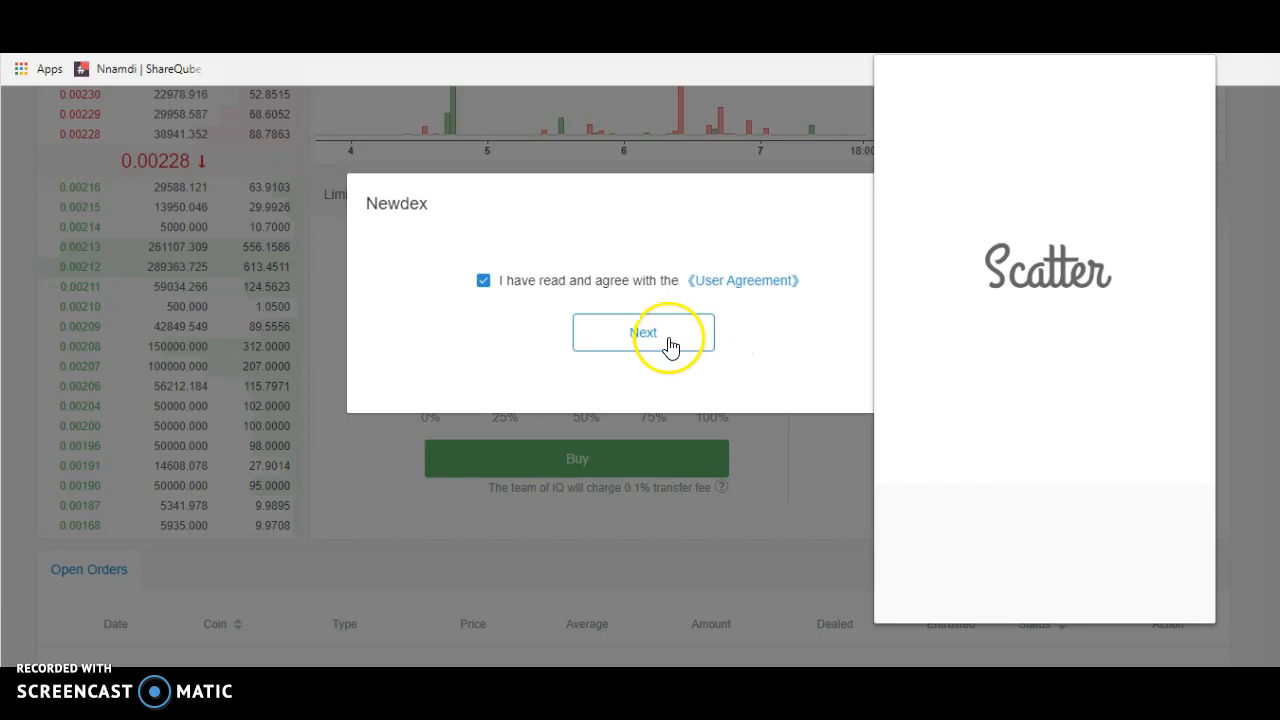
Step: Continue the order, close the signature-rejected error and resubmit the IQ market buy
{"action": "left_click", "coordinate": [644, 332]}
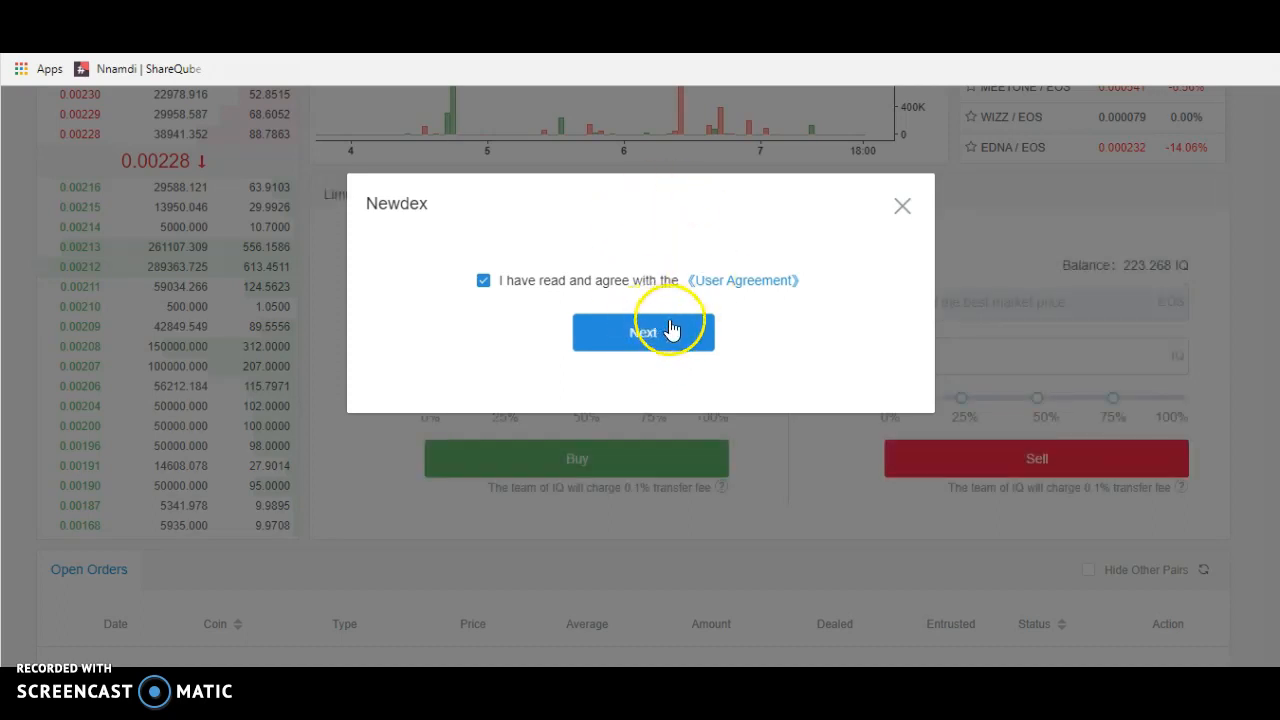
{"action": "left_click", "coordinate": [644, 332]}
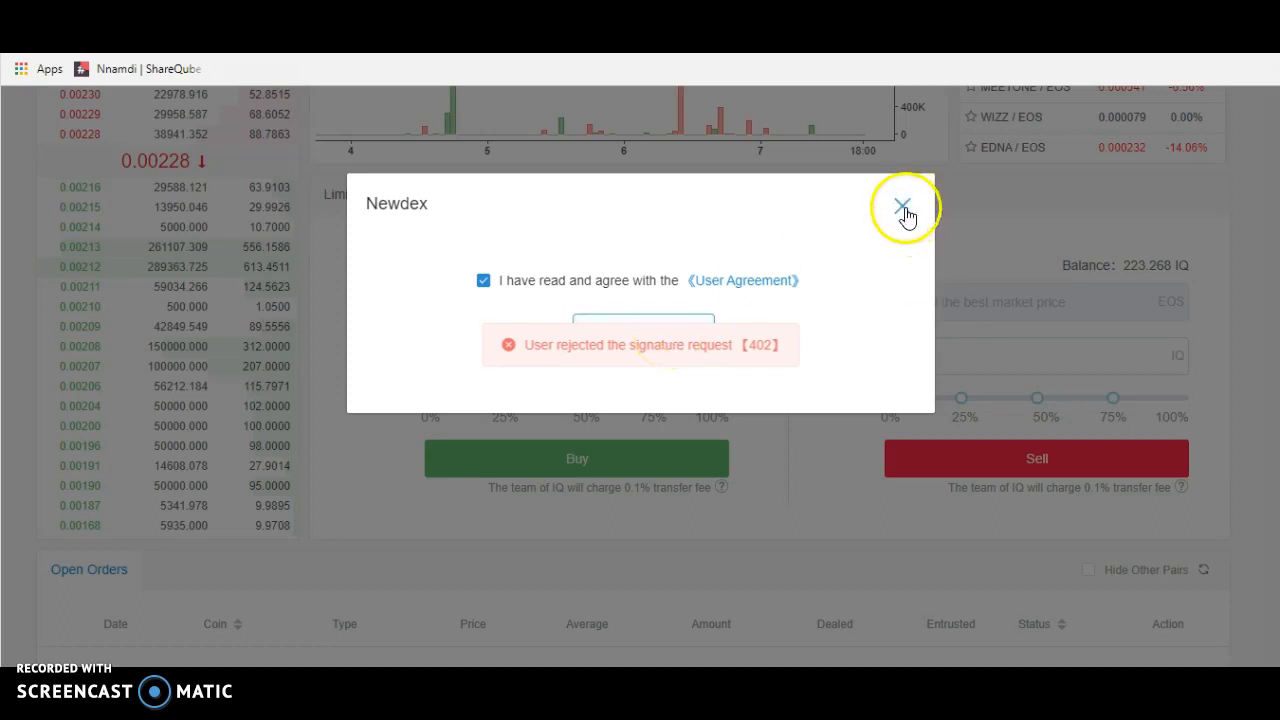
{"action": "left_click", "coordinate": [900, 206]}
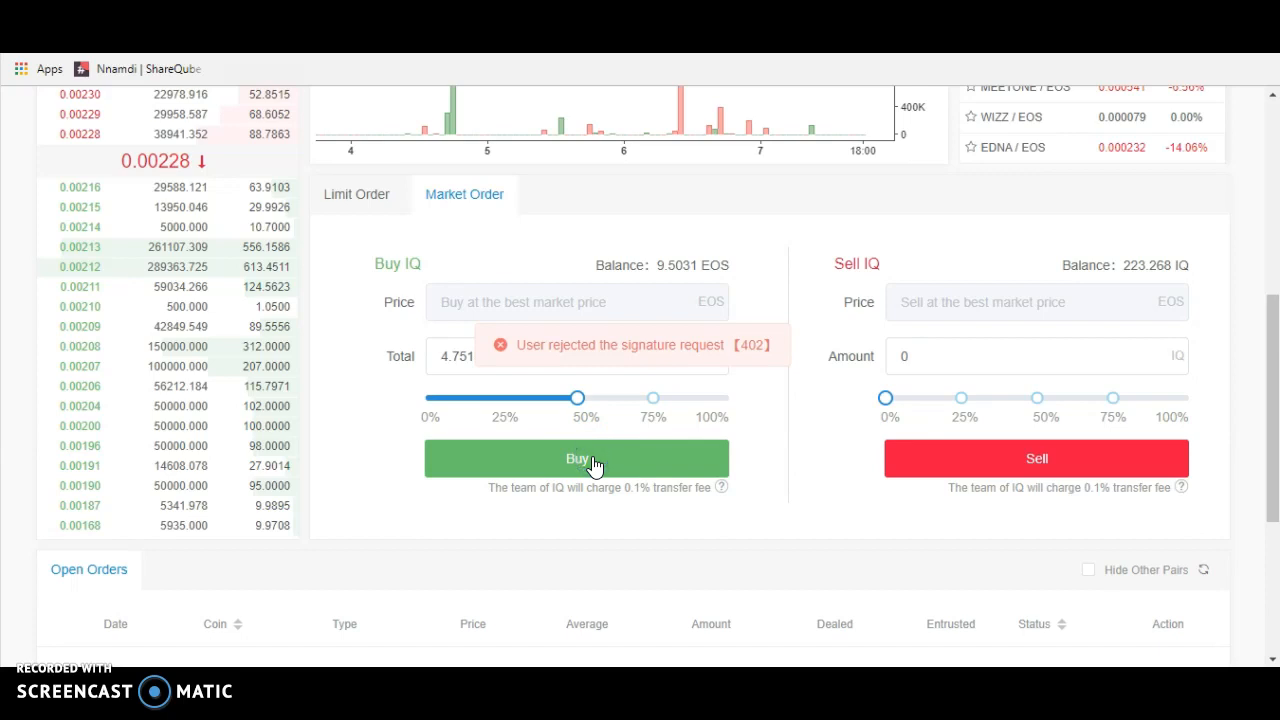
{"action": "left_click", "coordinate": [576, 458]}
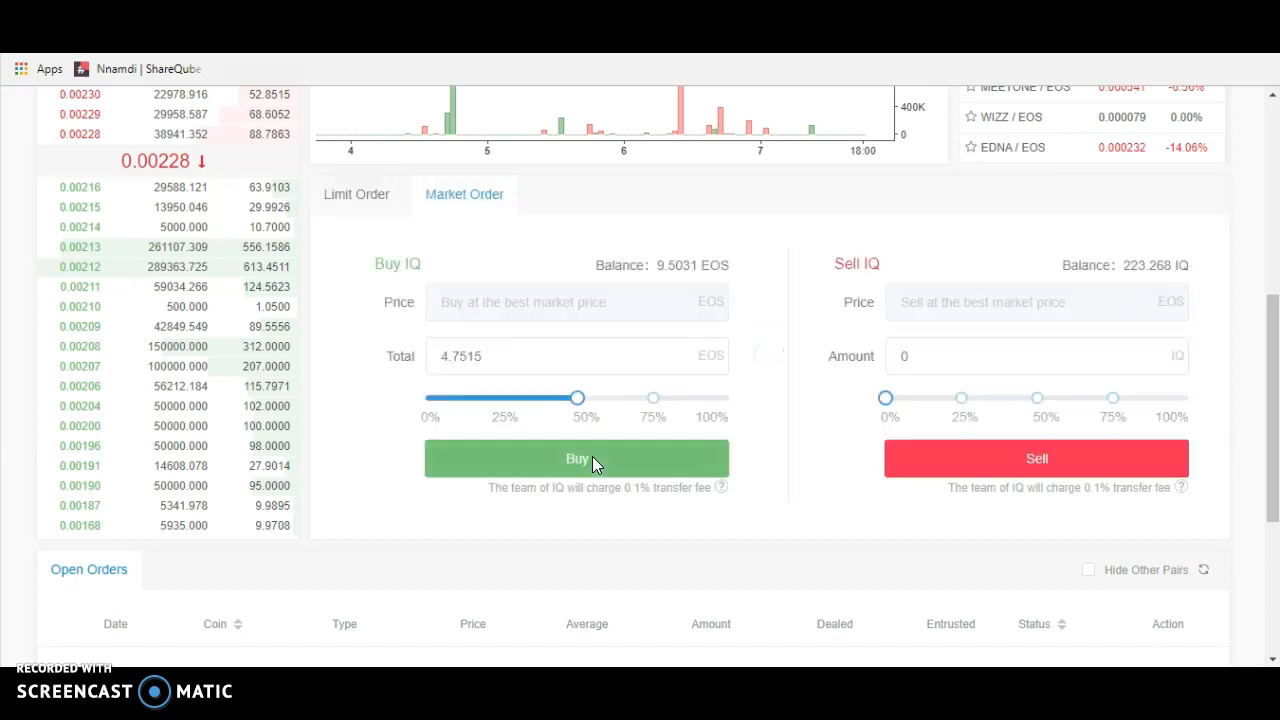
Step: Accept Scatter's signature request for the 4.7515 EOS transfer to newdexpocket
{"action": "left_click", "coordinate": [576, 458]}
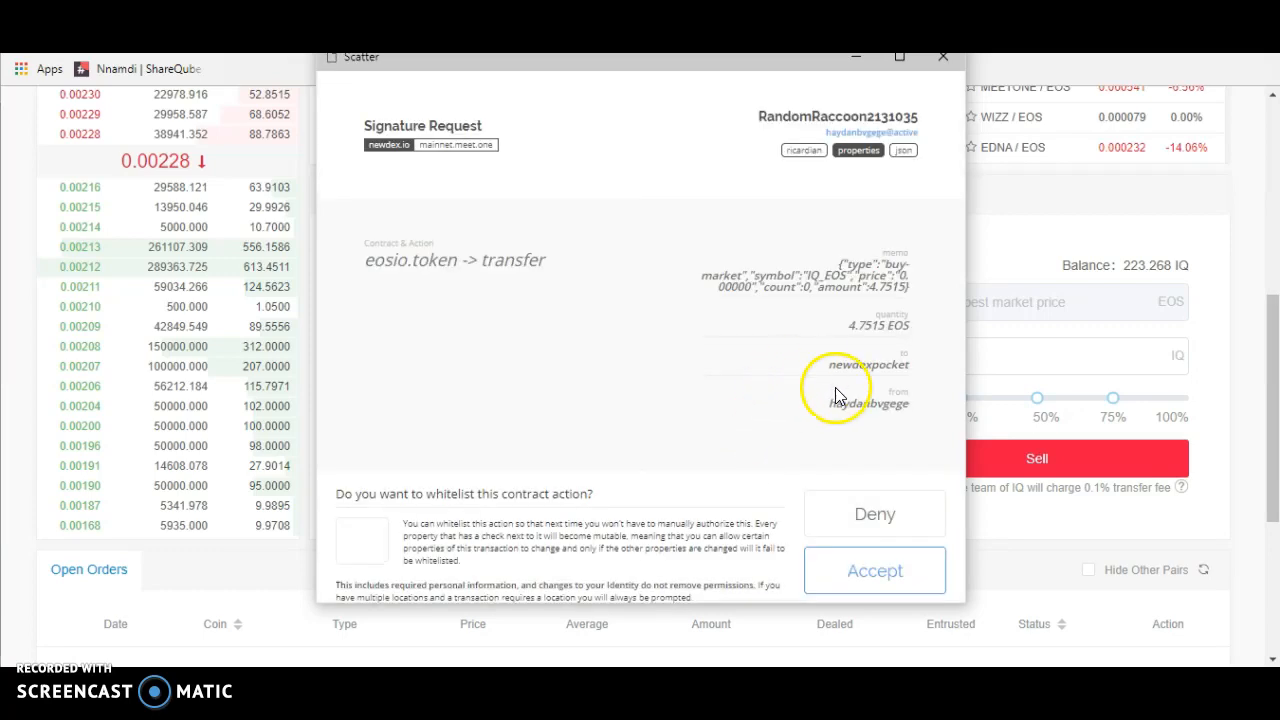
{"action": "mouse_move", "coordinate": [896, 316]}
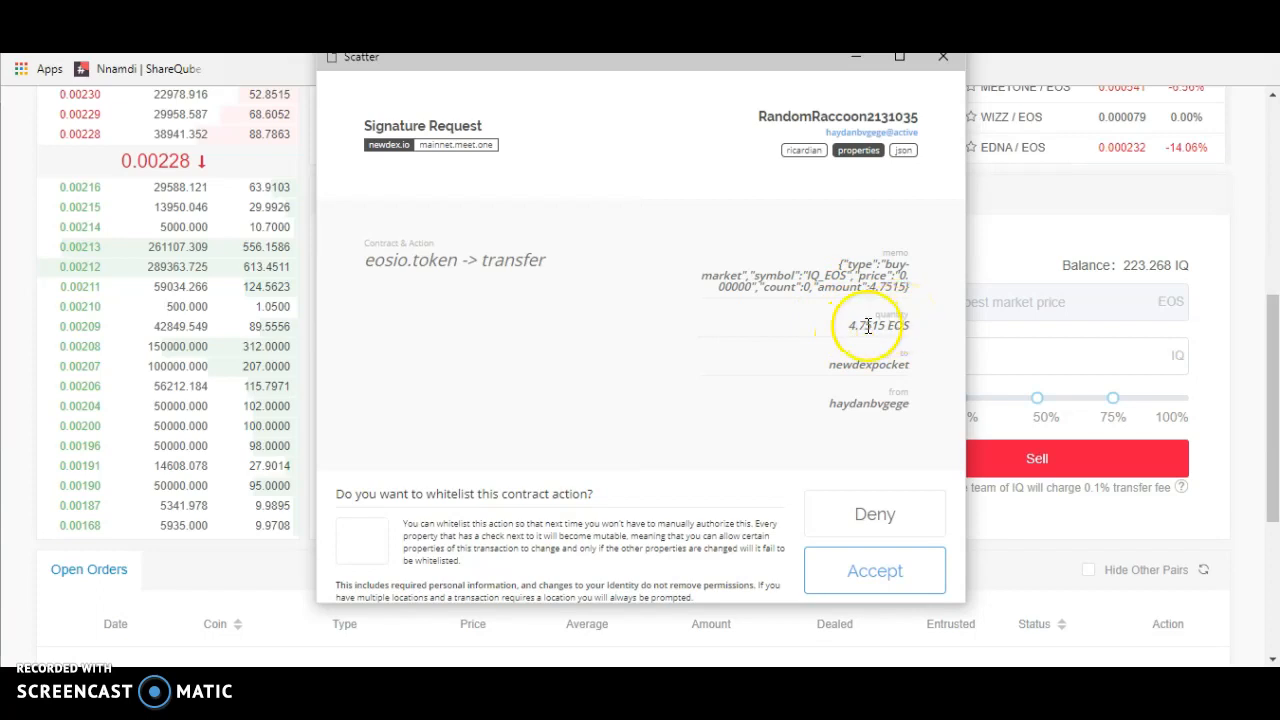
{"action": "mouse_move", "coordinate": [892, 390]}
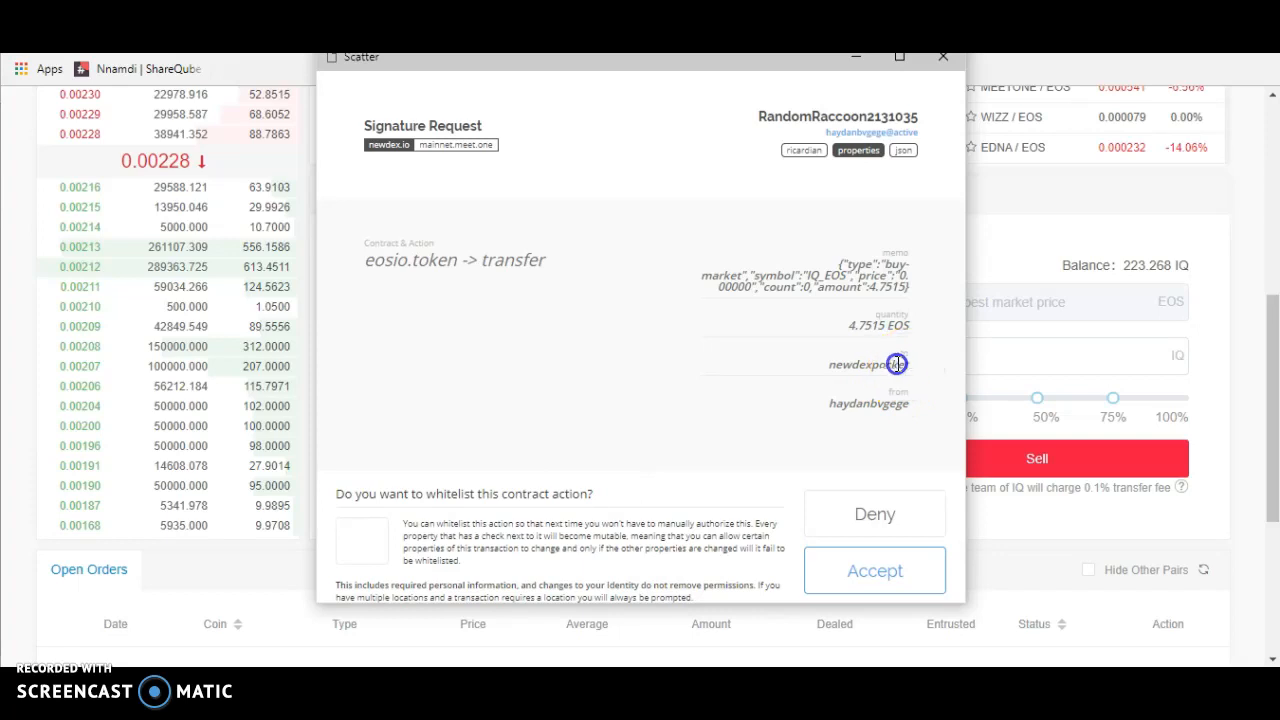
{"action": "double_click", "coordinate": [878, 364]}
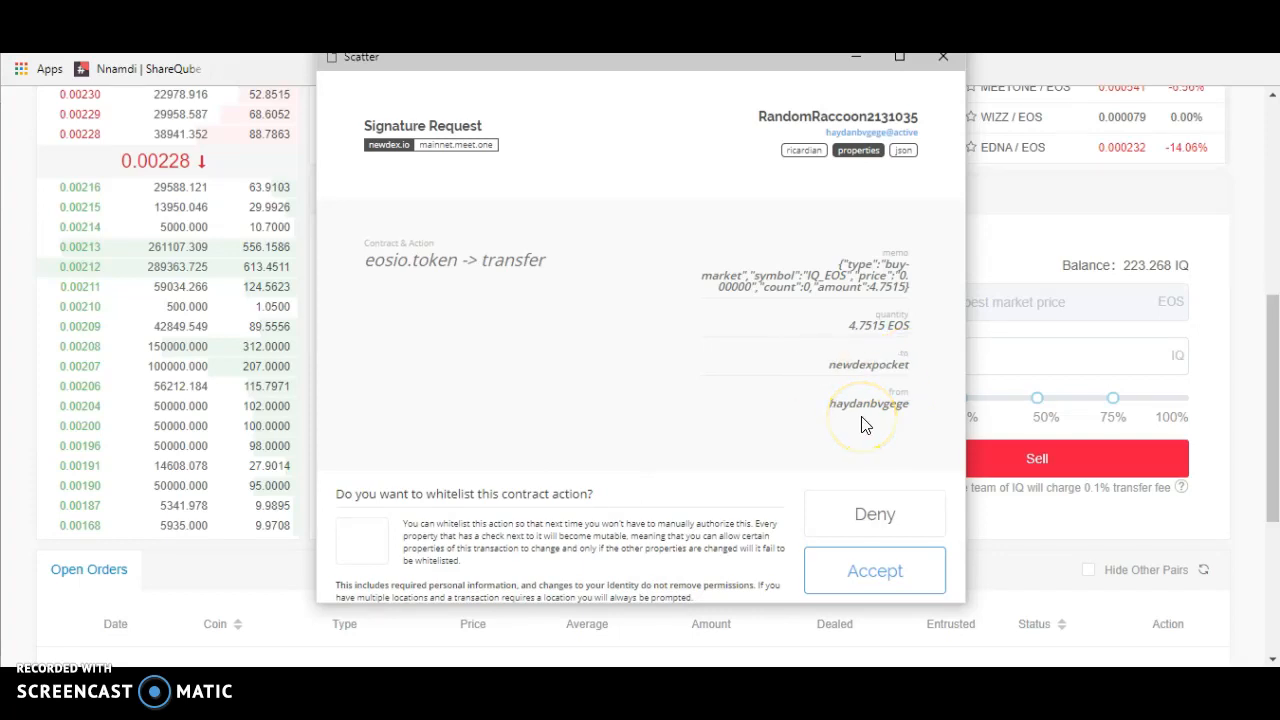
{"action": "left_click", "coordinate": [872, 570]}
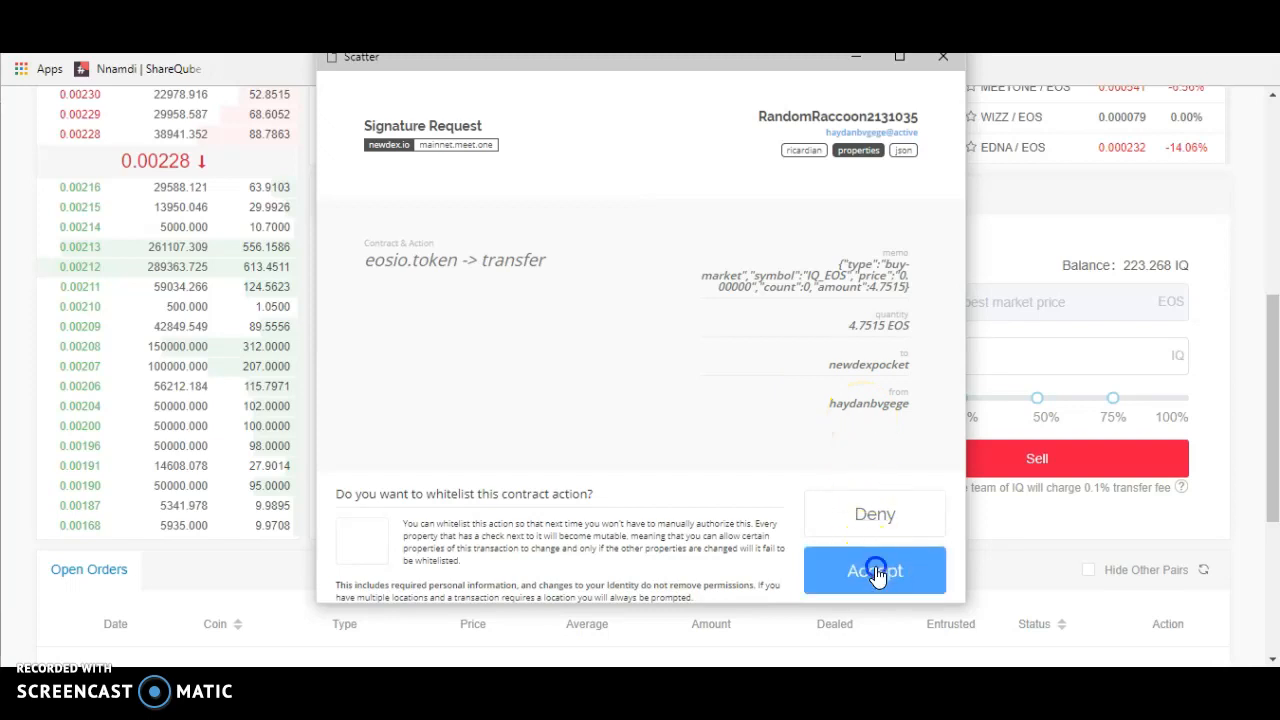
{"action": "left_click", "coordinate": [874, 570]}
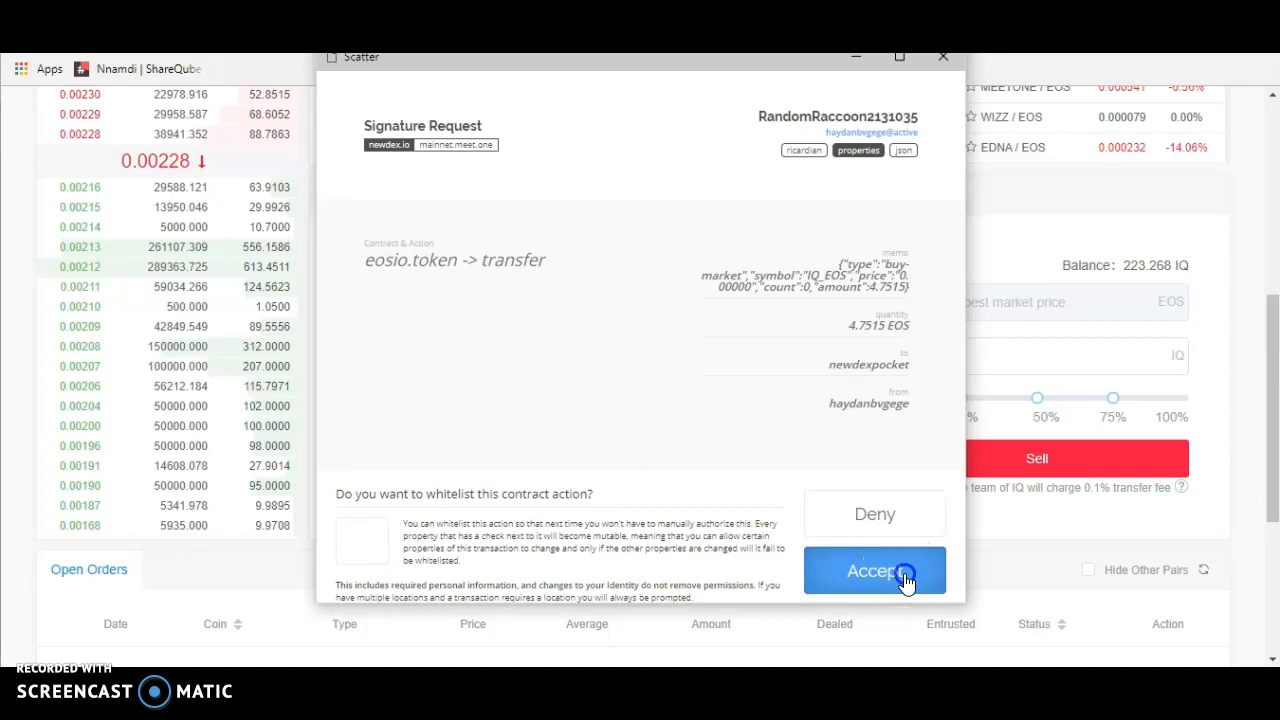
{"action": "left_click", "coordinate": [874, 572]}
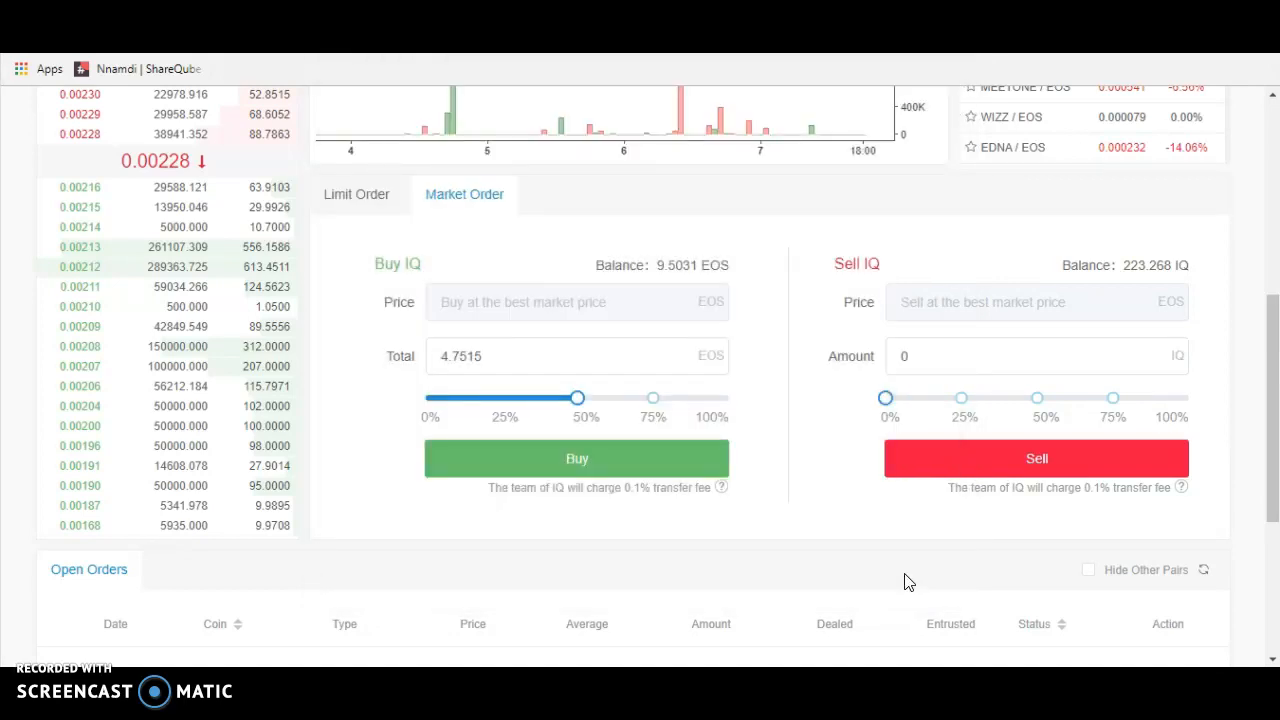
Step: Check the IQ/EOS buy and balances in Order History, scrolling down and back
{"action": "left_click", "coordinate": [576, 458]}
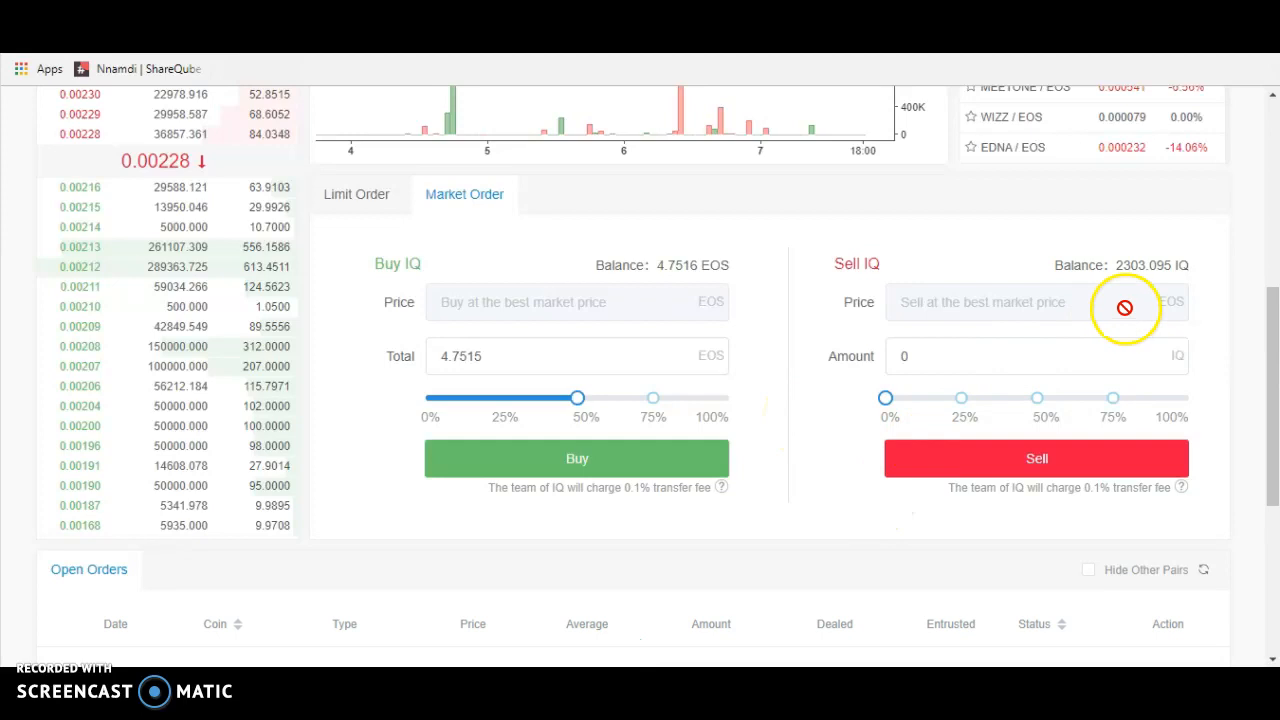
{"action": "mouse_move", "coordinate": [1184, 266]}
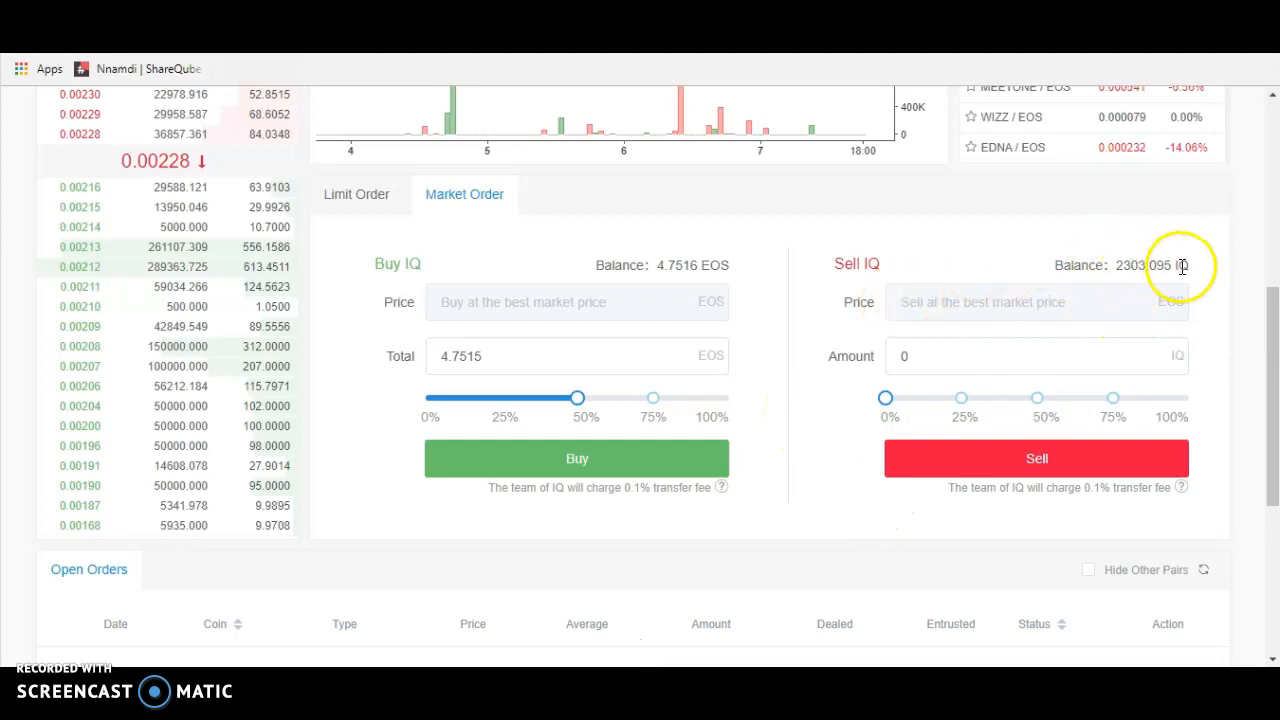
{"action": "scroll", "scroll_direction": "down", "scroll_amount": 3}
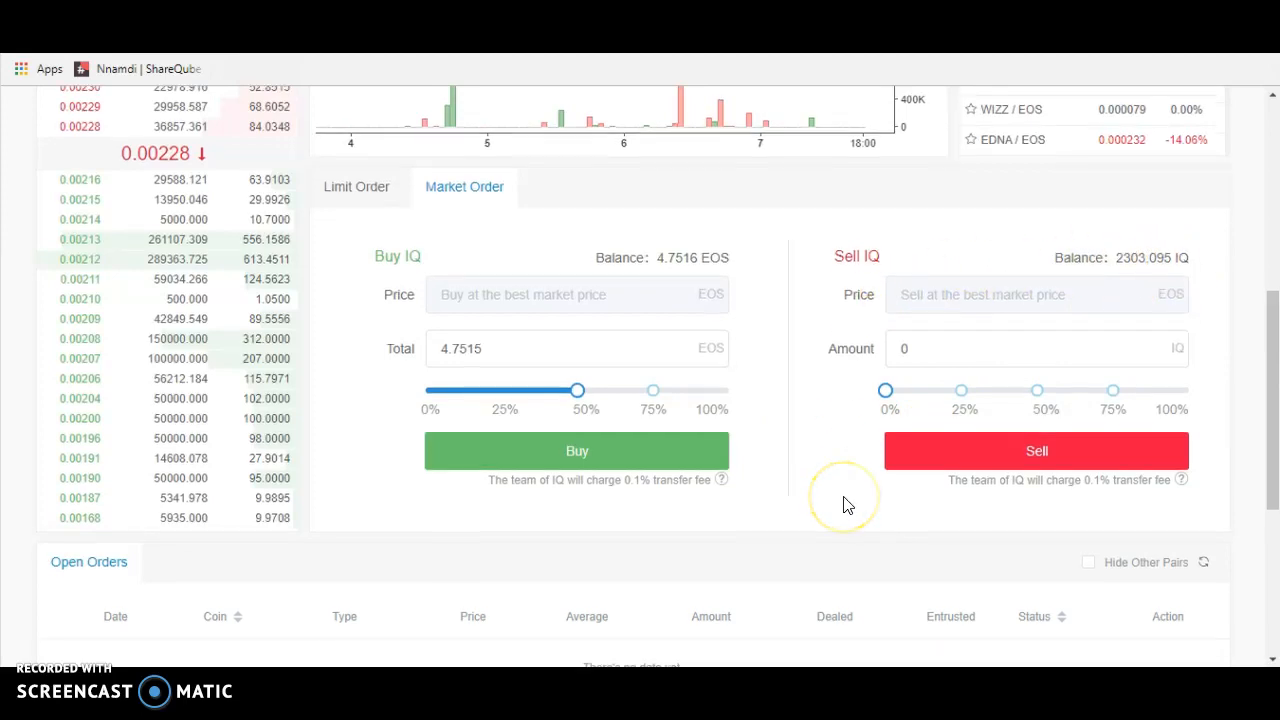
{"action": "scroll", "scroll_direction": "down", "scroll_amount": 3}
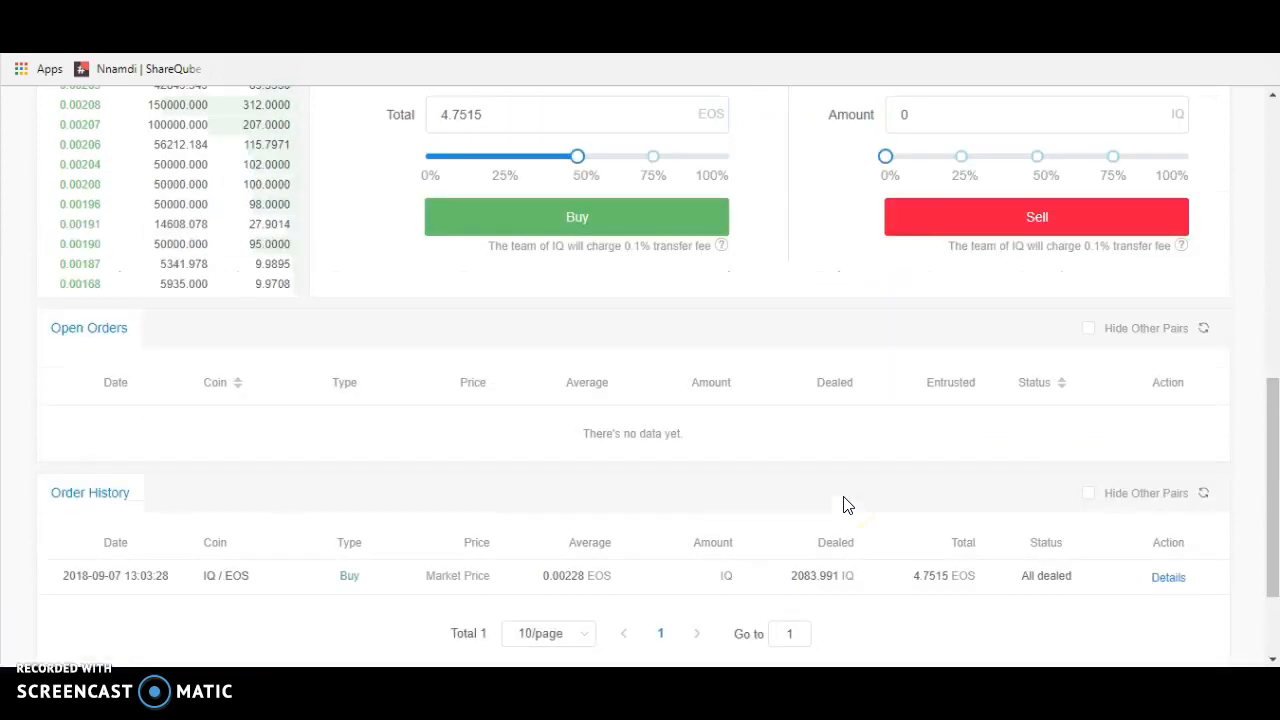
{"action": "scroll", "scroll_direction": "up", "scroll_amount": 3}
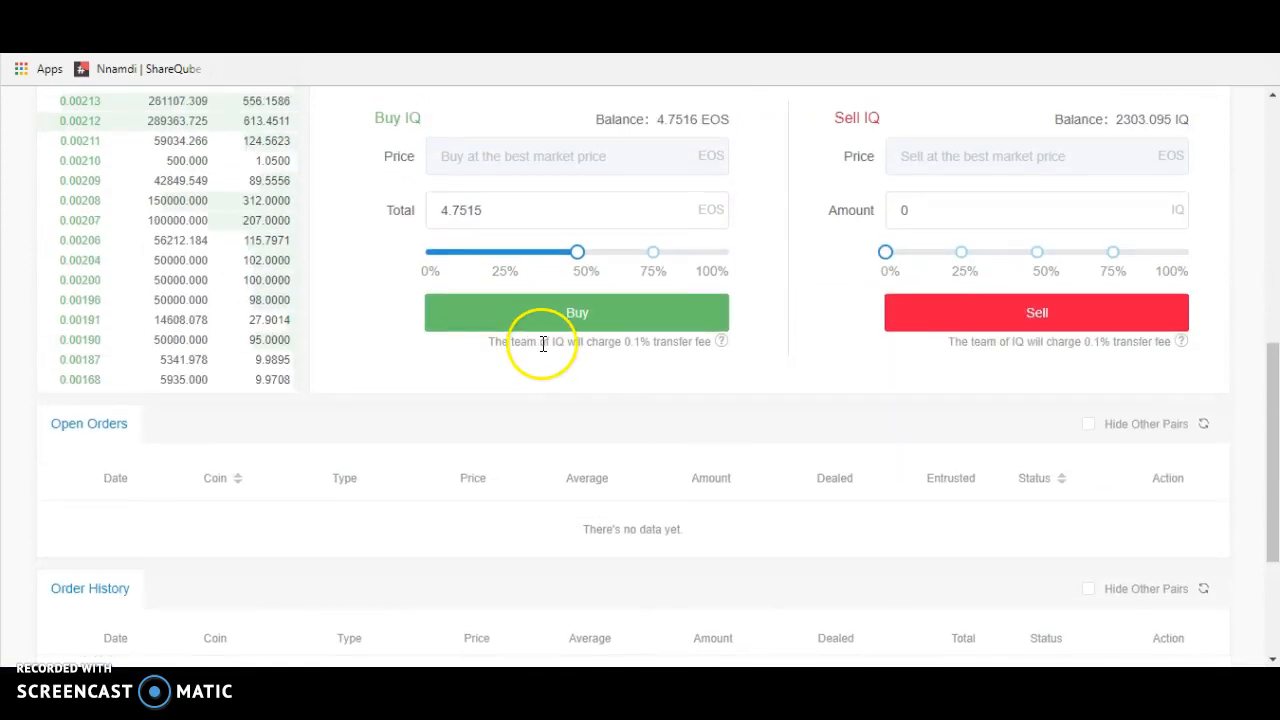
{"action": "mouse_move", "coordinate": [796, 344]}
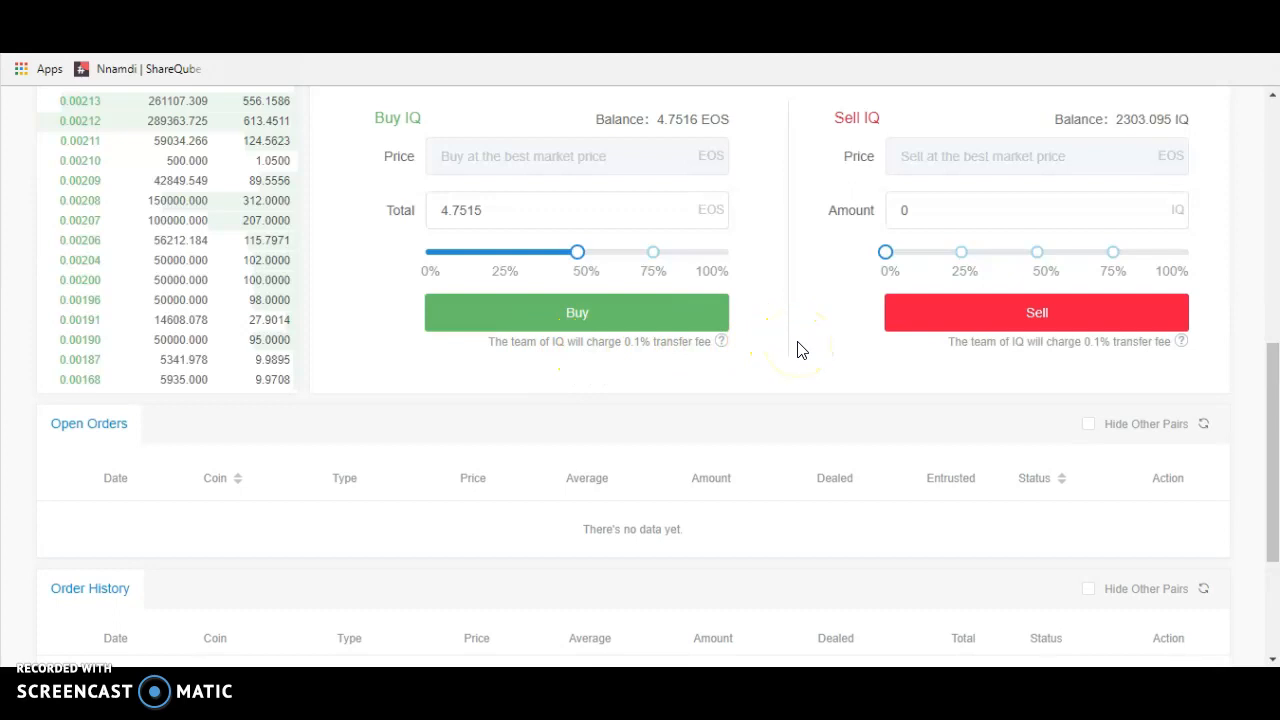
{"action": "scroll", "scroll_direction": "up", "scroll_amount": 3}
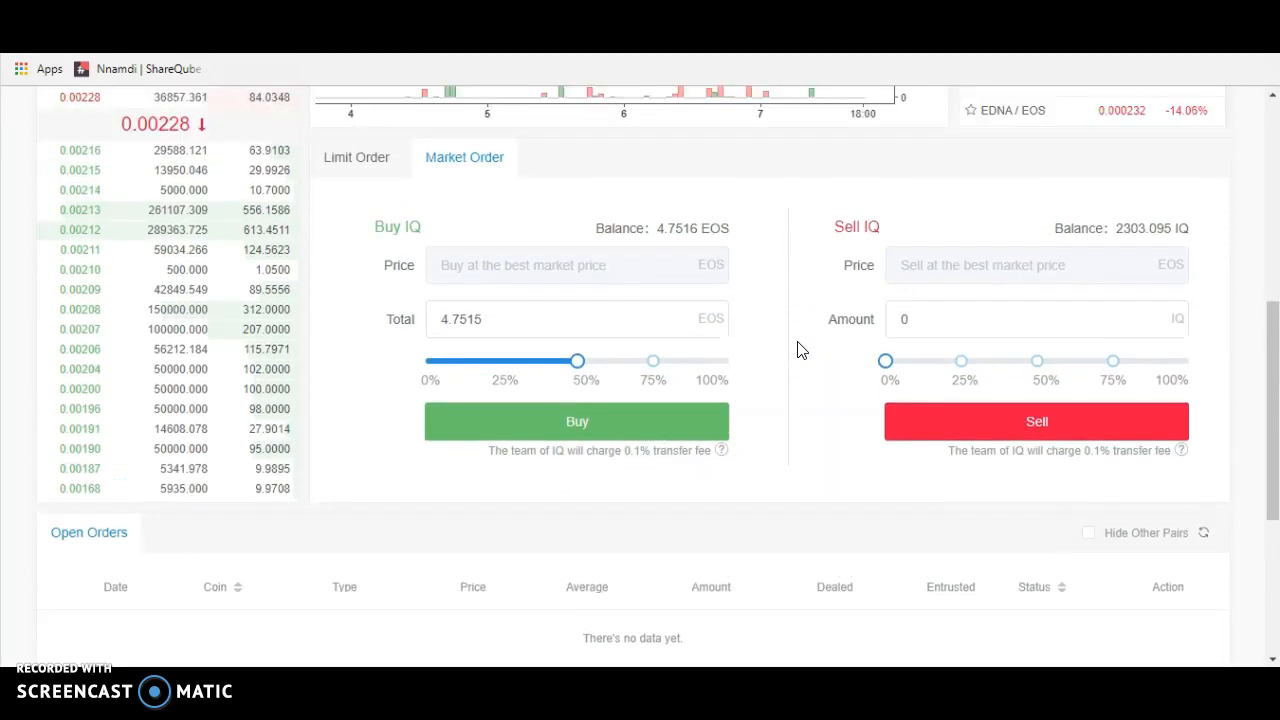
{"action": "scroll", "scroll_direction": "up", "scroll_amount": 3}
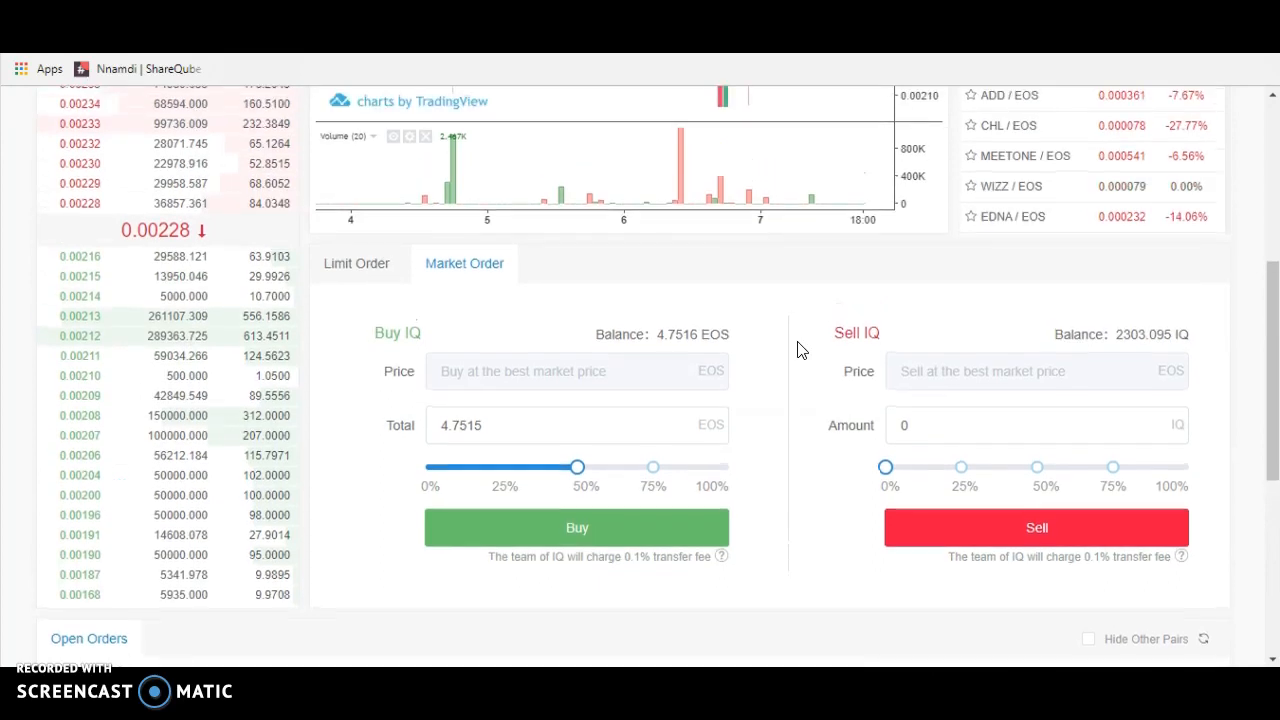
{"action": "scroll", "scroll_direction": "up", "scroll_amount": 3}
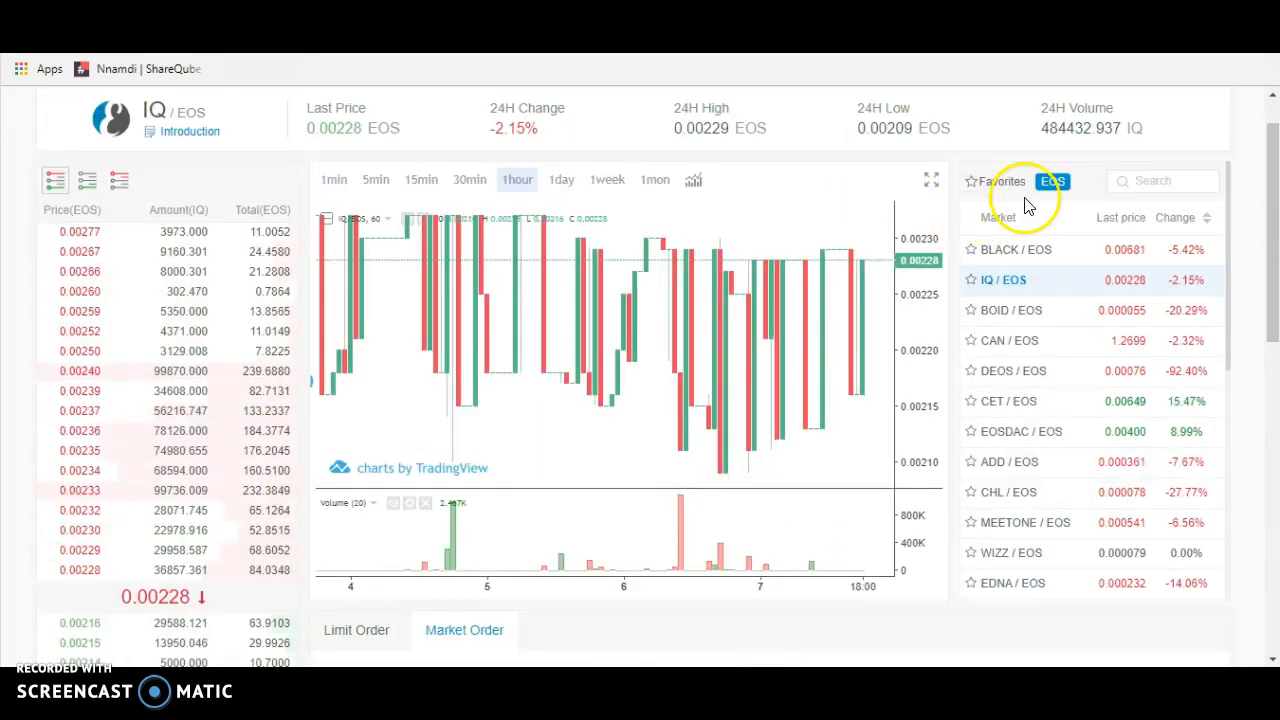
{"action": "mouse_move", "coordinate": [1064, 396]}
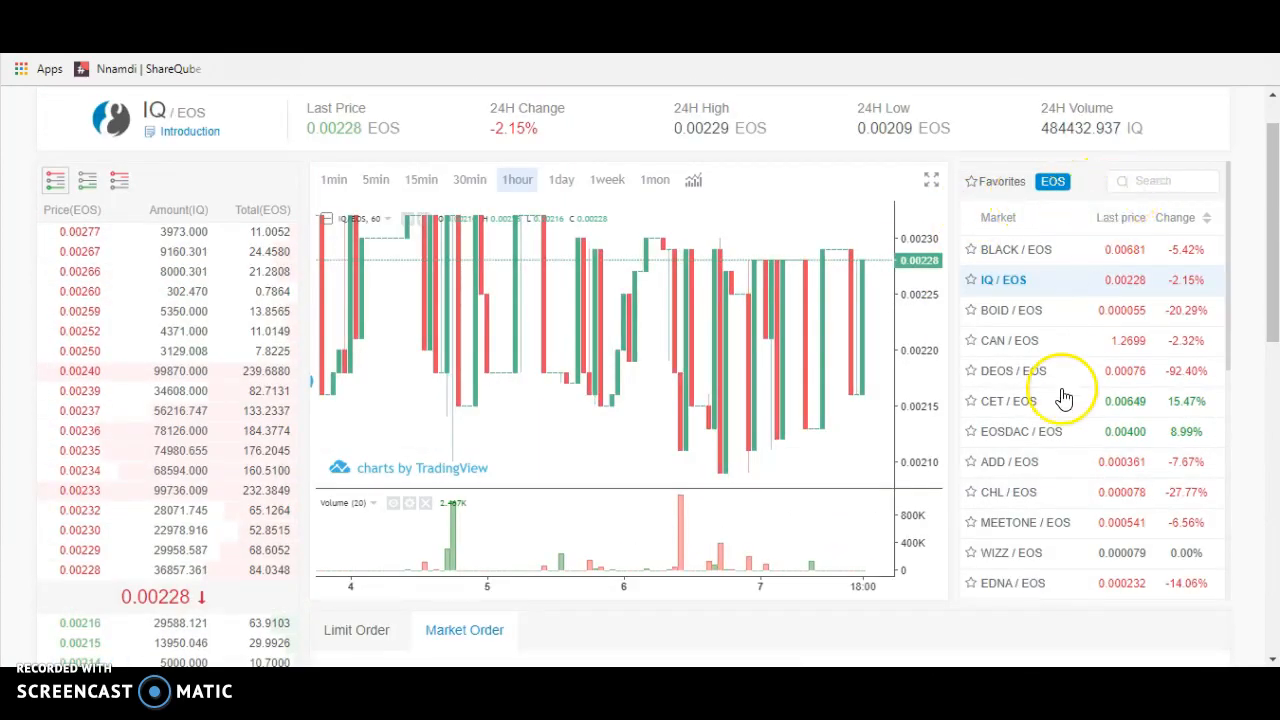
{"action": "scroll", "scroll_direction": "down", "scroll_amount": 3}
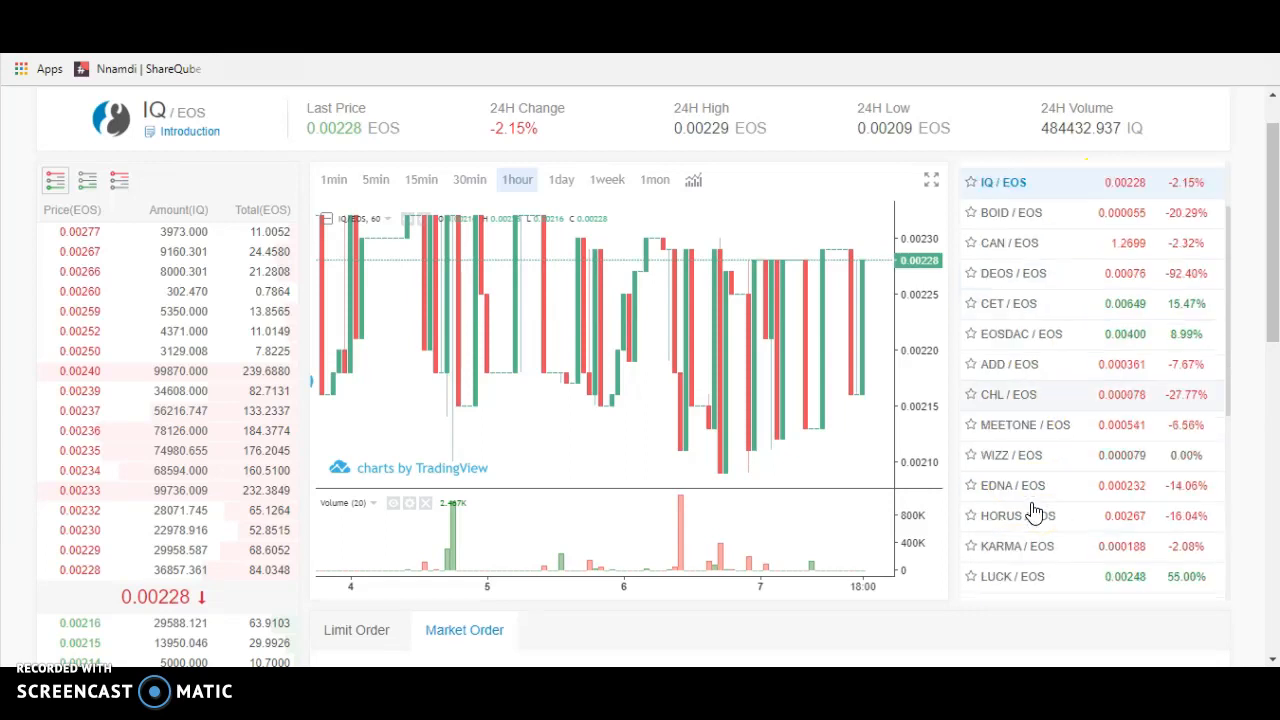
{"action": "scroll", "scroll_direction": "down", "scroll_amount": 3}
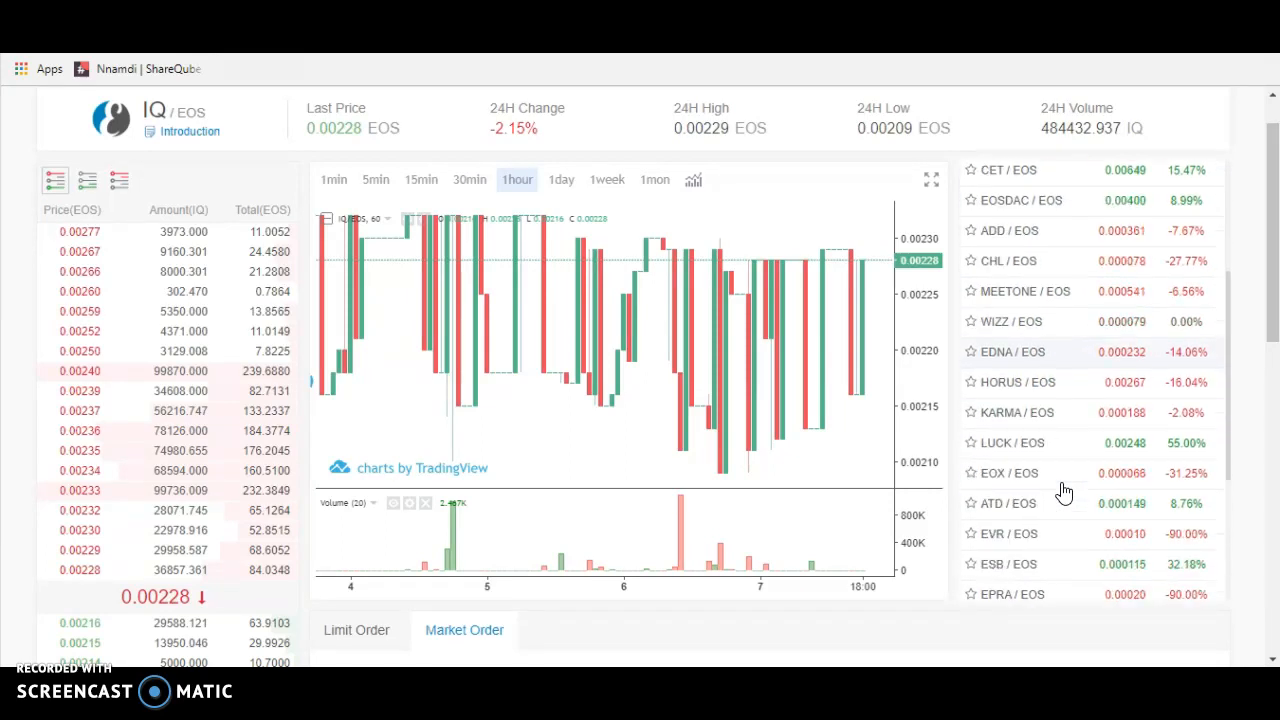
{"action": "scroll", "scroll_direction": "down", "scroll_amount": 3}
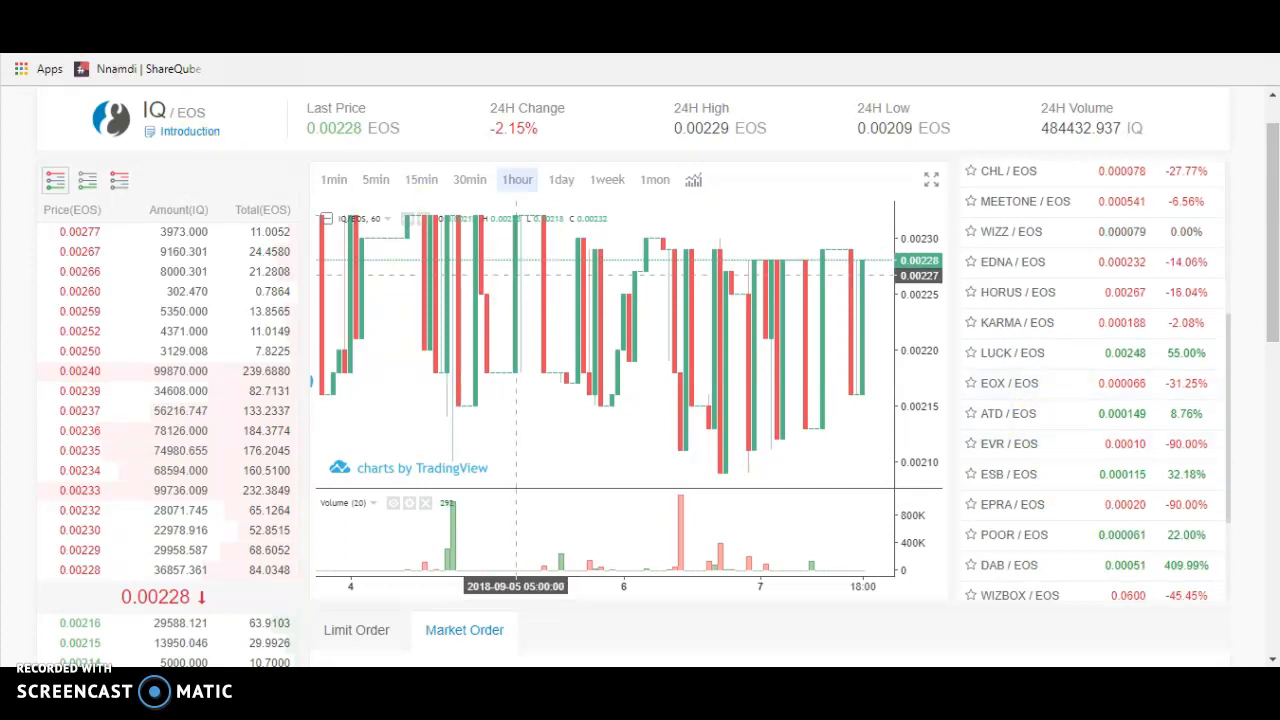
Step: Switch the trading page to the EVR/EOS market from the market list
{"action": "left_click", "coordinate": [1010, 444]}
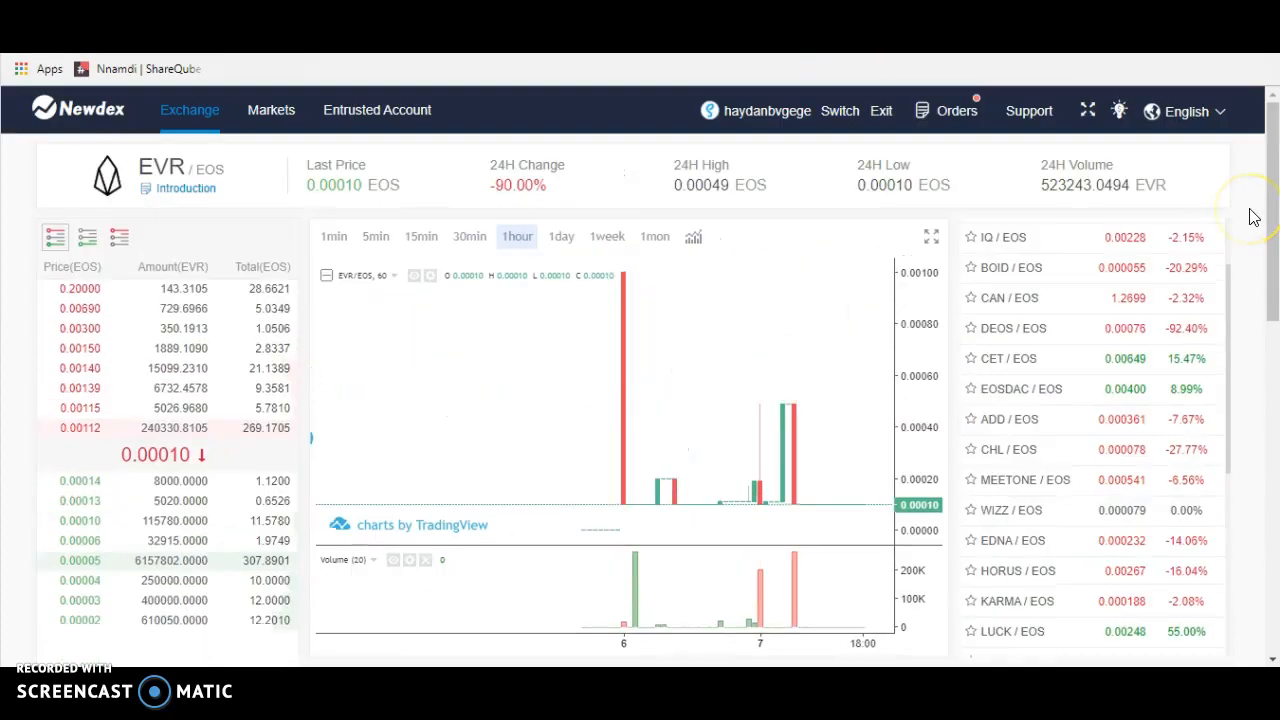
{"action": "mouse_move", "coordinate": [1248, 336]}
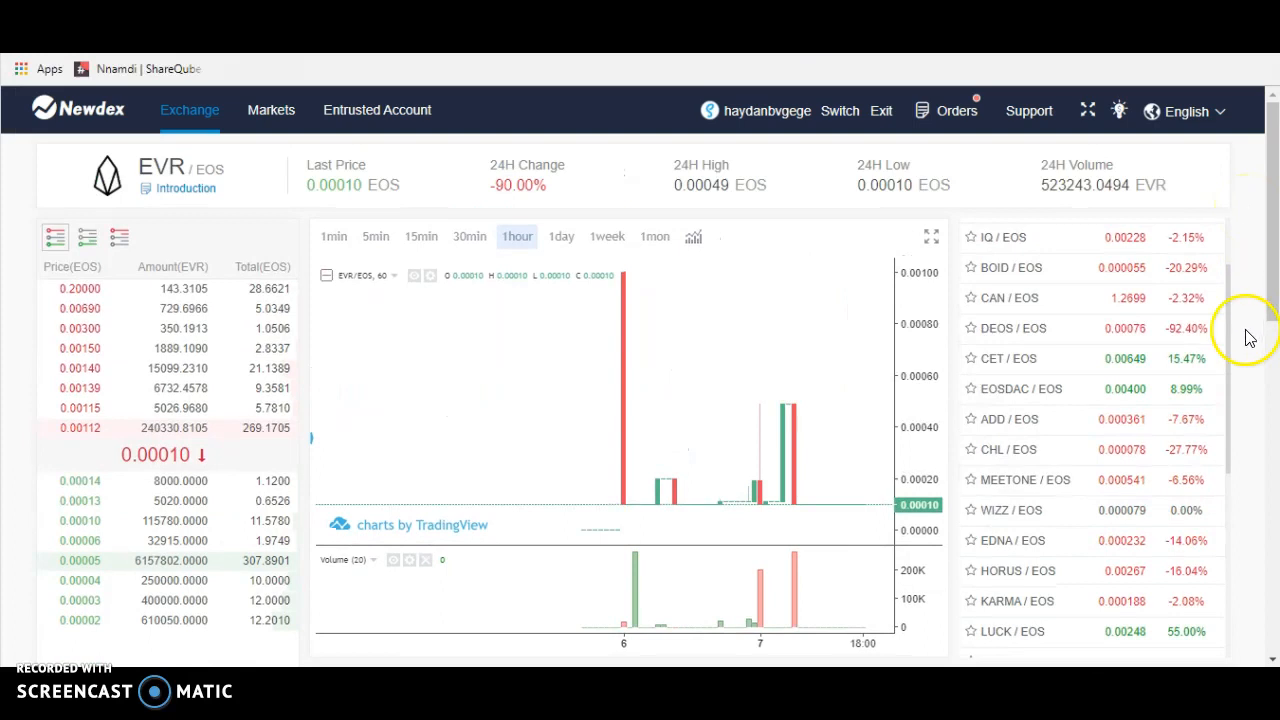
{"action": "scroll", "scroll_direction": "up", "scroll_amount": 3}
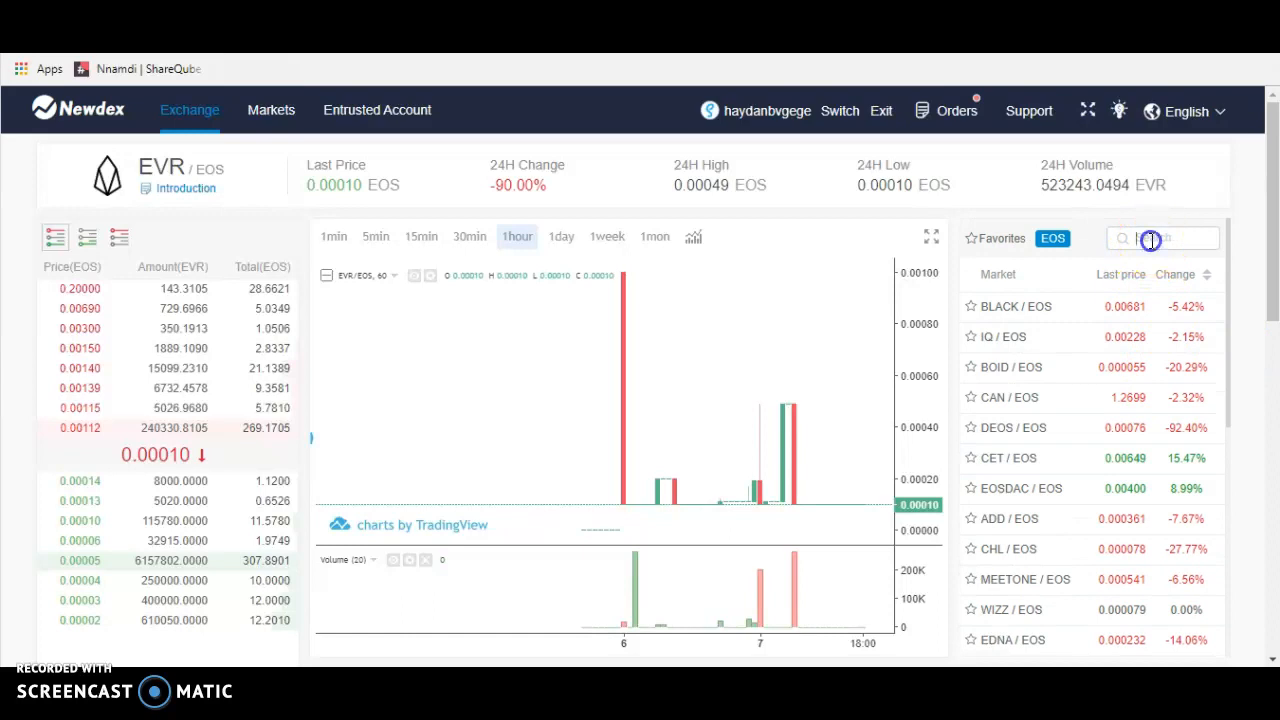
{"action": "type", "text": "cet"}
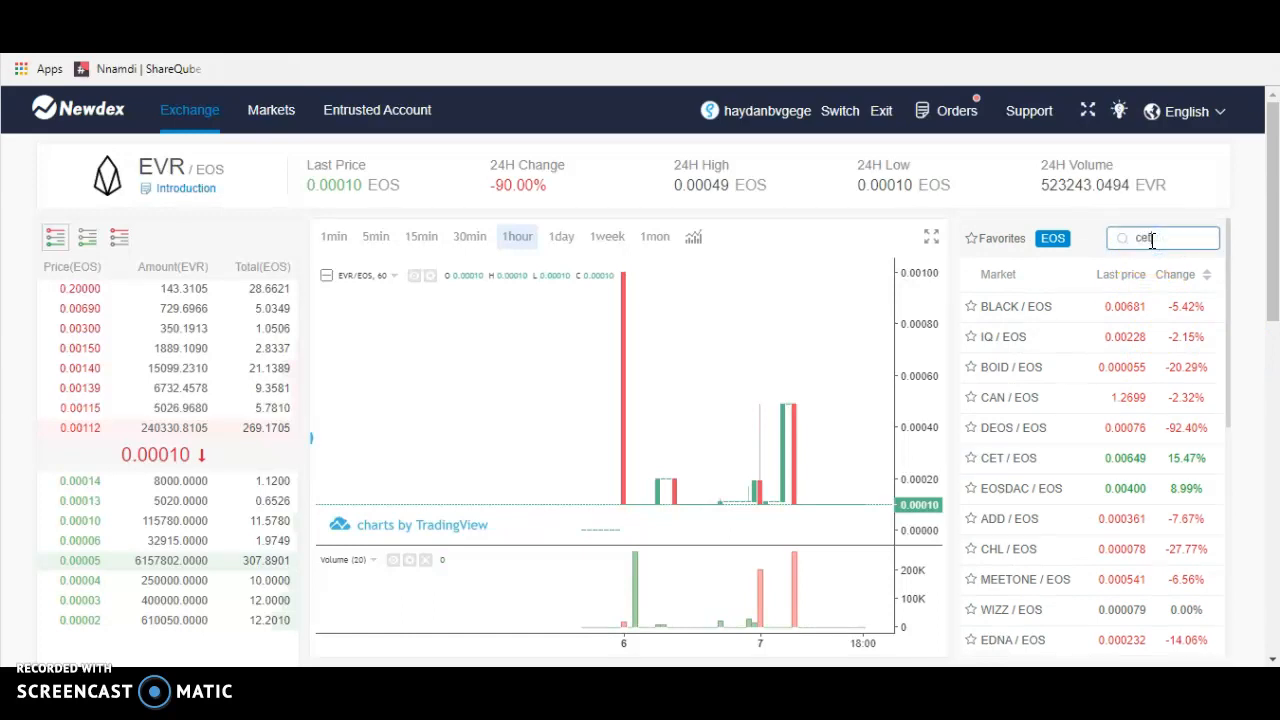
{"action": "type", "text": "cet"}
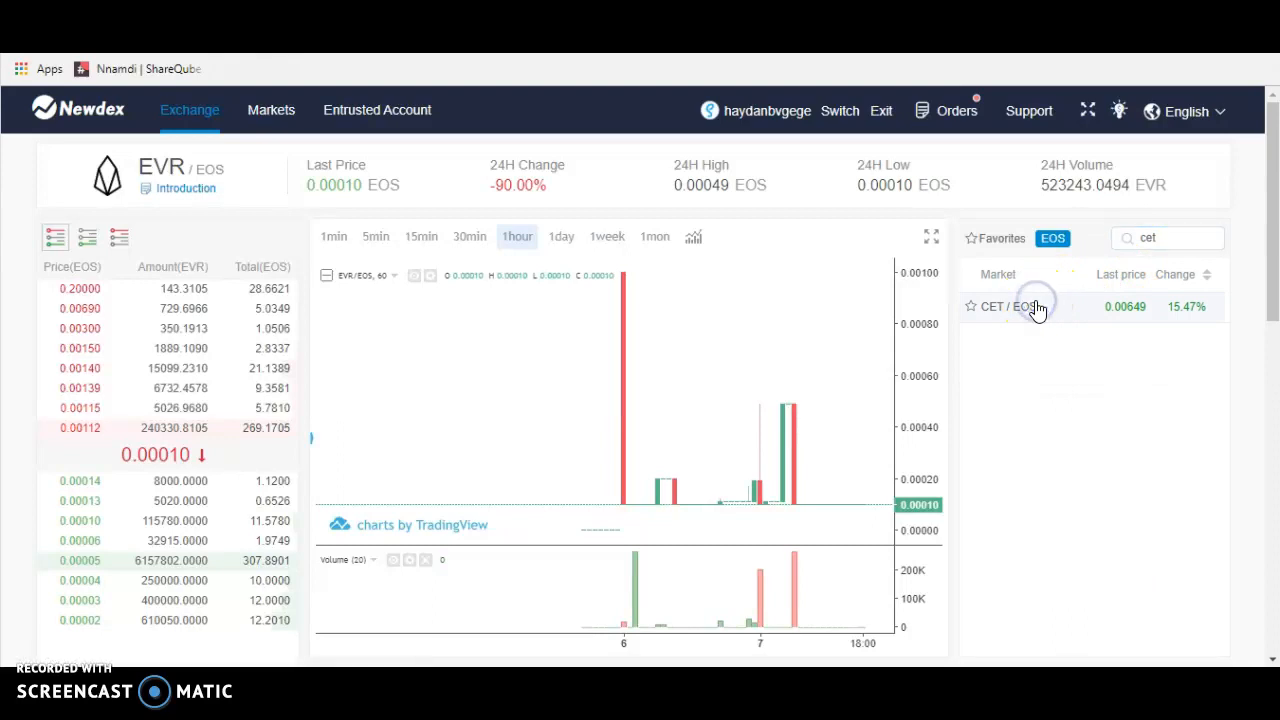
{"action": "mouse_move", "coordinate": [1182, 318]}
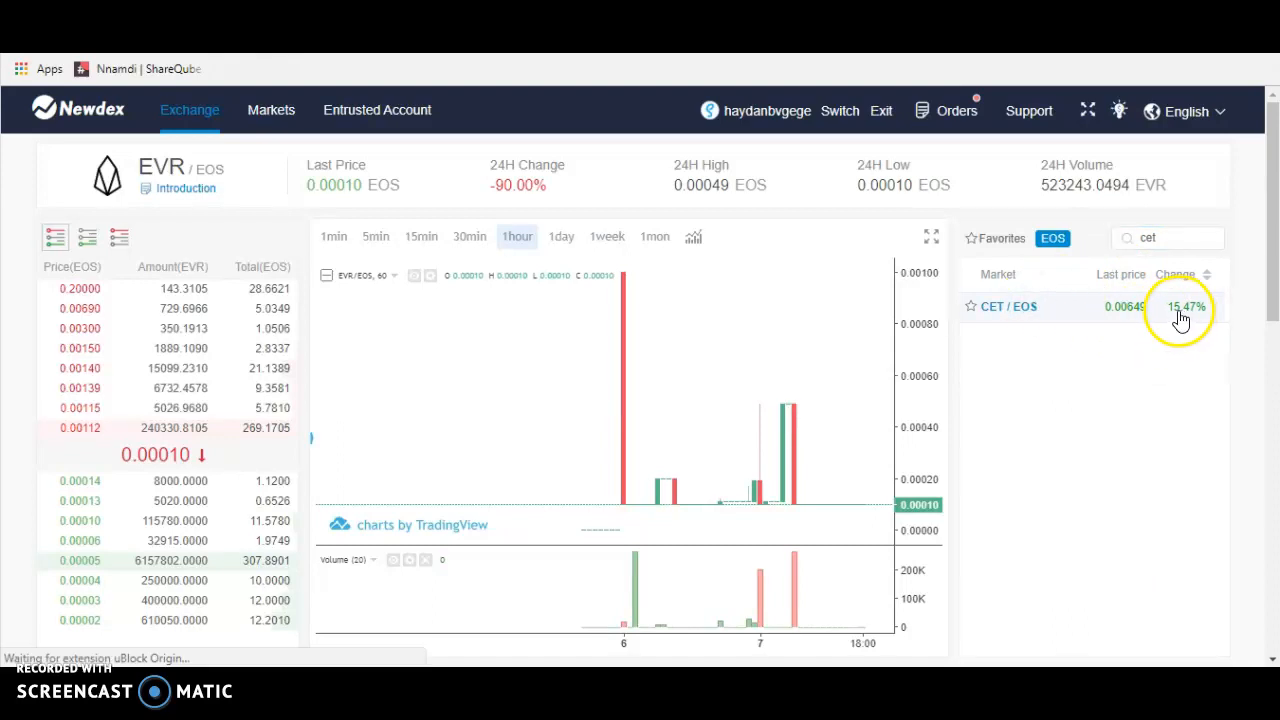
{"action": "left_click", "coordinate": [1008, 306]}
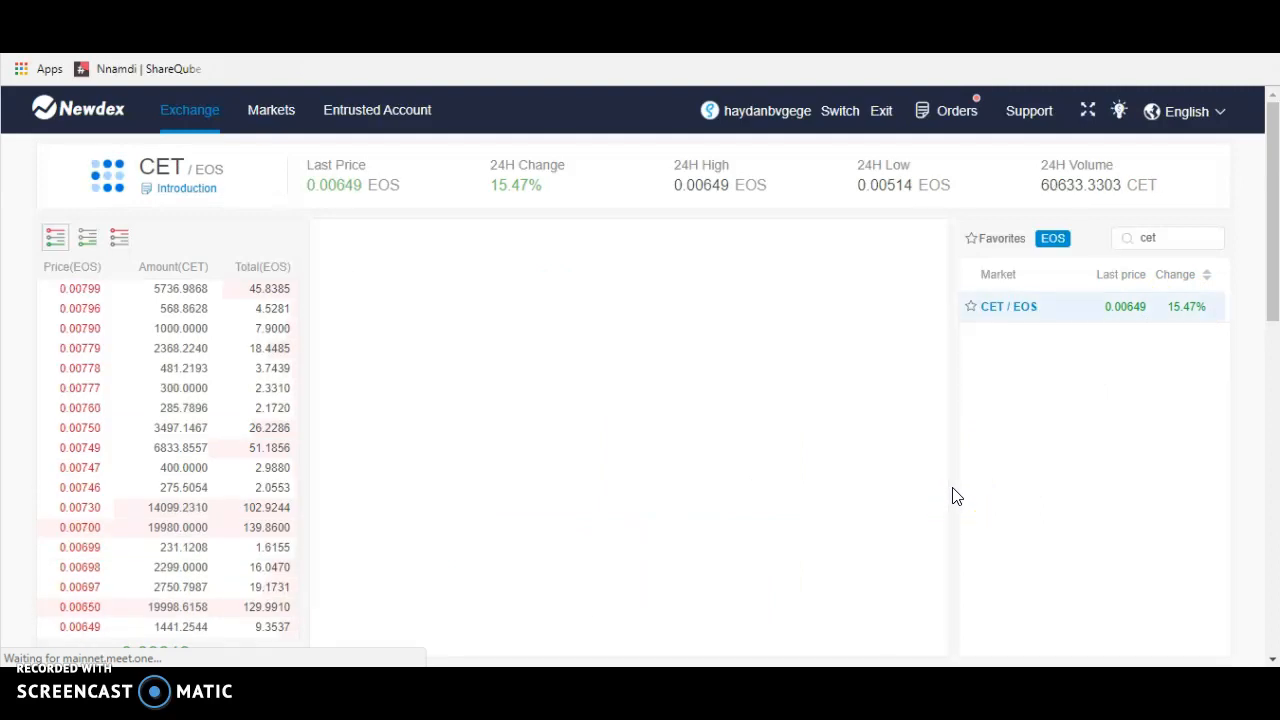
{"action": "scroll", "scroll_direction": "down", "scroll_amount": 3}
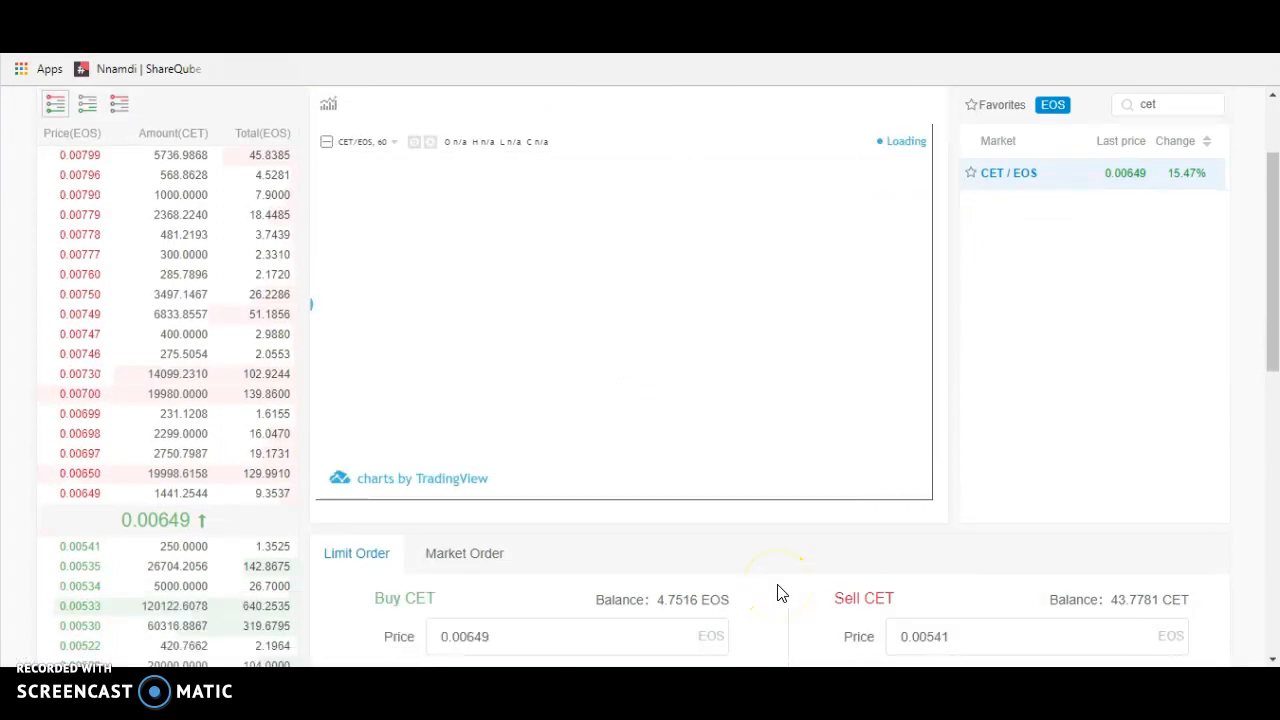
{"action": "scroll", "scroll_direction": "down", "scroll_amount": 3}
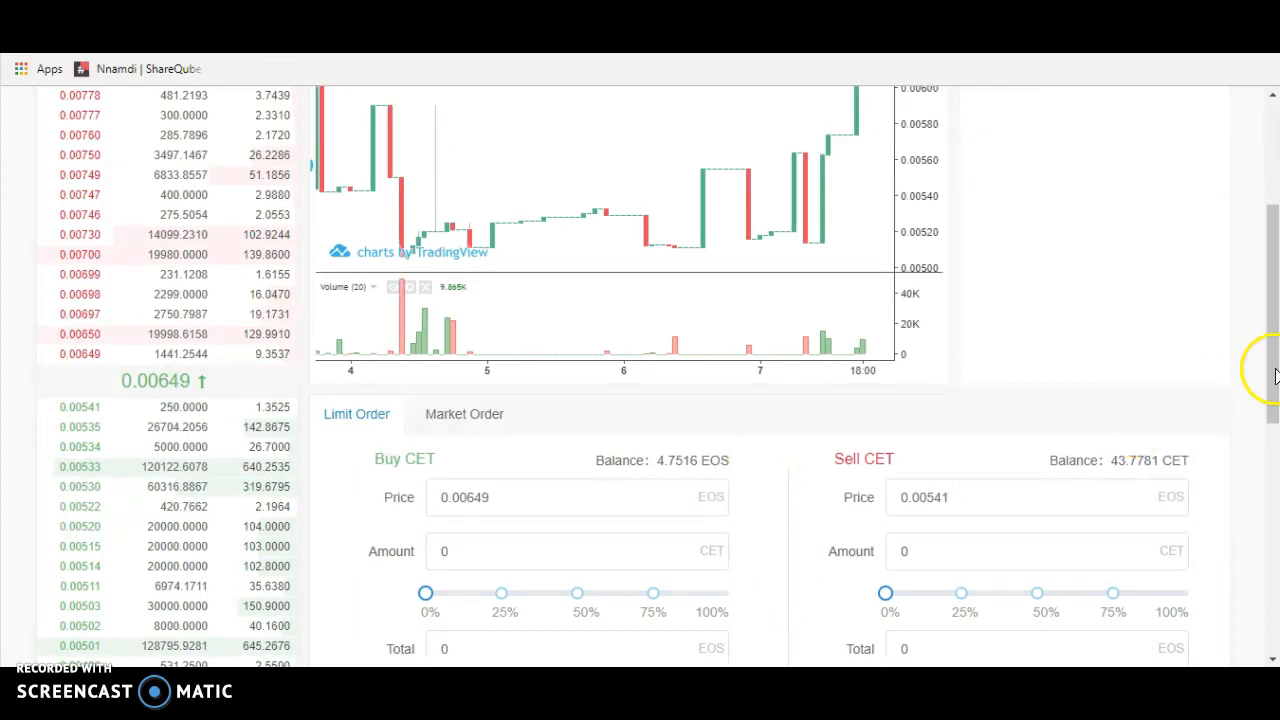
{"action": "scroll", "scroll_direction": "up", "scroll_amount": 3}
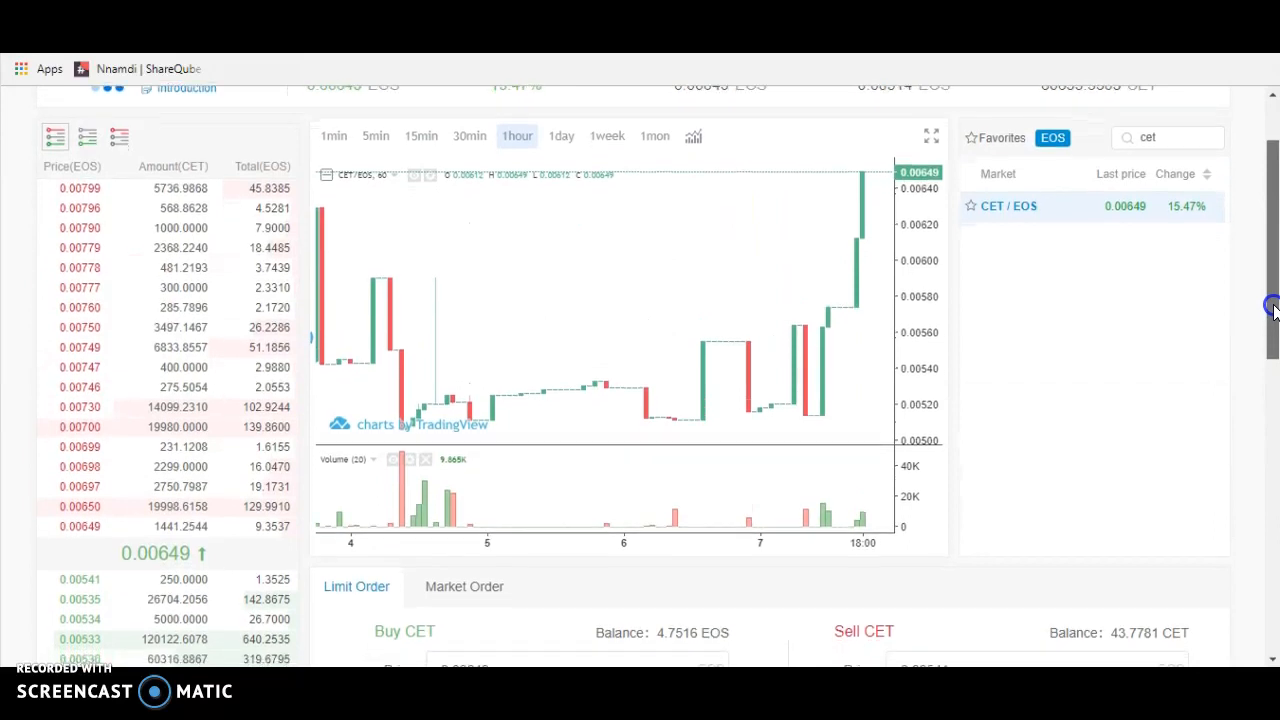
{"action": "scroll", "scroll_direction": "down", "scroll_amount": 3}
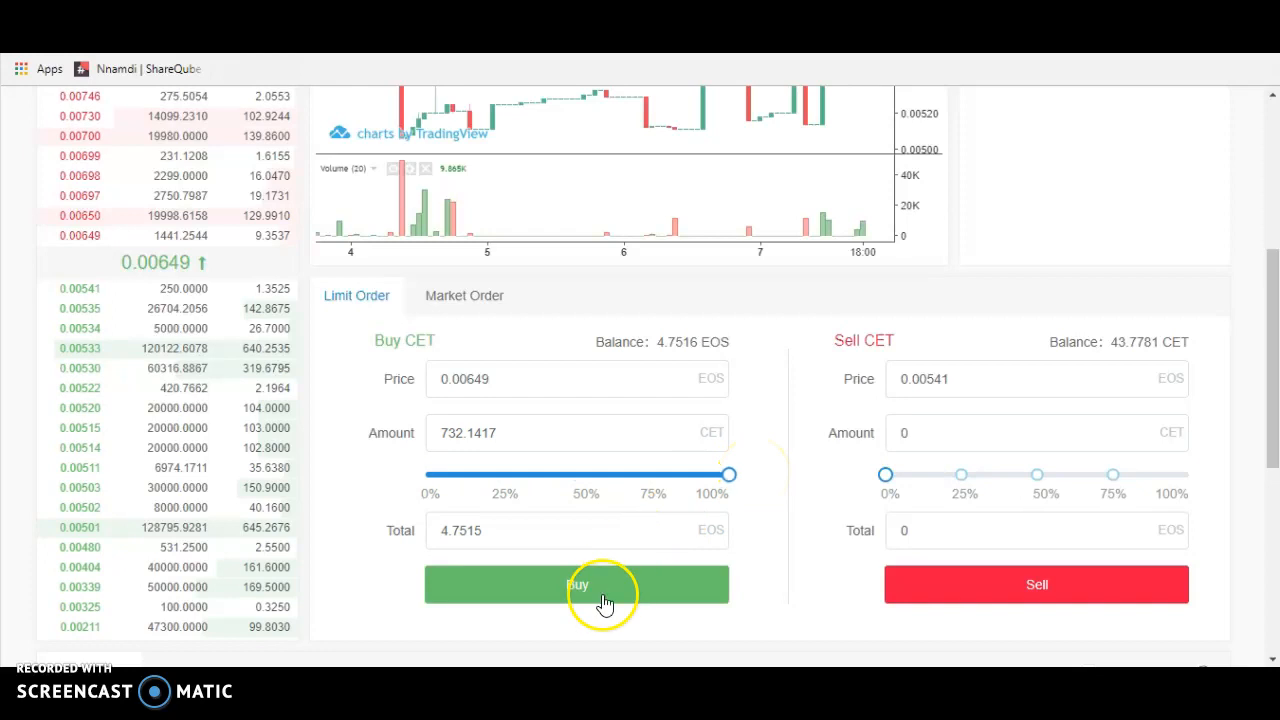
Step: Submit the limit buy of CET with the whole 4.7515 EOS balance, prompting Scatter to unlock
{"action": "left_click", "coordinate": [576, 584]}
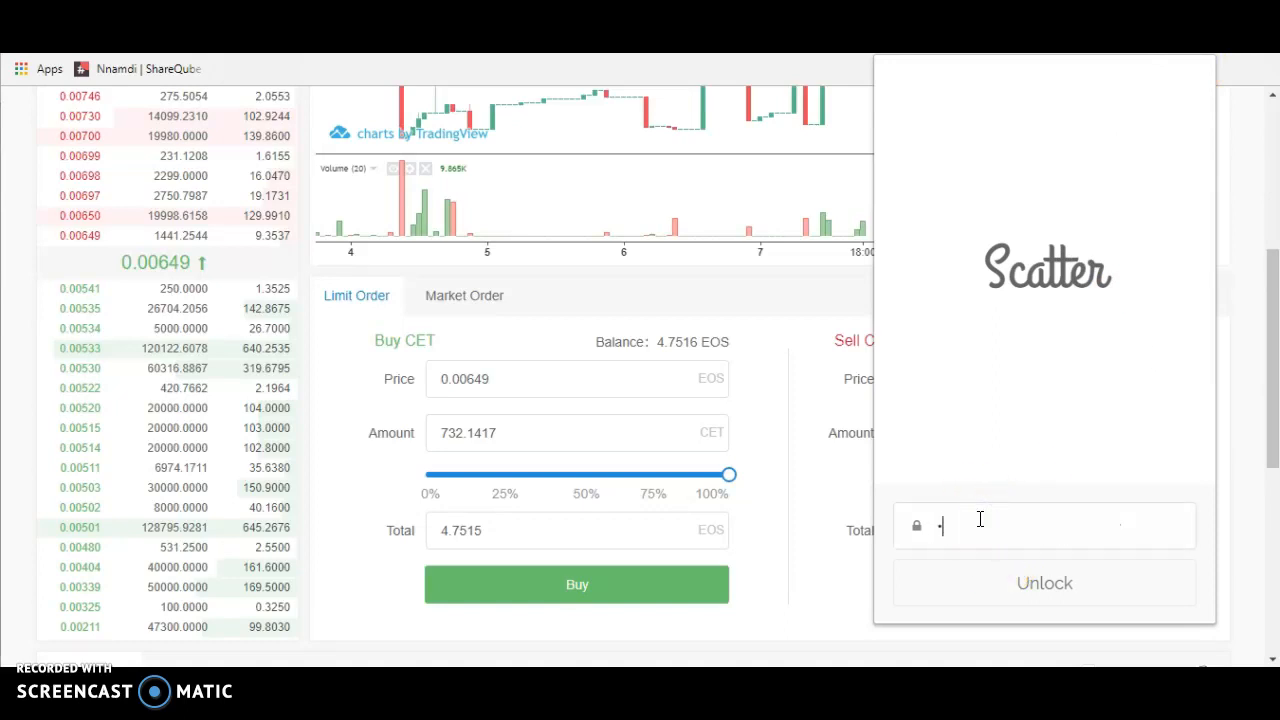
Step: Unlock Scatter with the password and resend the CET buy, Total now 3.5637 EOS
{"action": "type", "text": "password"}
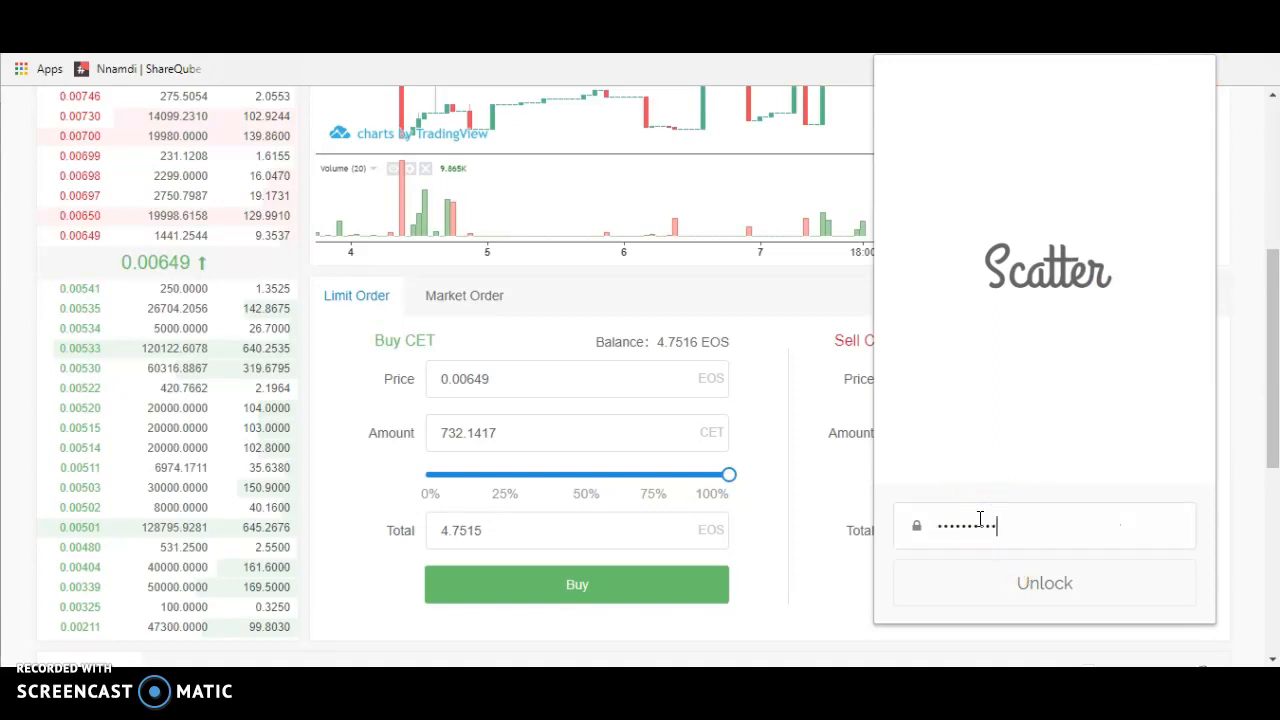
{"action": "left_click", "coordinate": [1044, 584]}
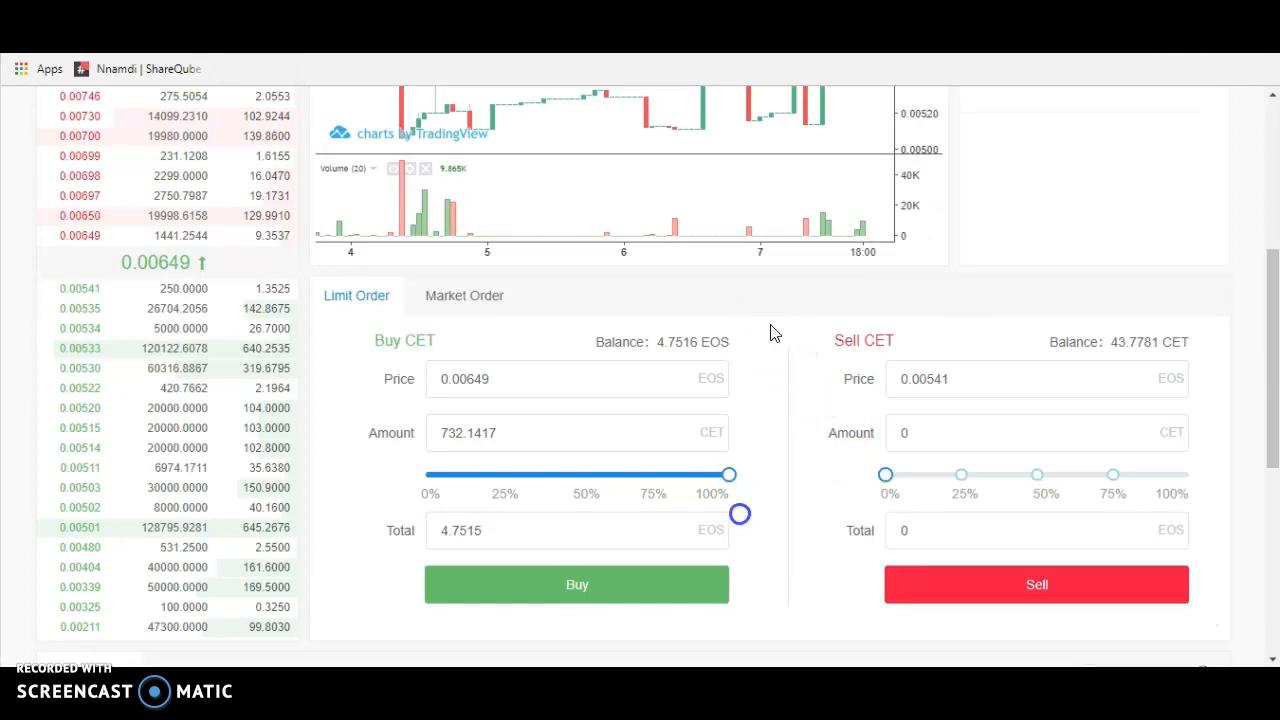
{"action": "left_click", "coordinate": [576, 584]}
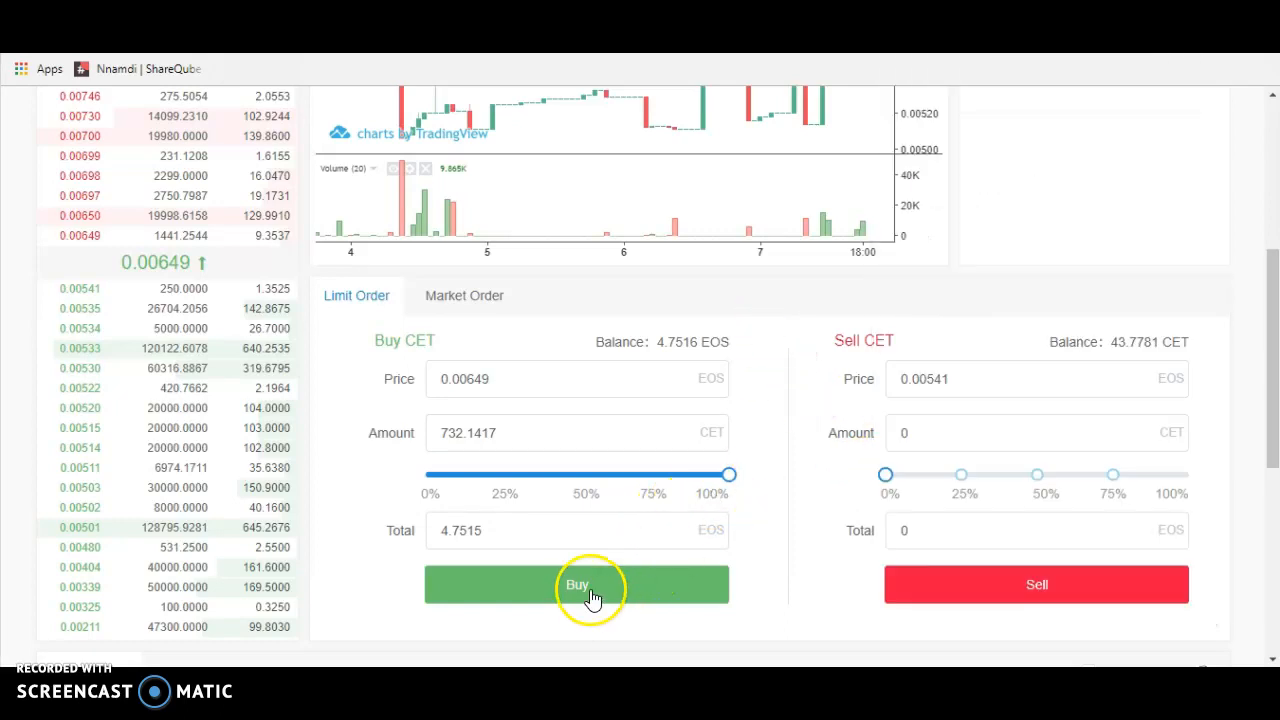
{"action": "left_click", "coordinate": [464, 296]}
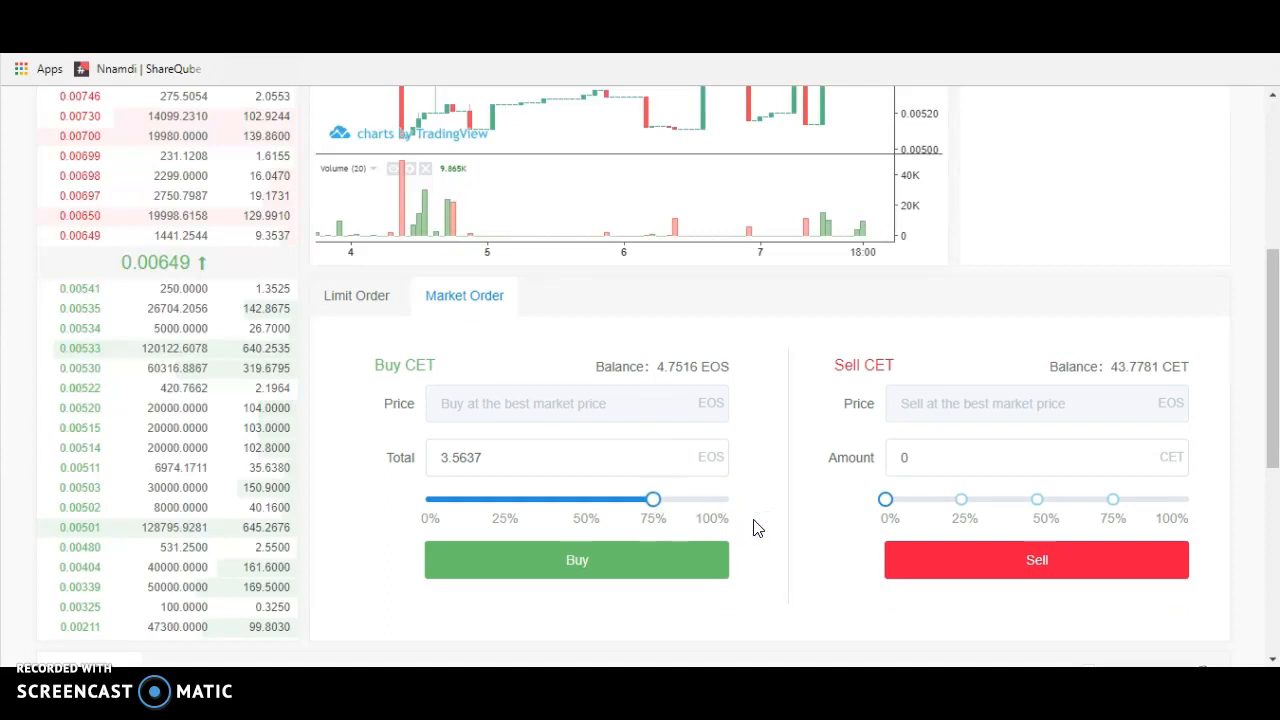
{"action": "mouse_move", "coordinate": [716, 504]}
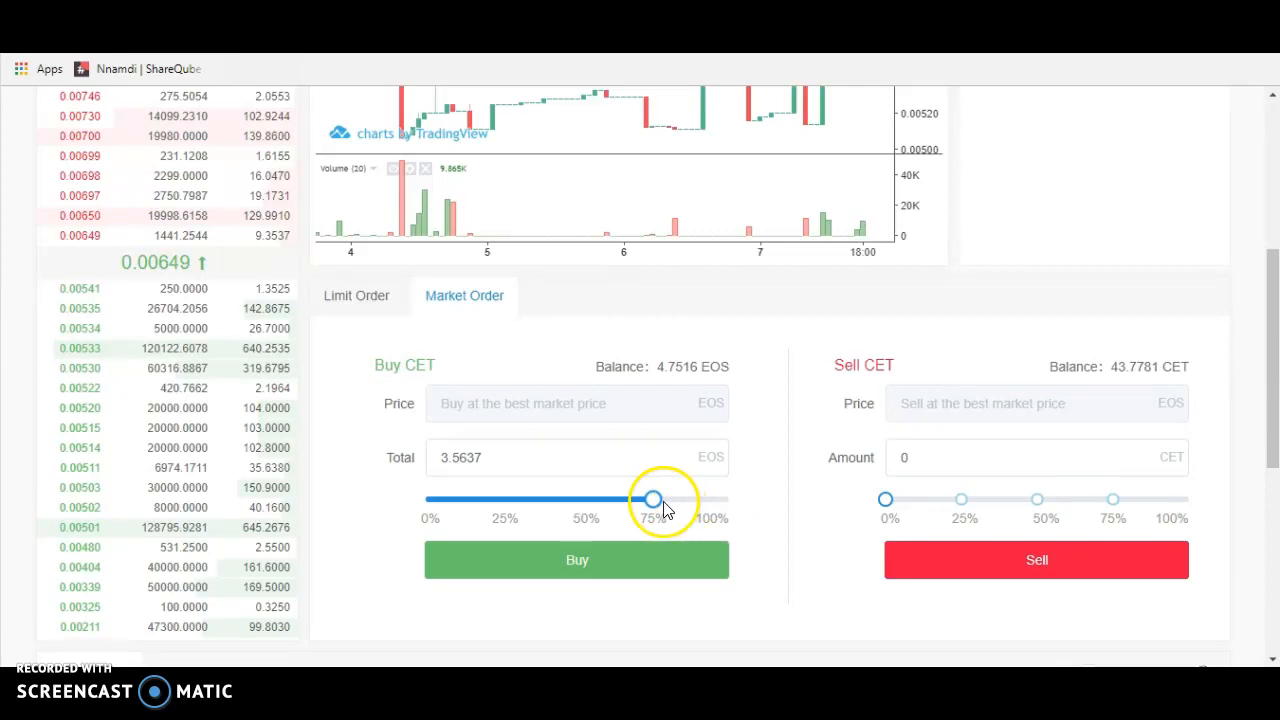
Step: Slide the Buy CET amount to 100% of the 4.7516 EOS and submit the buy, retrying after the rejected signature
{"action": "left_click_drag", "start_coordinate": [652, 500], "coordinate": [730, 500]}
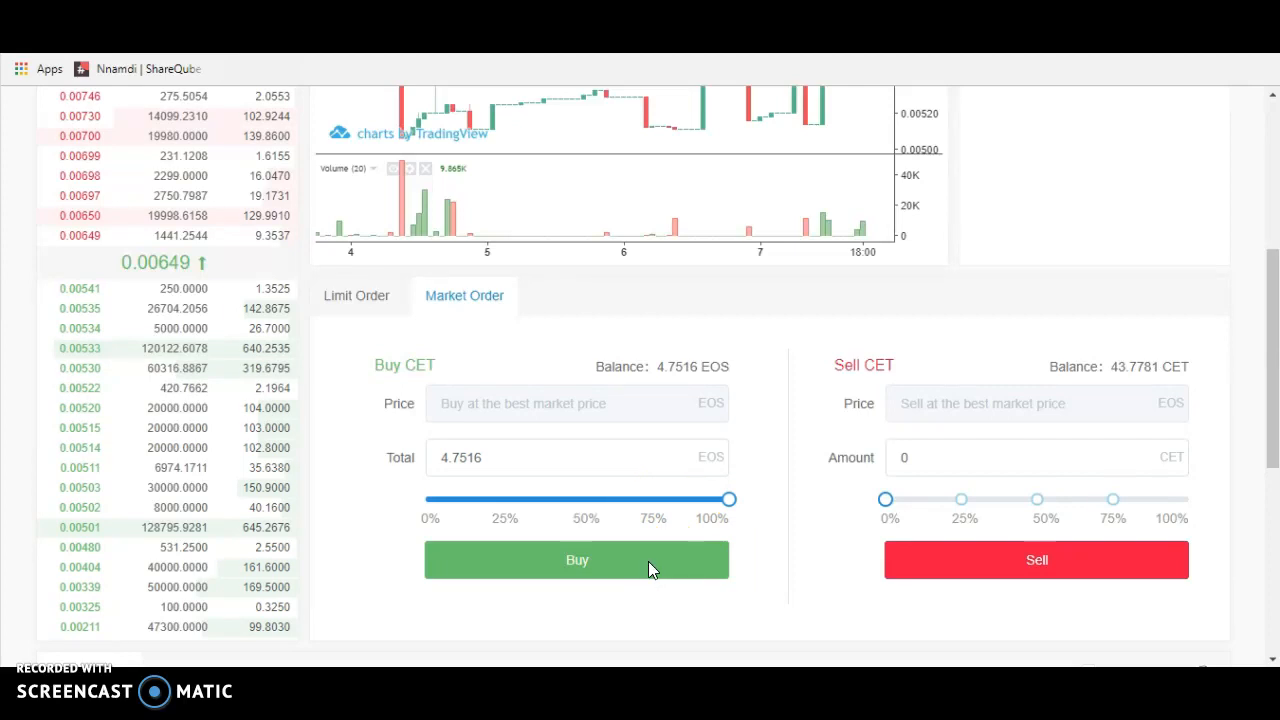
{"action": "left_click", "coordinate": [576, 560]}
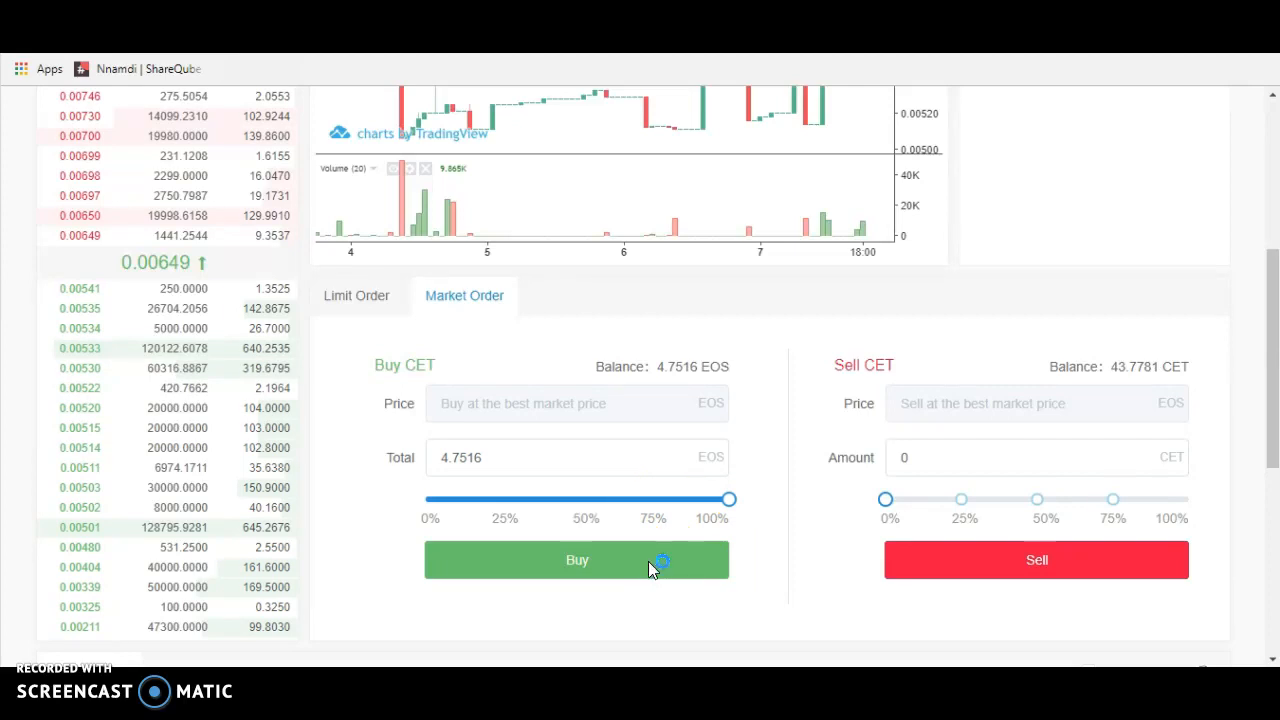
{"action": "left_click", "coordinate": [576, 560]}
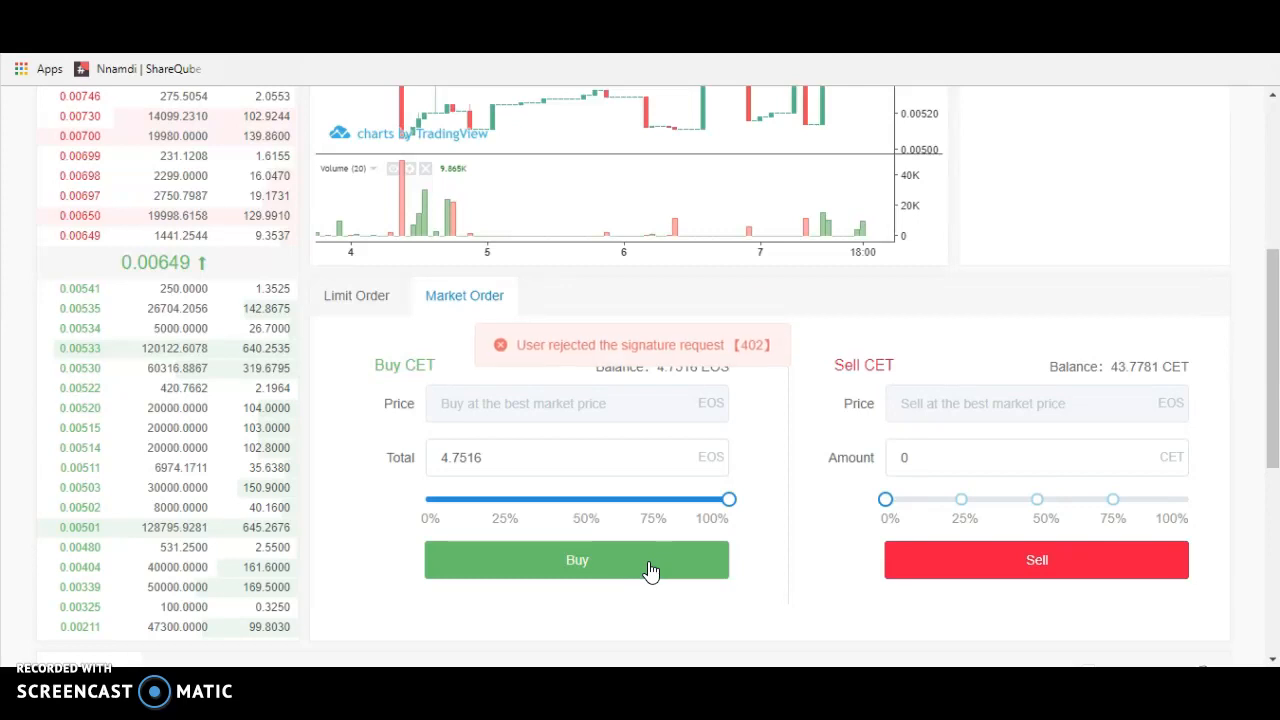
{"action": "left_click", "coordinate": [576, 560]}
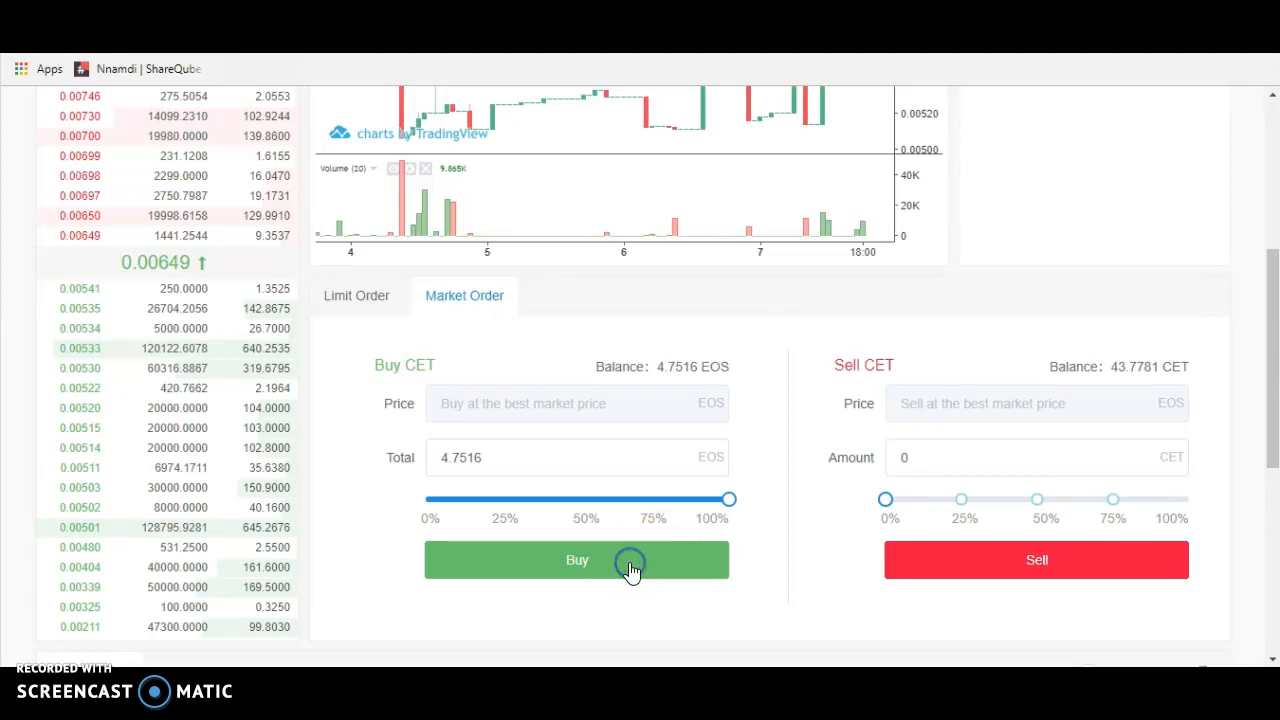
{"action": "left_click", "coordinate": [576, 560]}
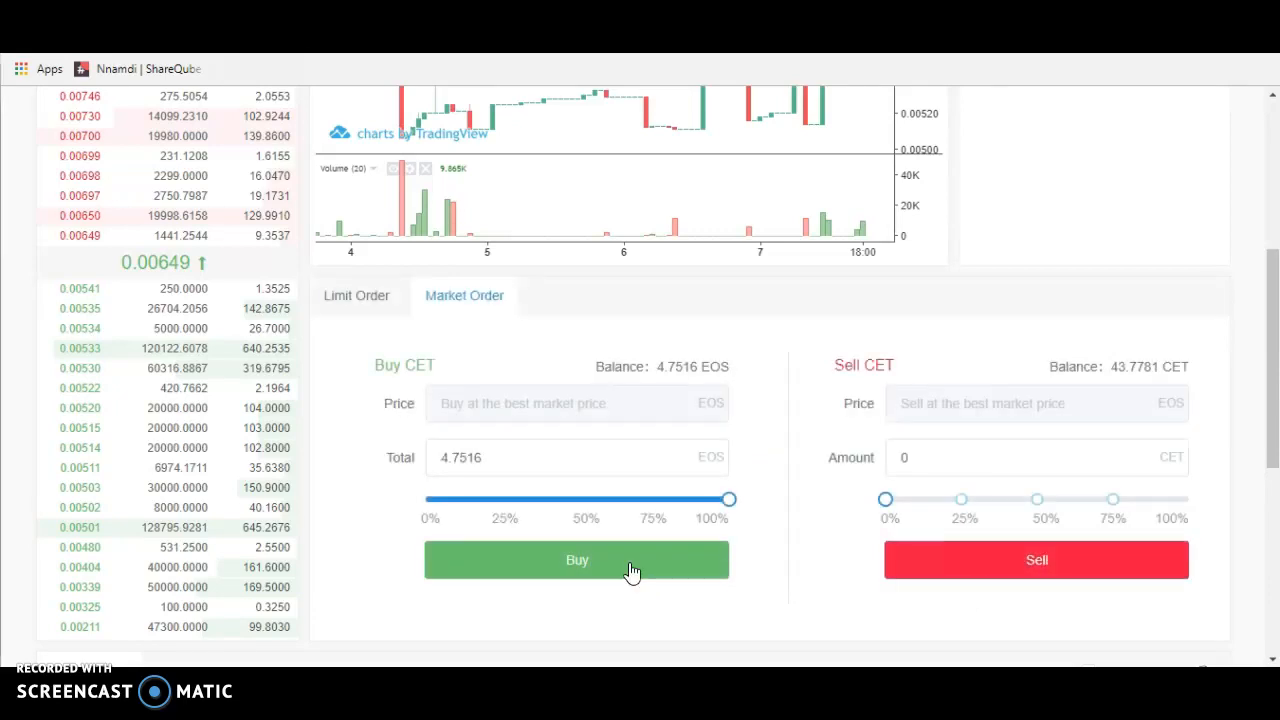
Step: Resend the 4.7516 EOS CET buy and accept Scatter's signature request for the transfer to newdexpocket
{"action": "left_click", "coordinate": [576, 560]}
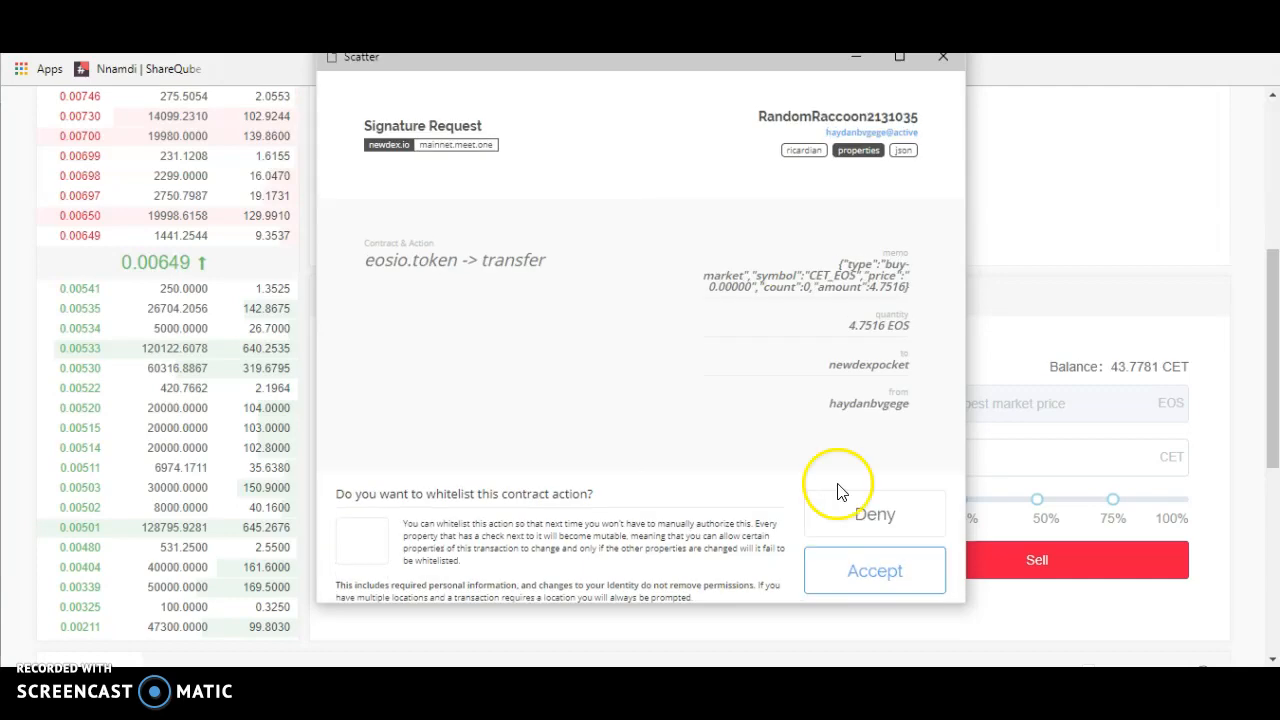
{"action": "mouse_move", "coordinate": [882, 552]}
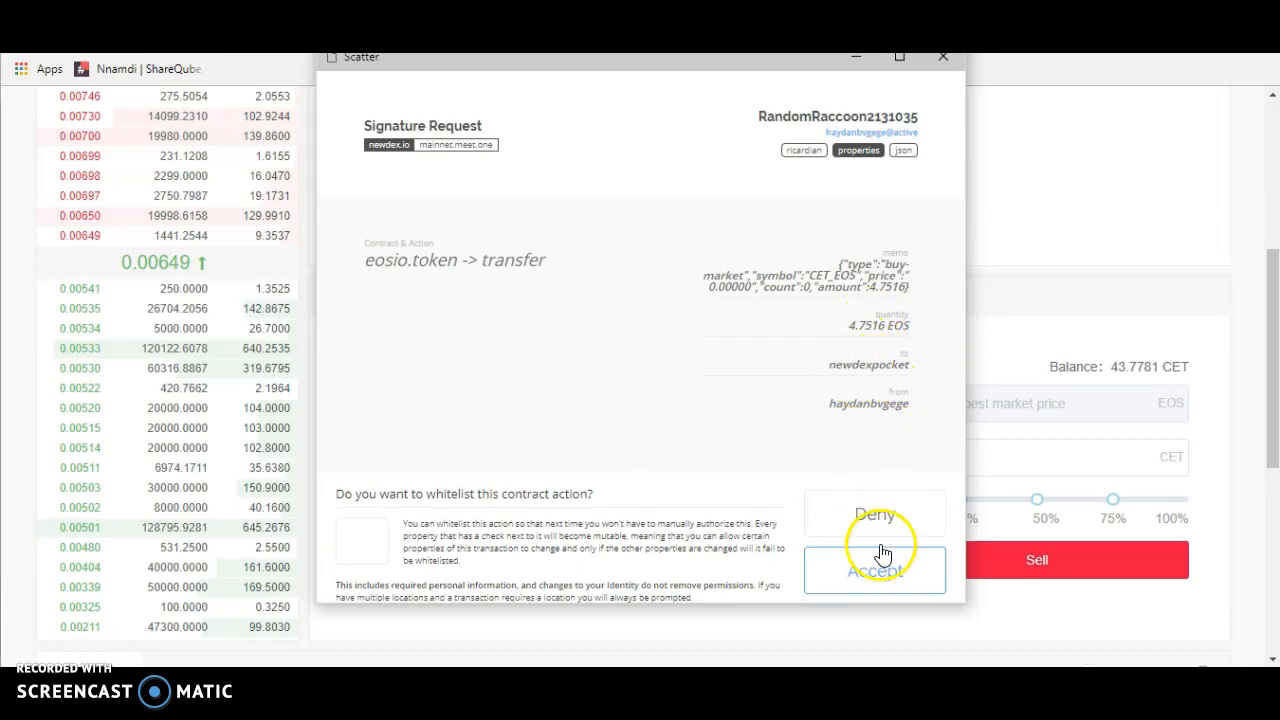
{"action": "mouse_move", "coordinate": [874, 572]}
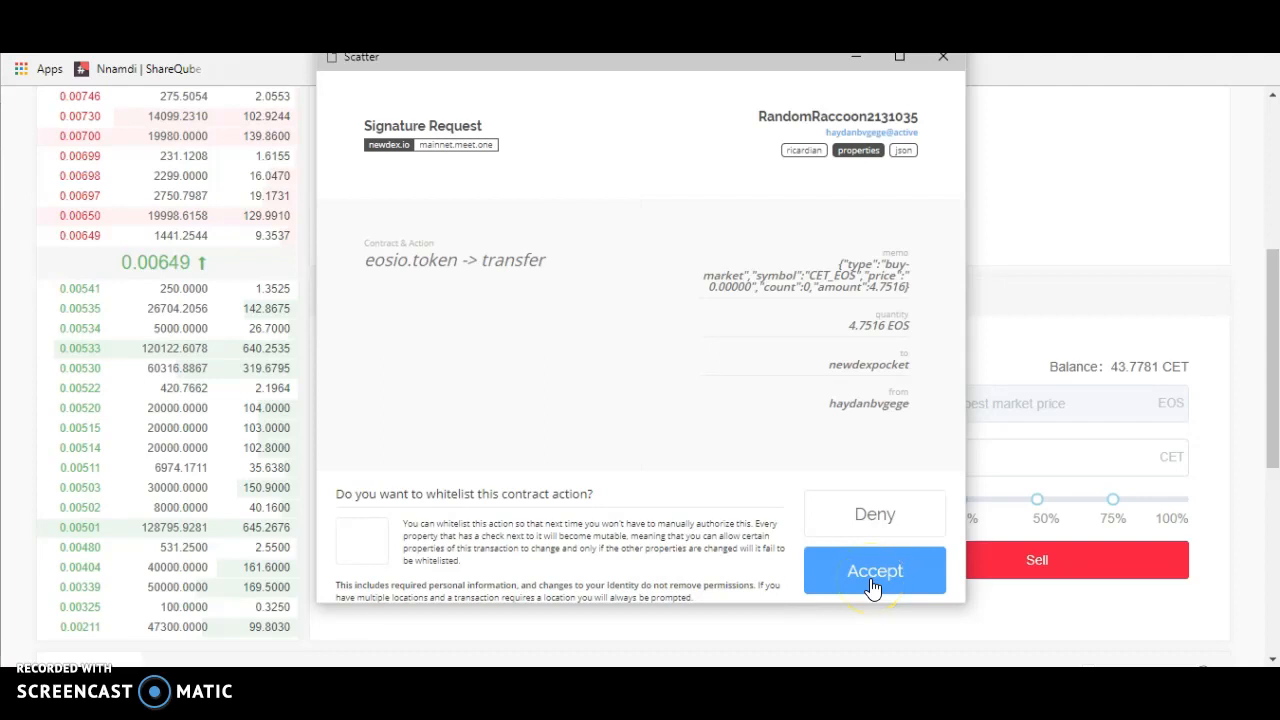
{"action": "left_click", "coordinate": [874, 570]}
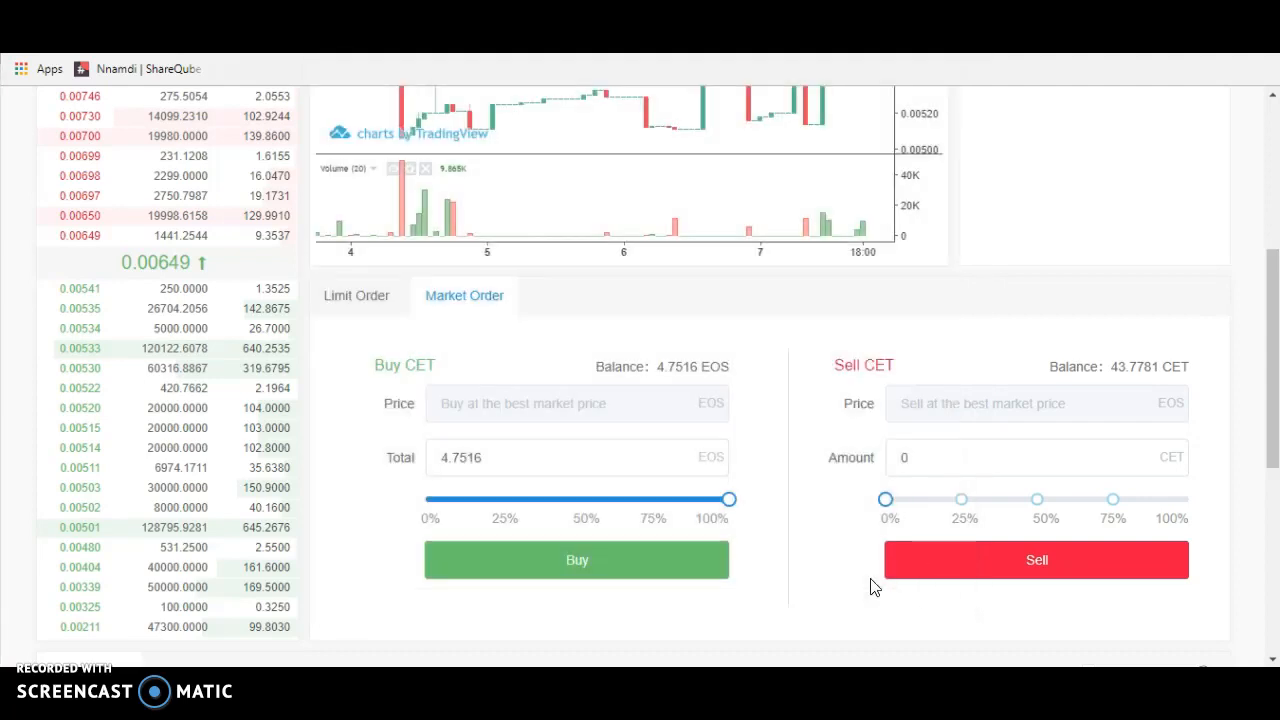
Step: Confirm the fill: EOS balance 0 and CET balance 775.1877, with the CET/EOS page back at top
{"action": "left_click", "coordinate": [576, 560]}
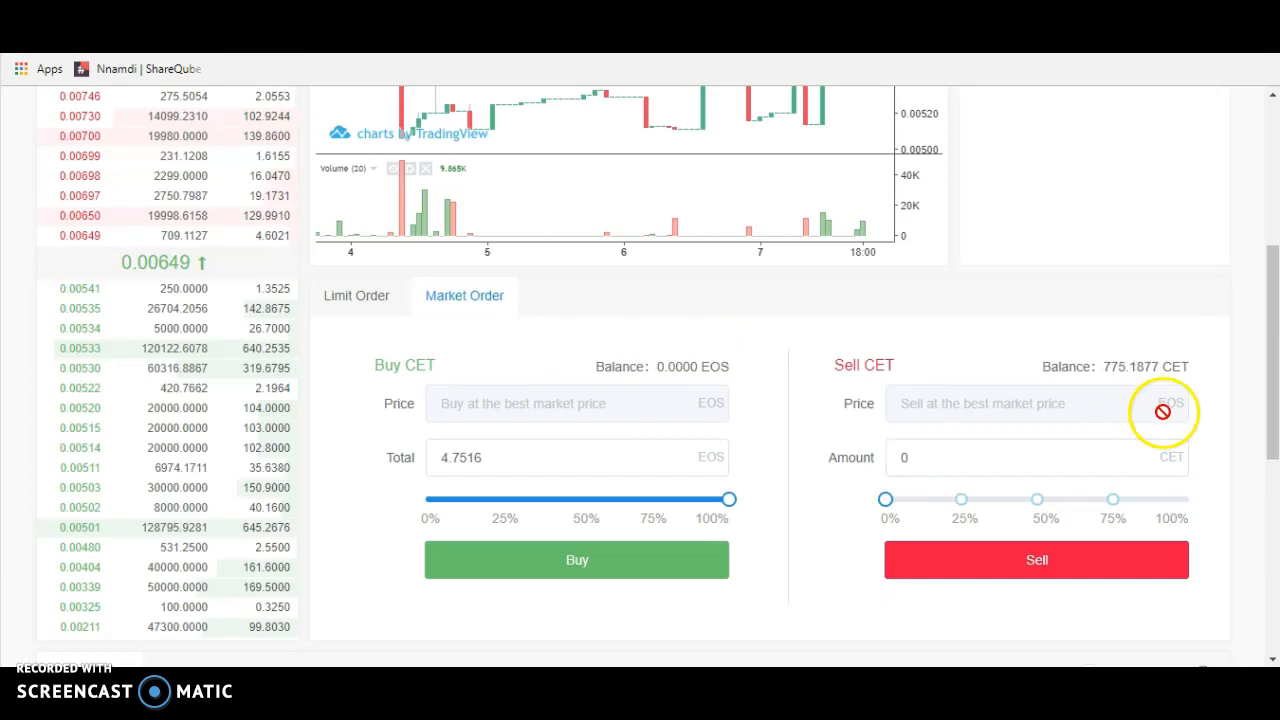
{"action": "mouse_move", "coordinate": [1148, 366]}
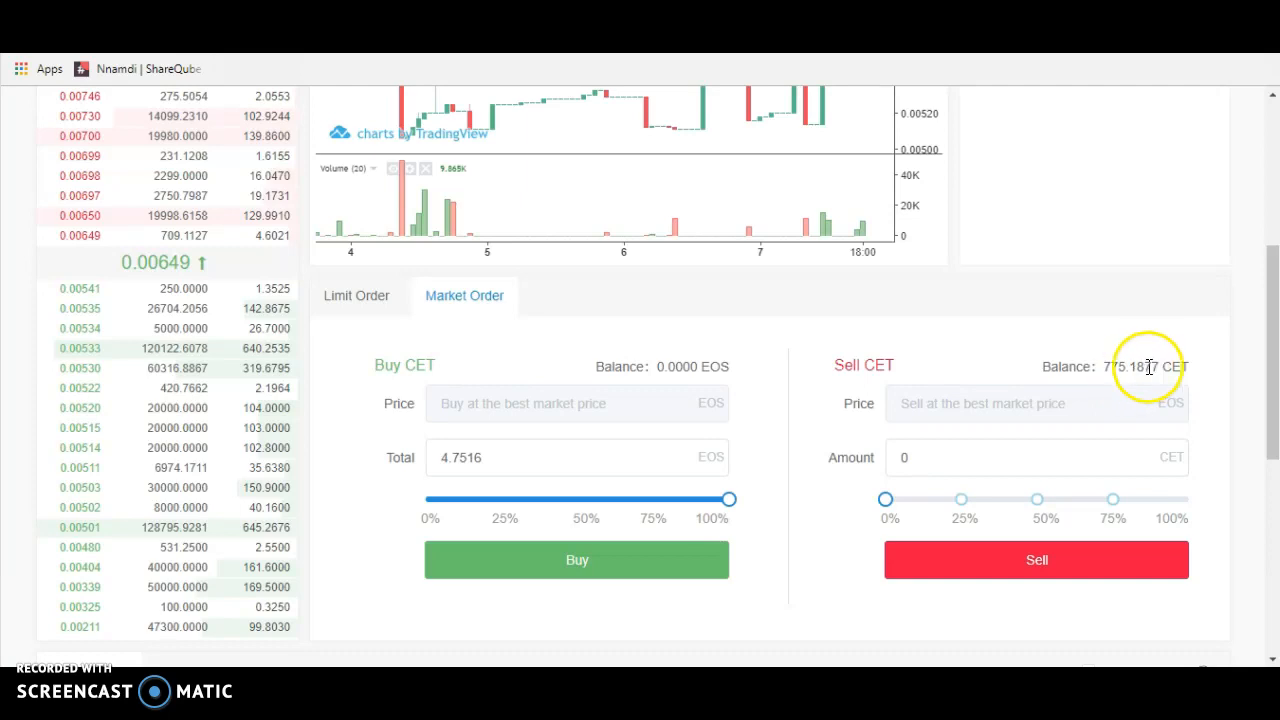
{"action": "mouse_move", "coordinate": [1276, 324]}
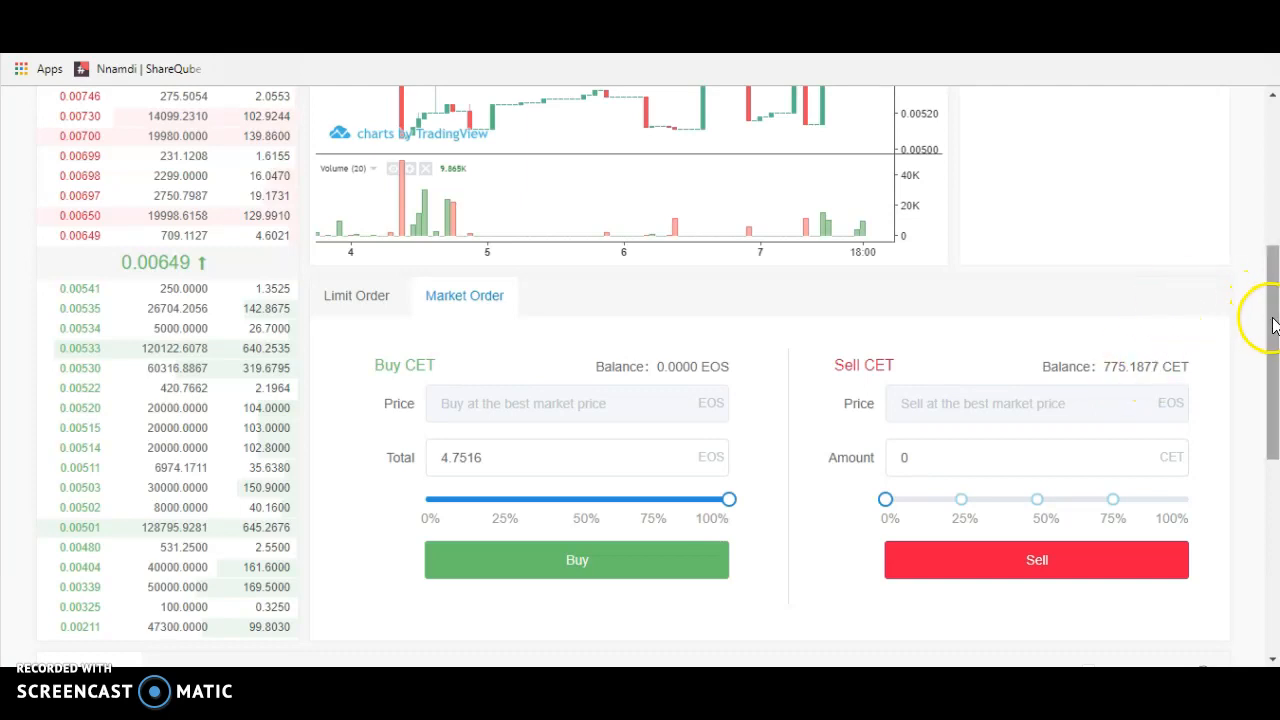
{"action": "scroll", "scroll_direction": "up", "scroll_amount": 3}
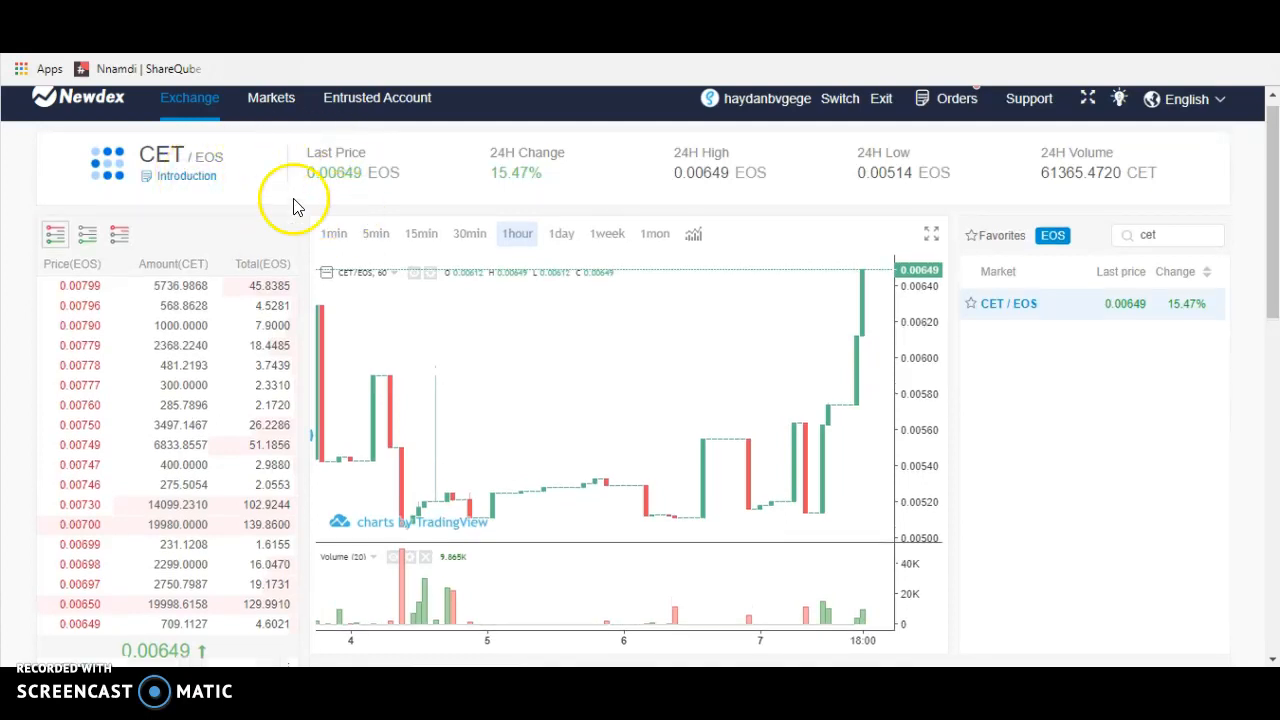
{"action": "left_click", "coordinate": [188, 176]}
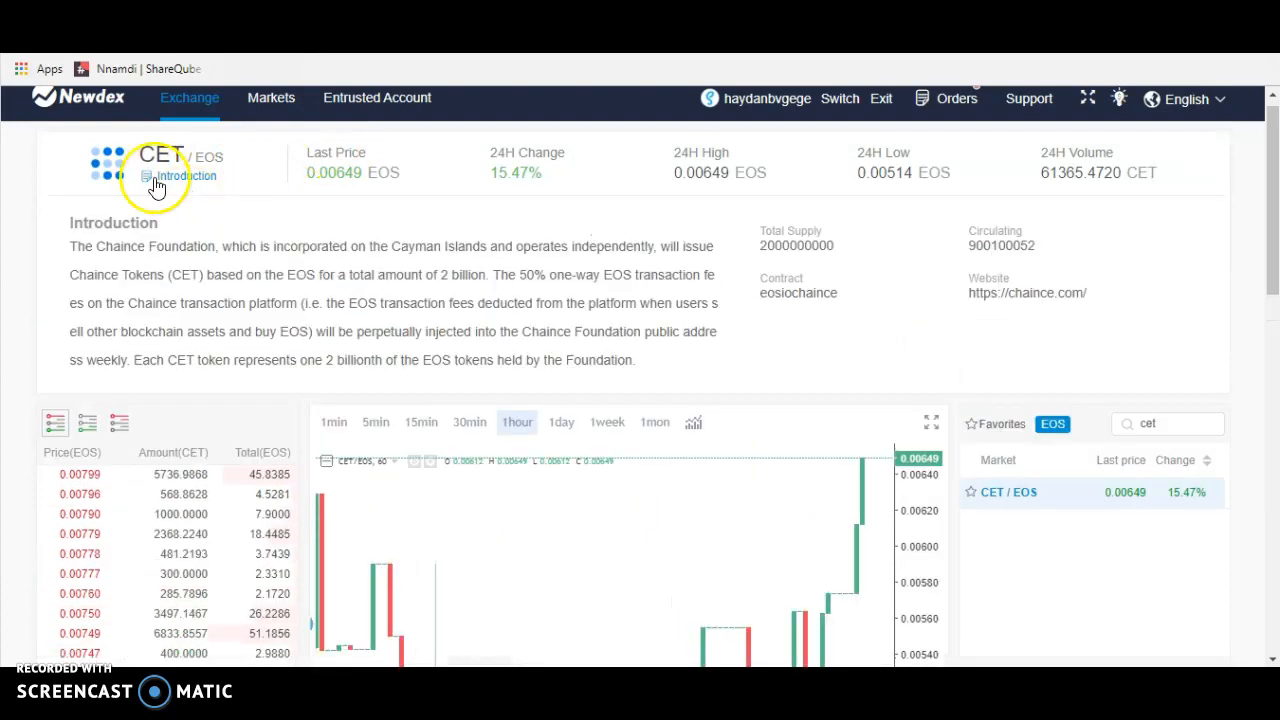
{"action": "mouse_move", "coordinate": [184, 252]}
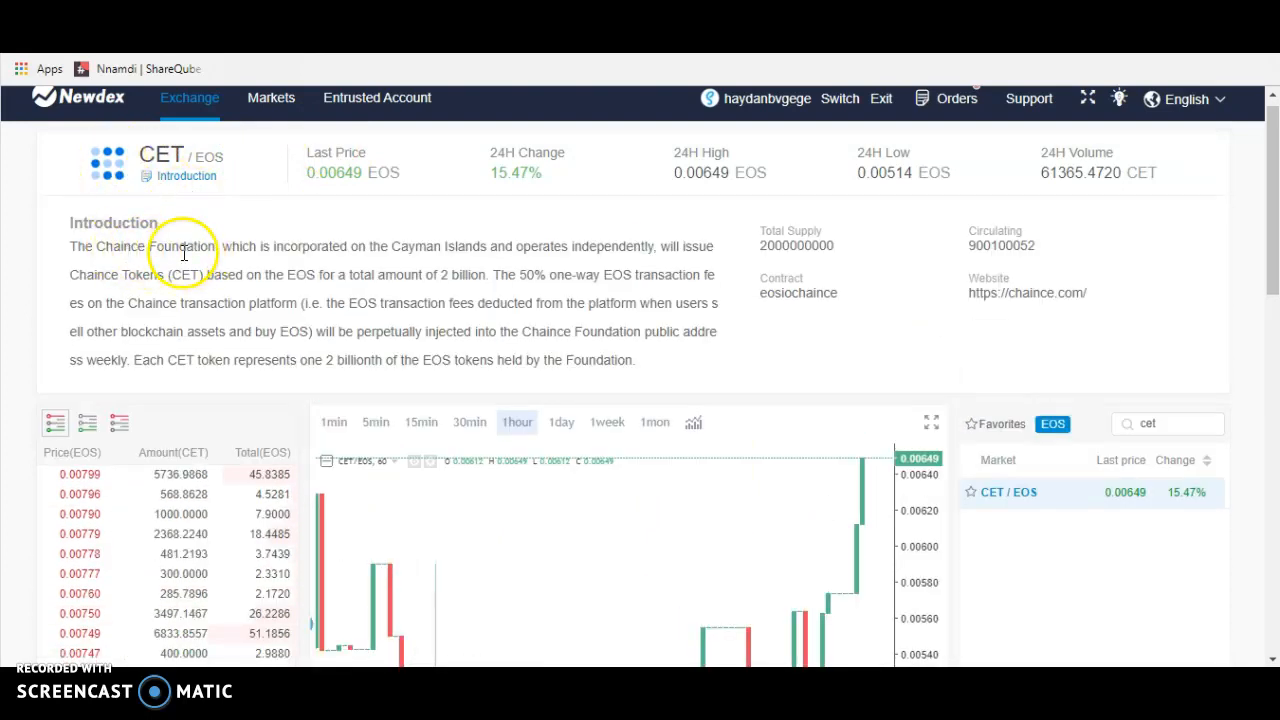
{"action": "mouse_move", "coordinate": [476, 262]}
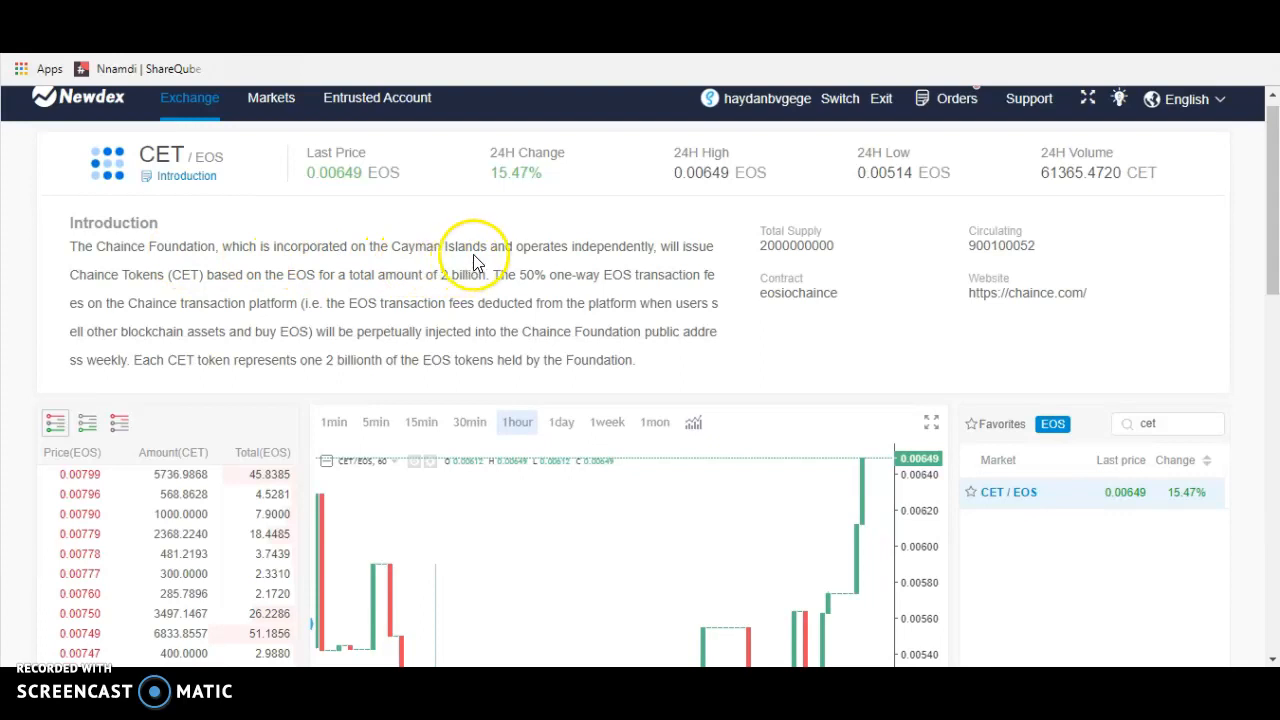
{"action": "mouse_move", "coordinate": [308, 300]}
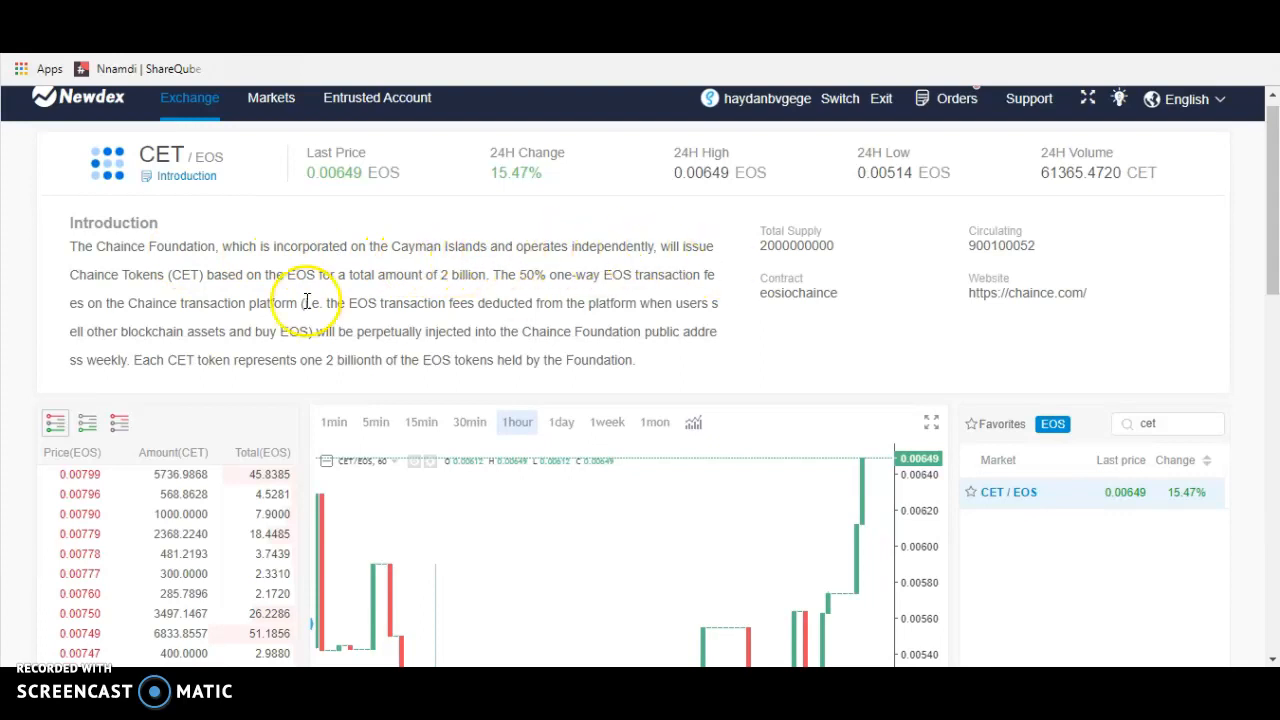
{"action": "mouse_move", "coordinate": [532, 280]}
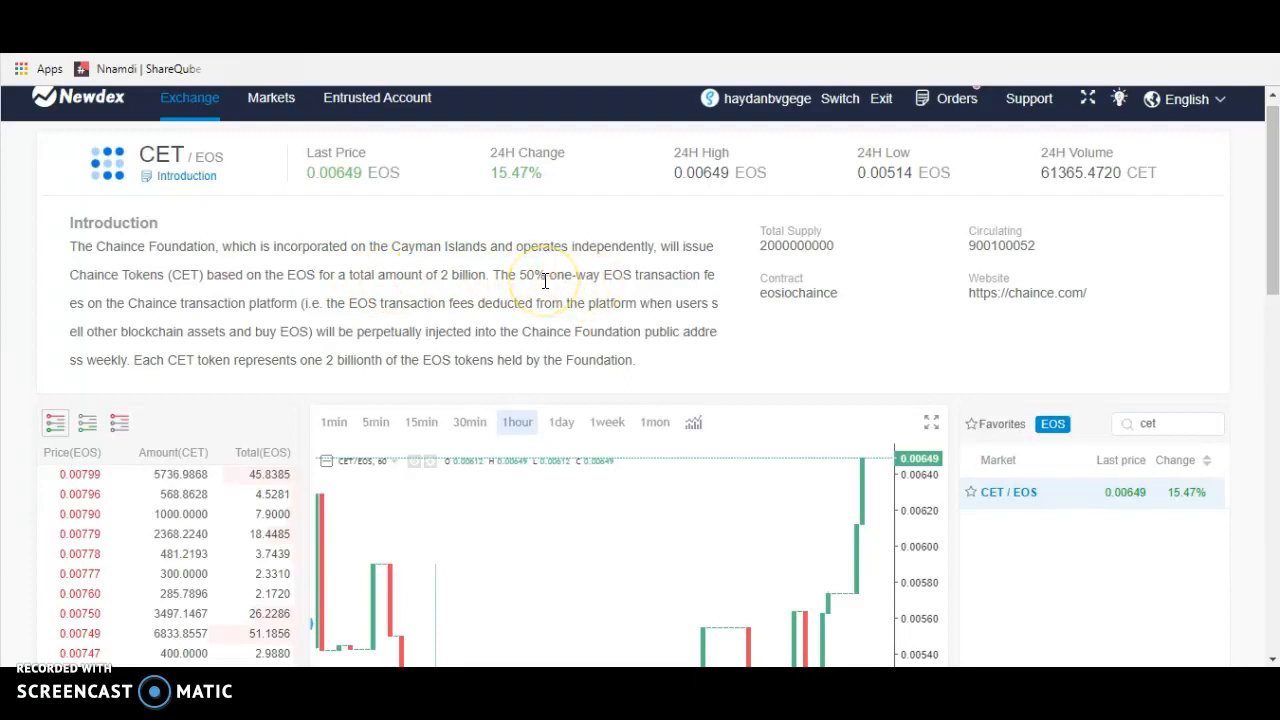
{"action": "mouse_move", "coordinate": [612, 292]}
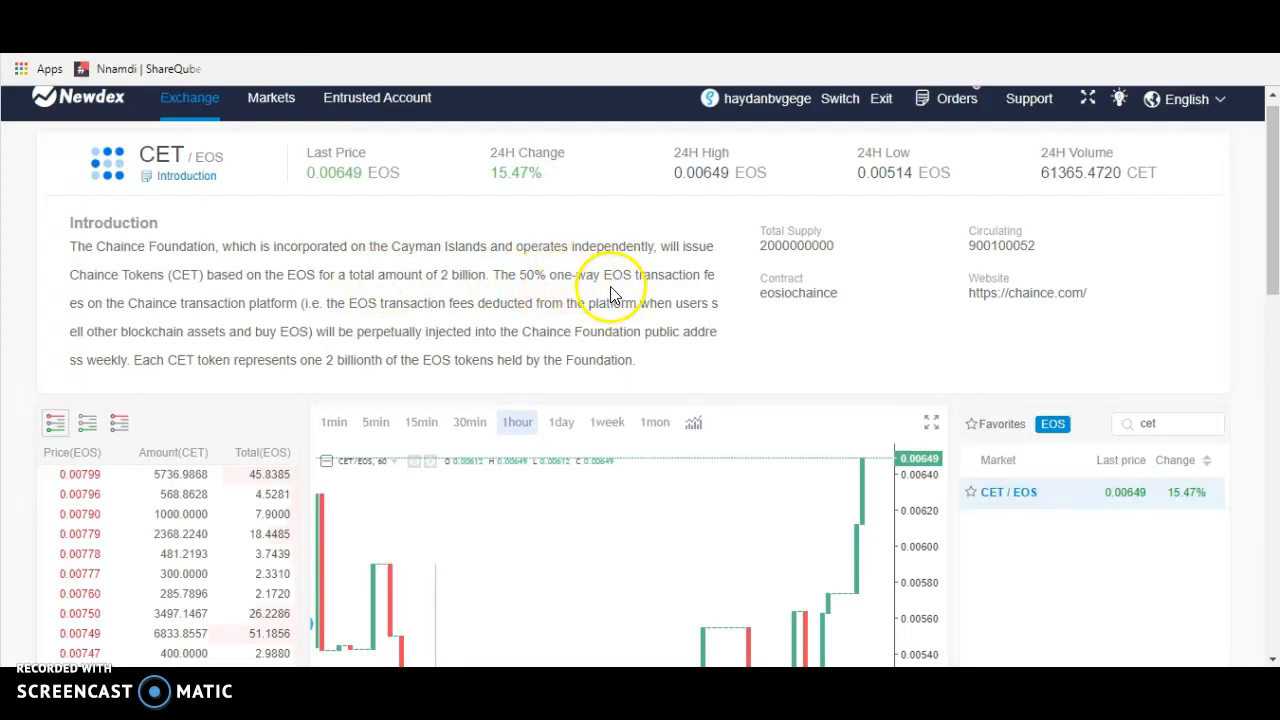
{"action": "mouse_move", "coordinate": [368, 328]}
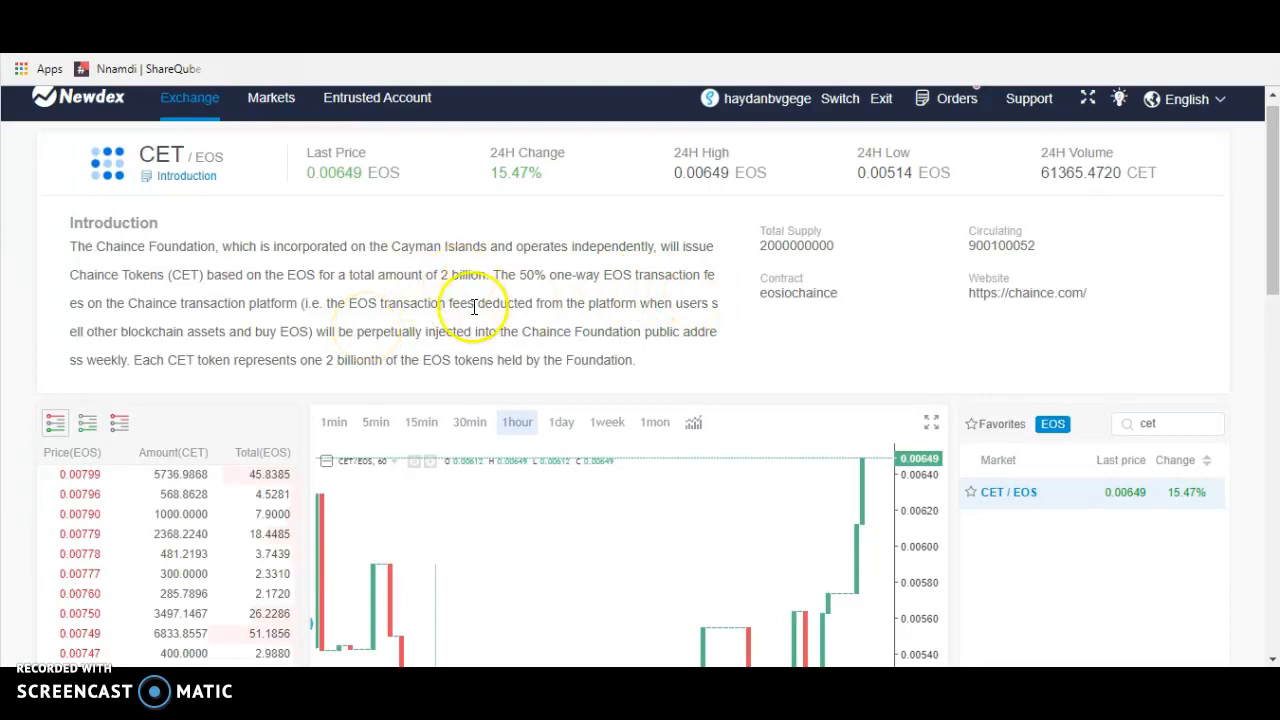
{"action": "mouse_move", "coordinate": [412, 238]}
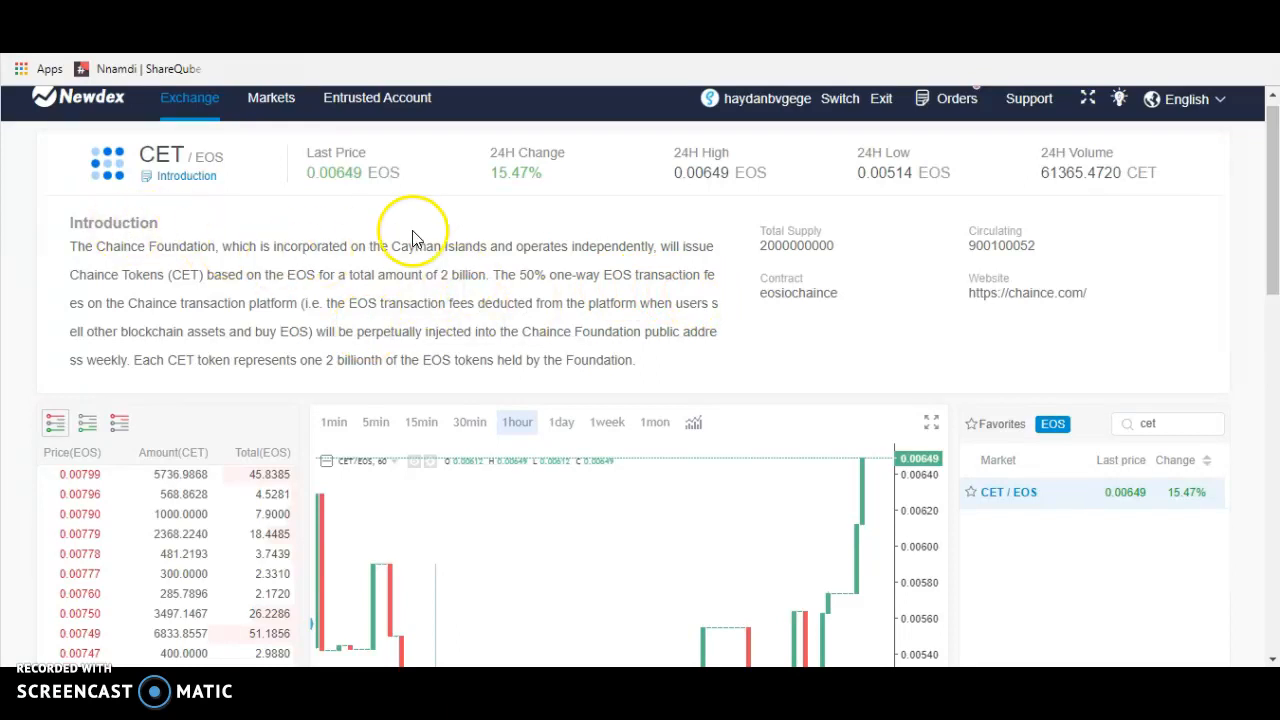
{"action": "scroll", "scroll_direction": "down", "scroll_amount": 3}
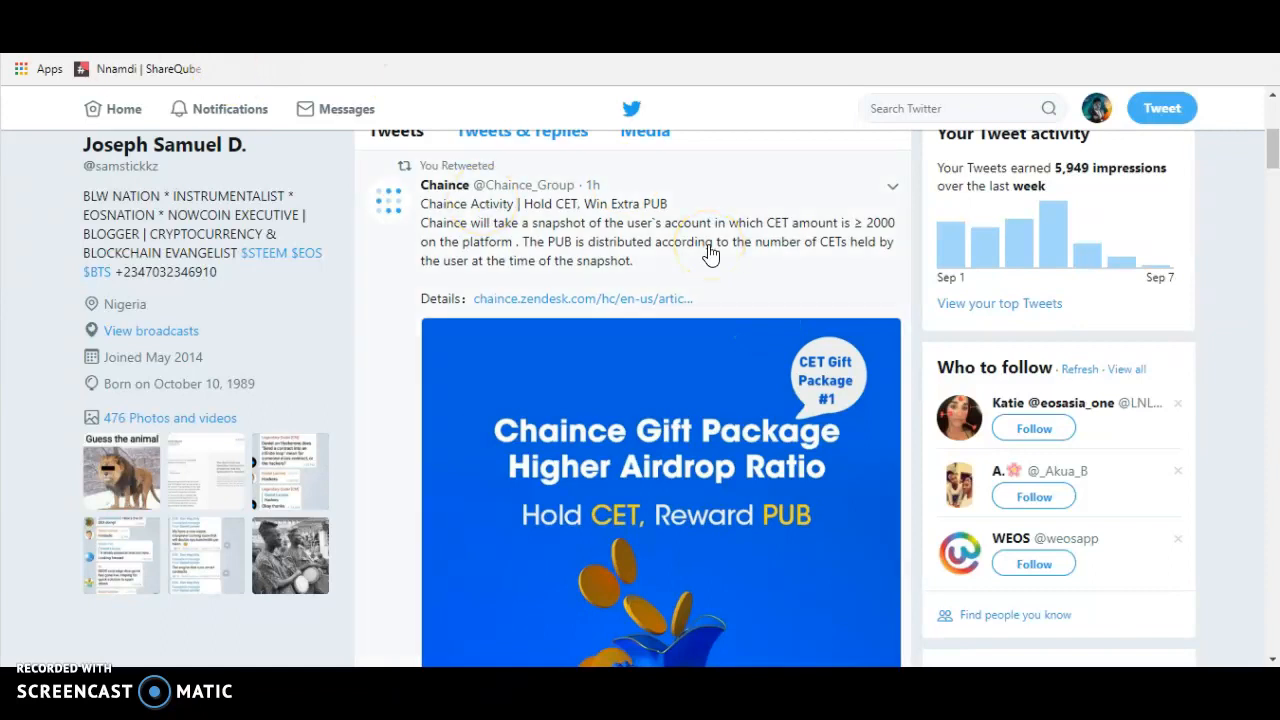
Step: Scroll through the retweeted Chaince 'Hold CET, Win Extra PUB' gift package tweet and back to the top
{"action": "scroll", "scroll_direction": "up", "scroll_amount": 3}
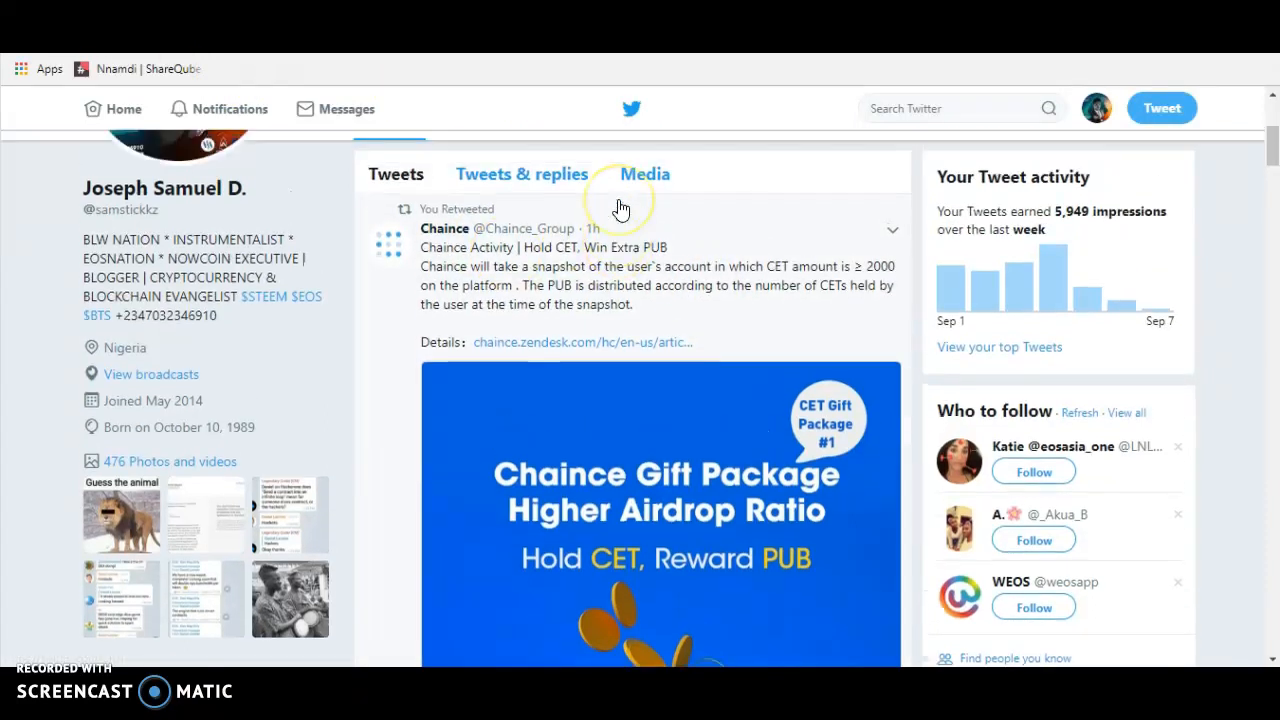
{"action": "mouse_move", "coordinate": [538, 264]}
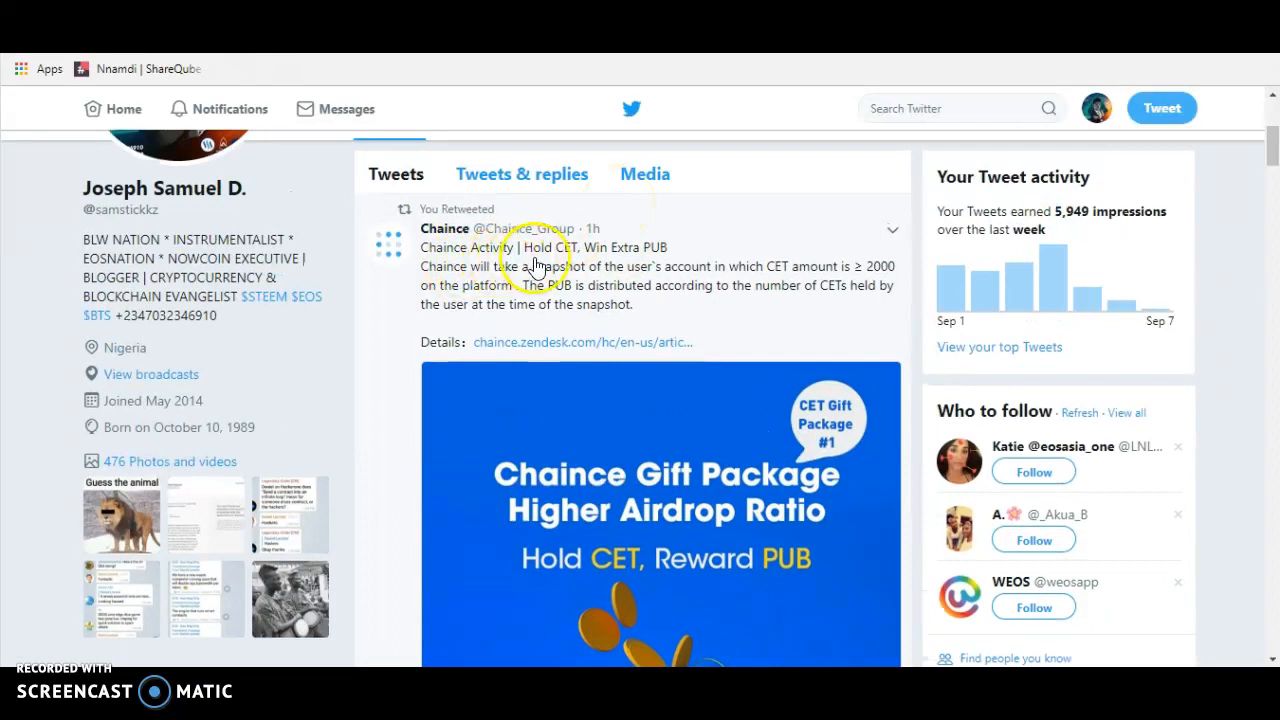
{"action": "mouse_move", "coordinate": [578, 262]}
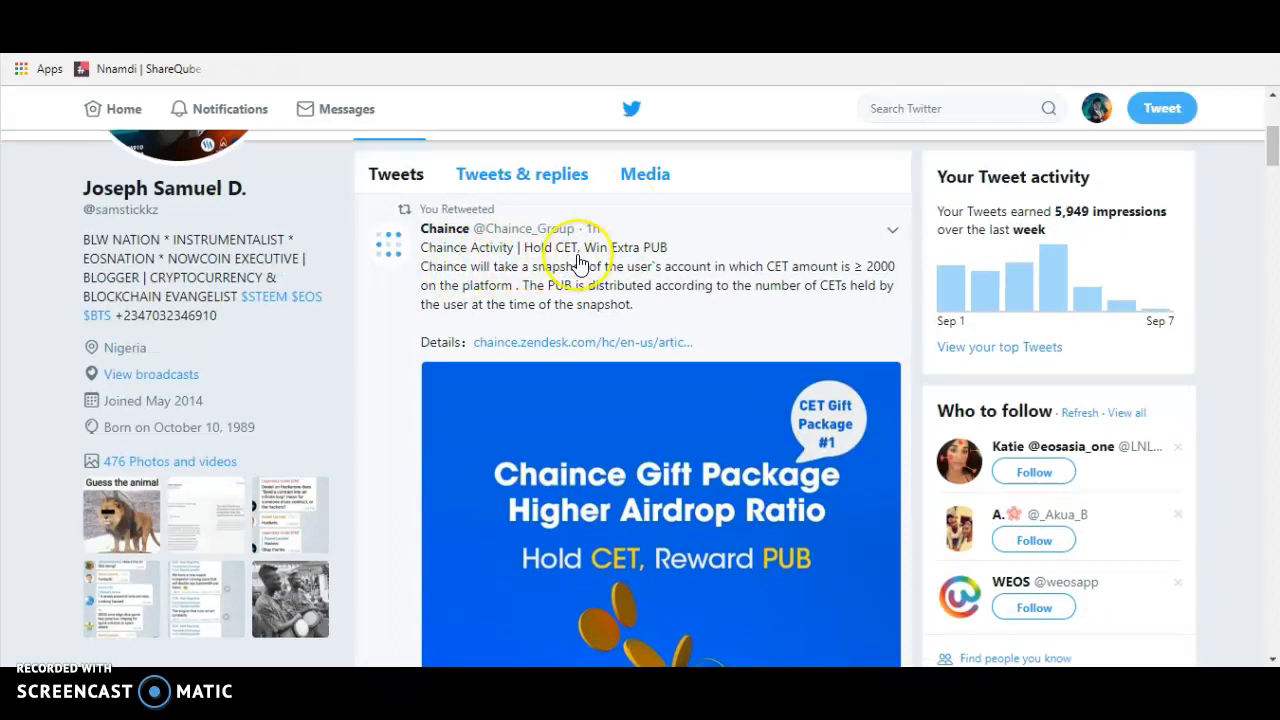
{"action": "mouse_move", "coordinate": [670, 258]}
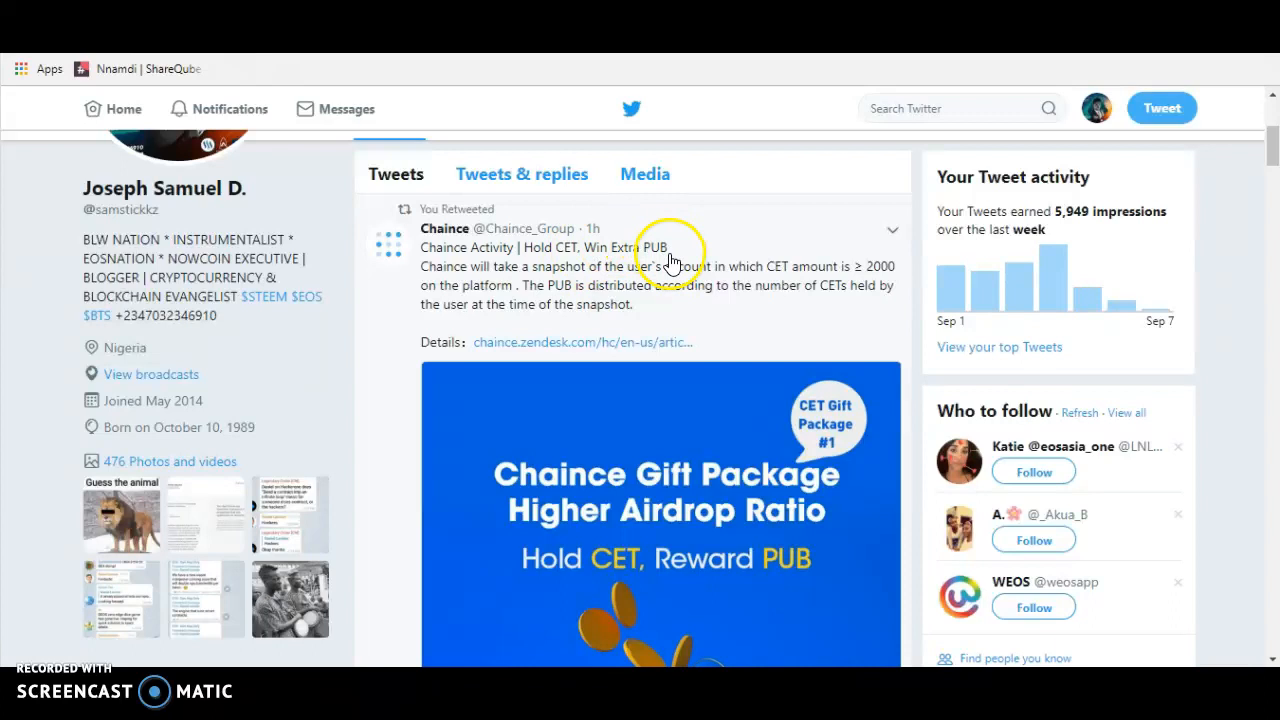
{"action": "mouse_move", "coordinate": [490, 284]}
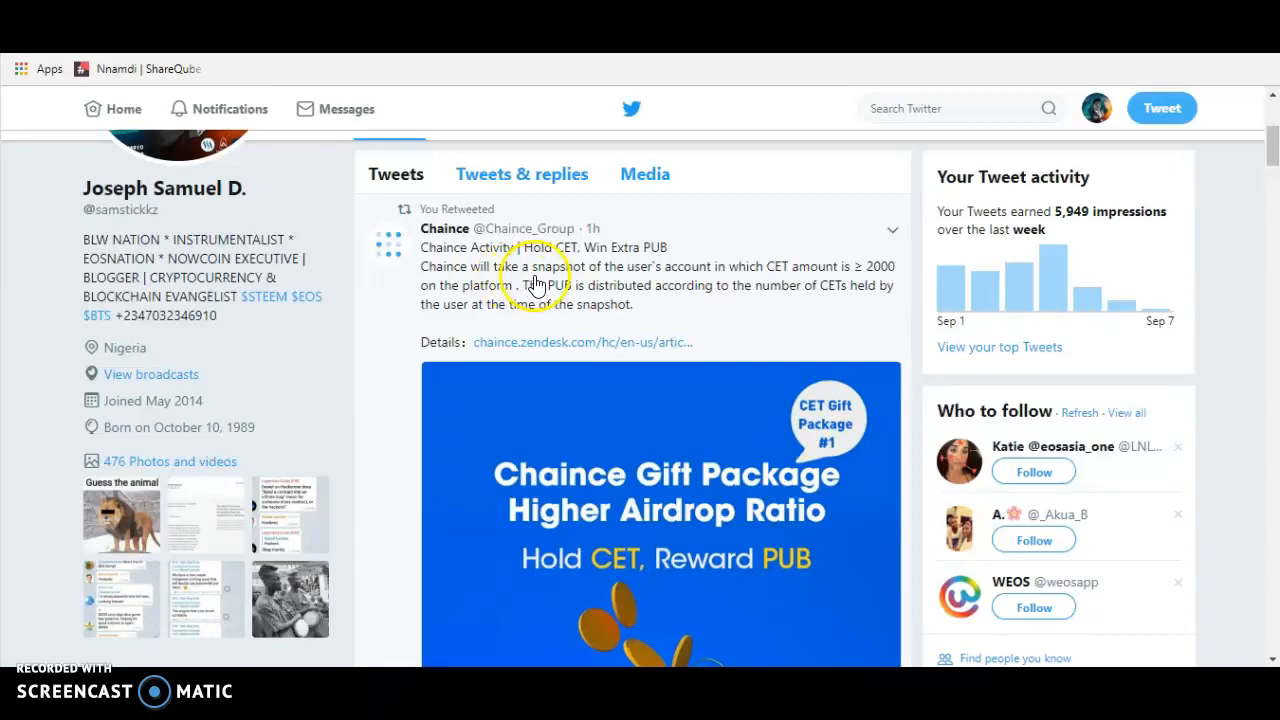
{"action": "mouse_move", "coordinate": [648, 296]}
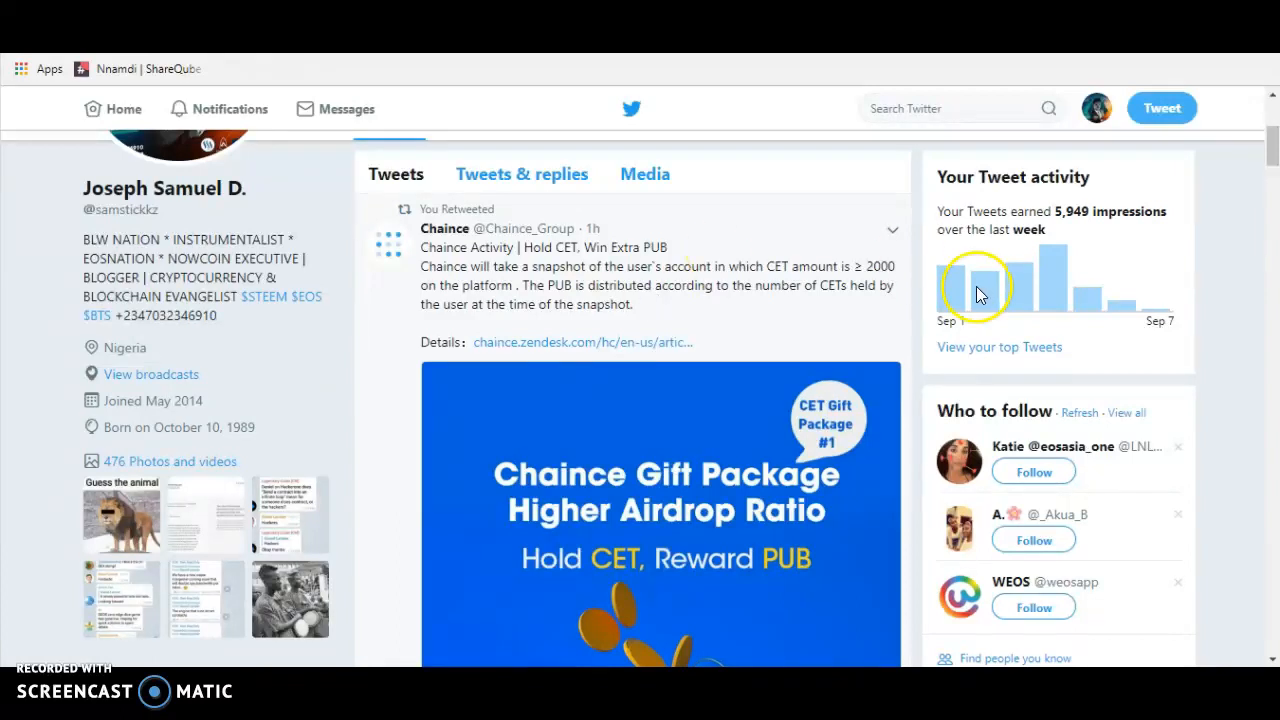
{"action": "mouse_move", "coordinate": [948, 280]}
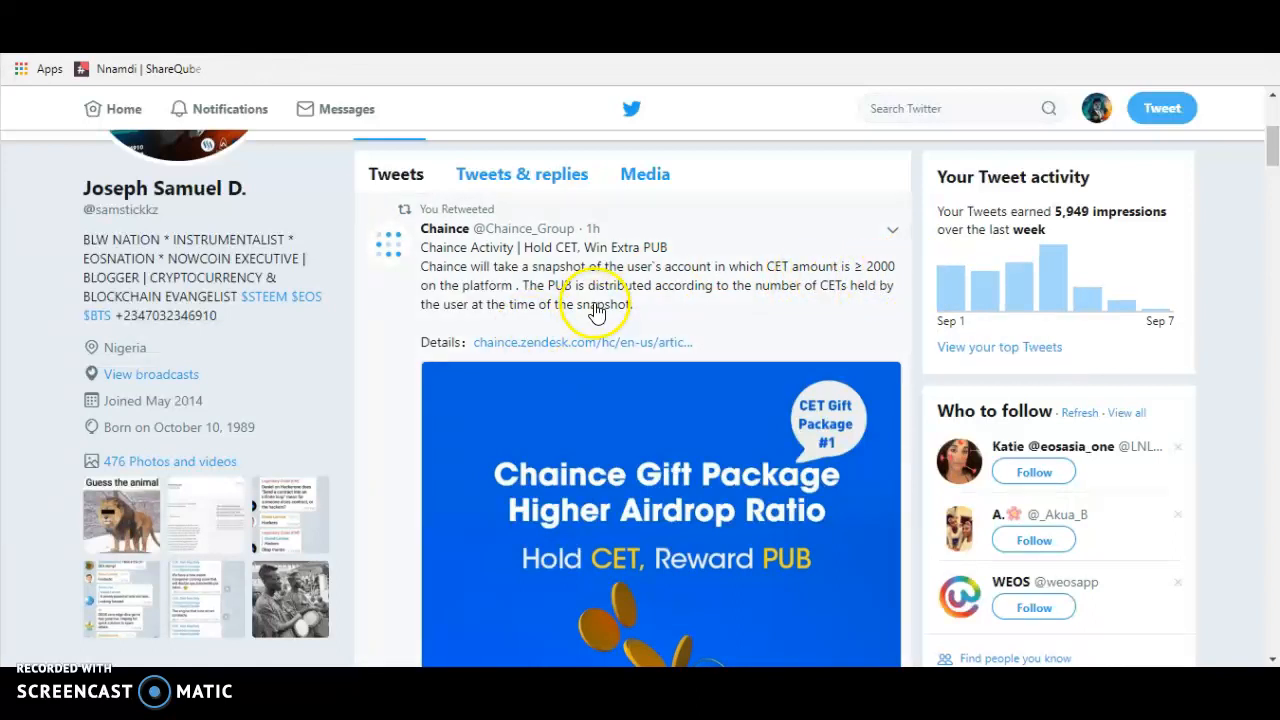
{"action": "mouse_move", "coordinate": [850, 290]}
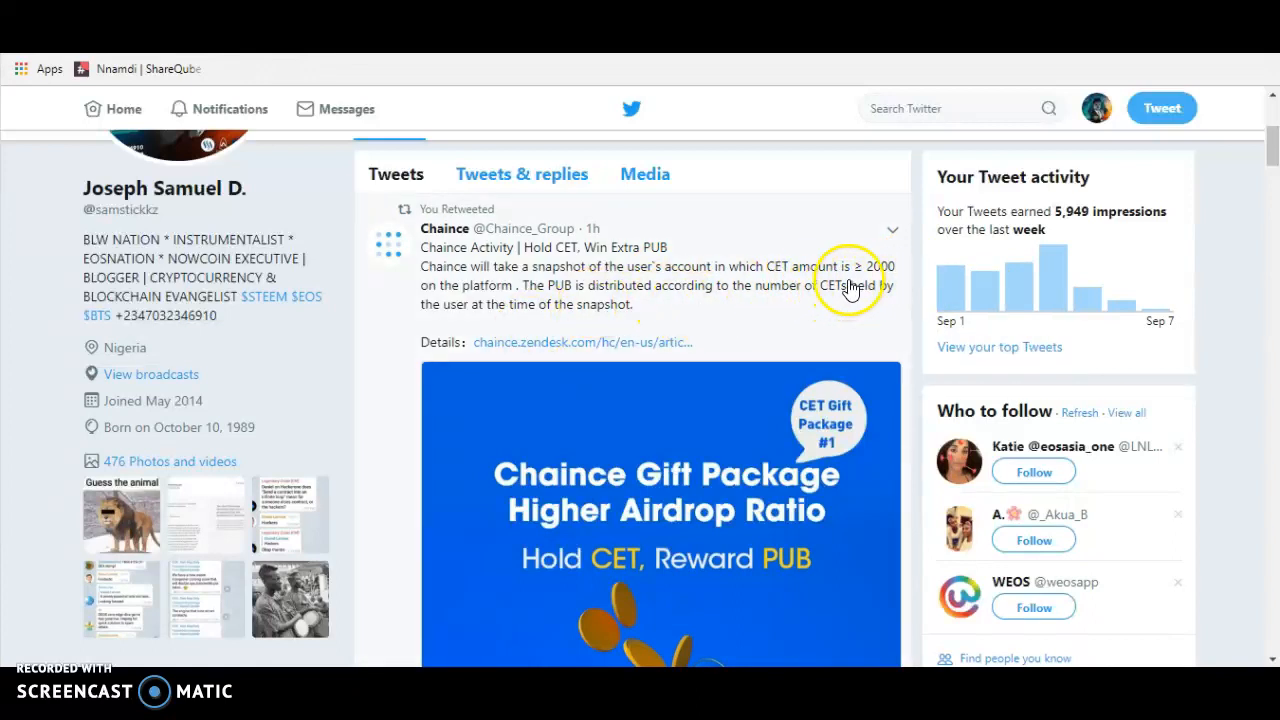
{"action": "mouse_move", "coordinate": [576, 316]}
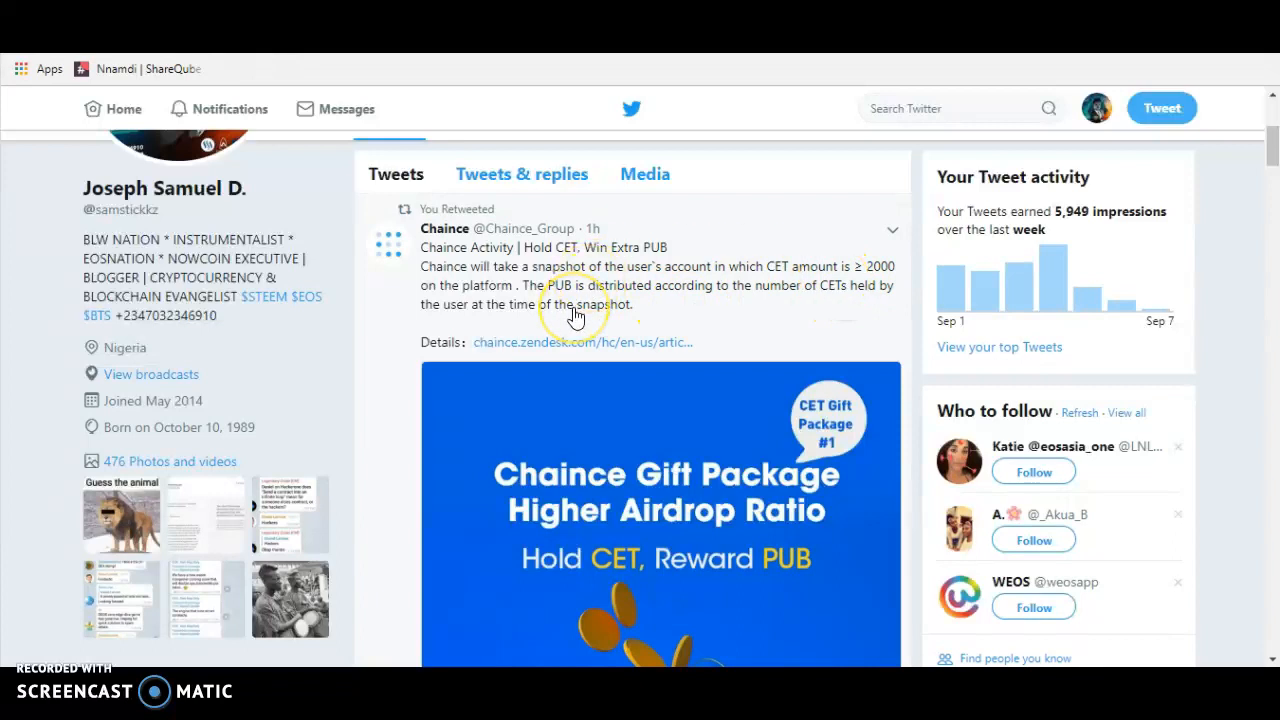
{"action": "mouse_move", "coordinate": [608, 308]}
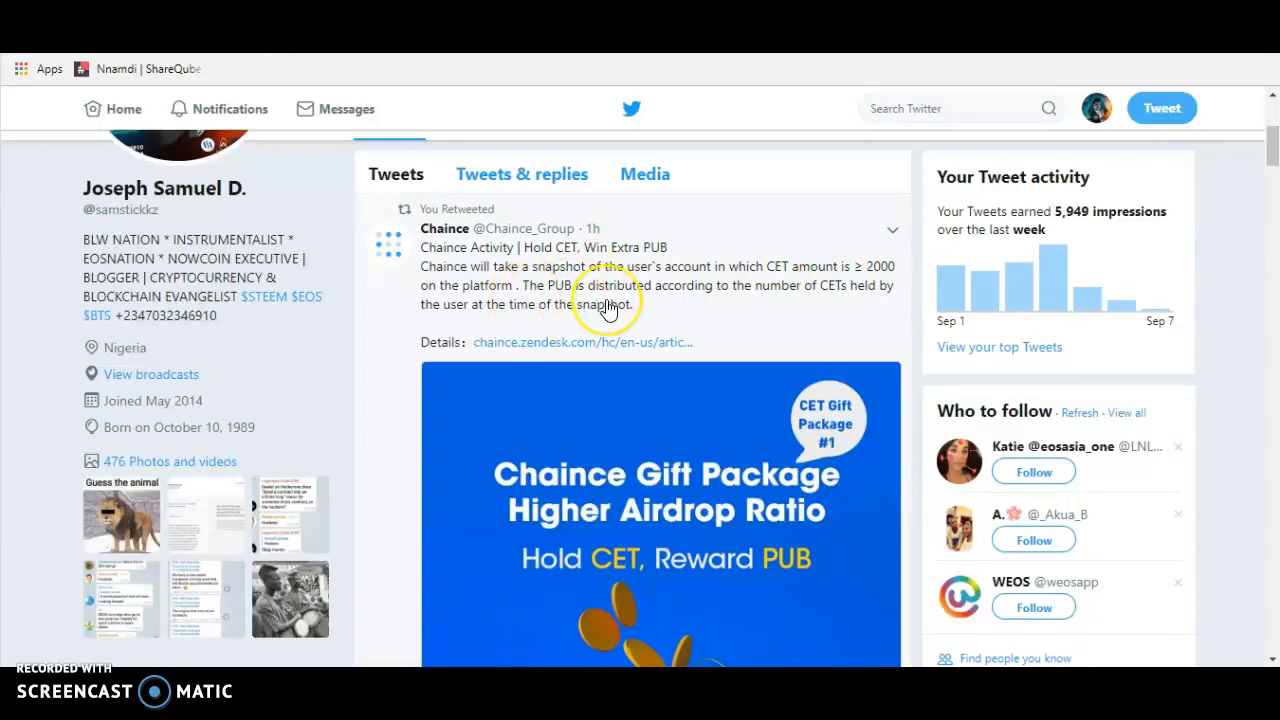
{"action": "mouse_move", "coordinate": [826, 348]}
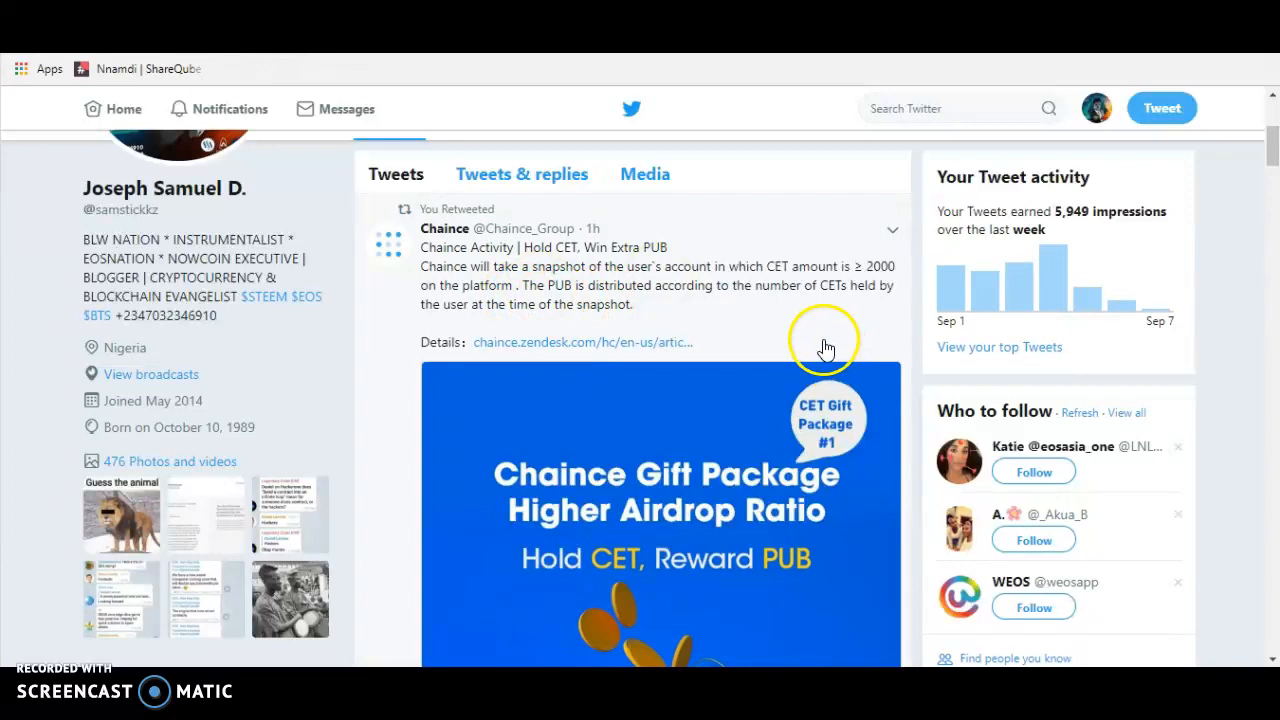
{"action": "scroll", "scroll_direction": "down", "scroll_amount": 3}
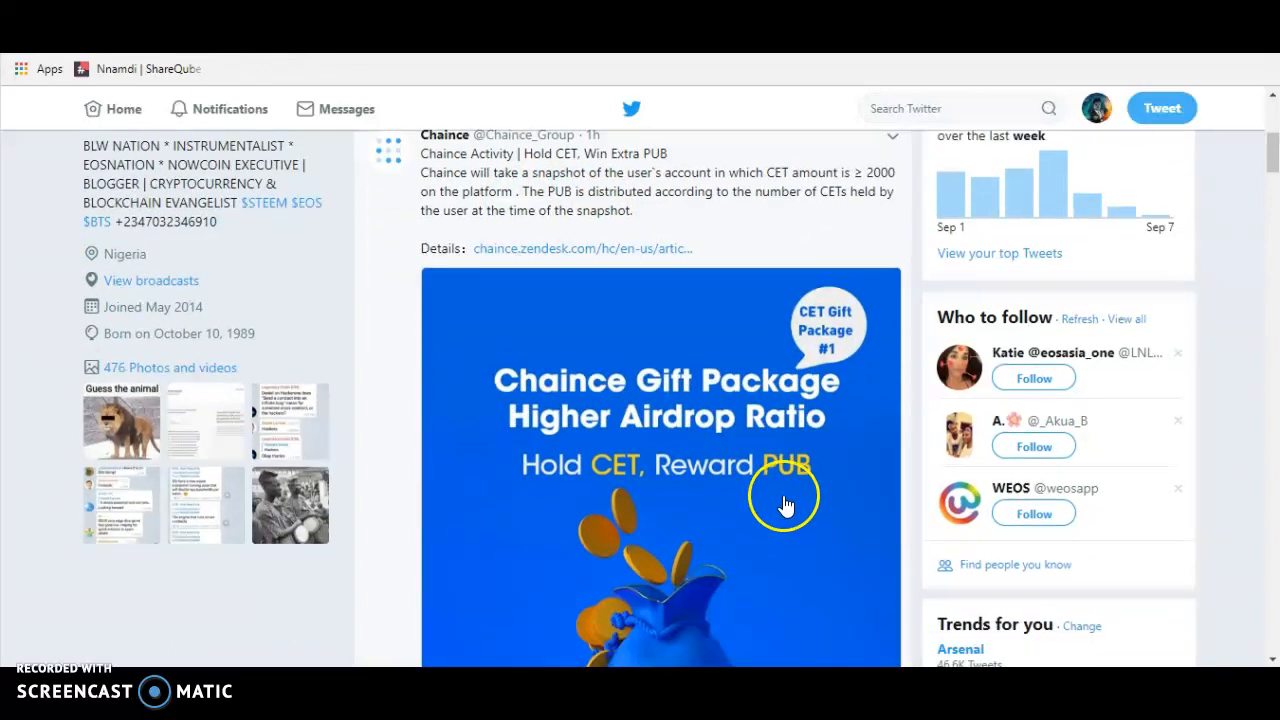
{"action": "scroll", "scroll_direction": "up", "scroll_amount": 3}
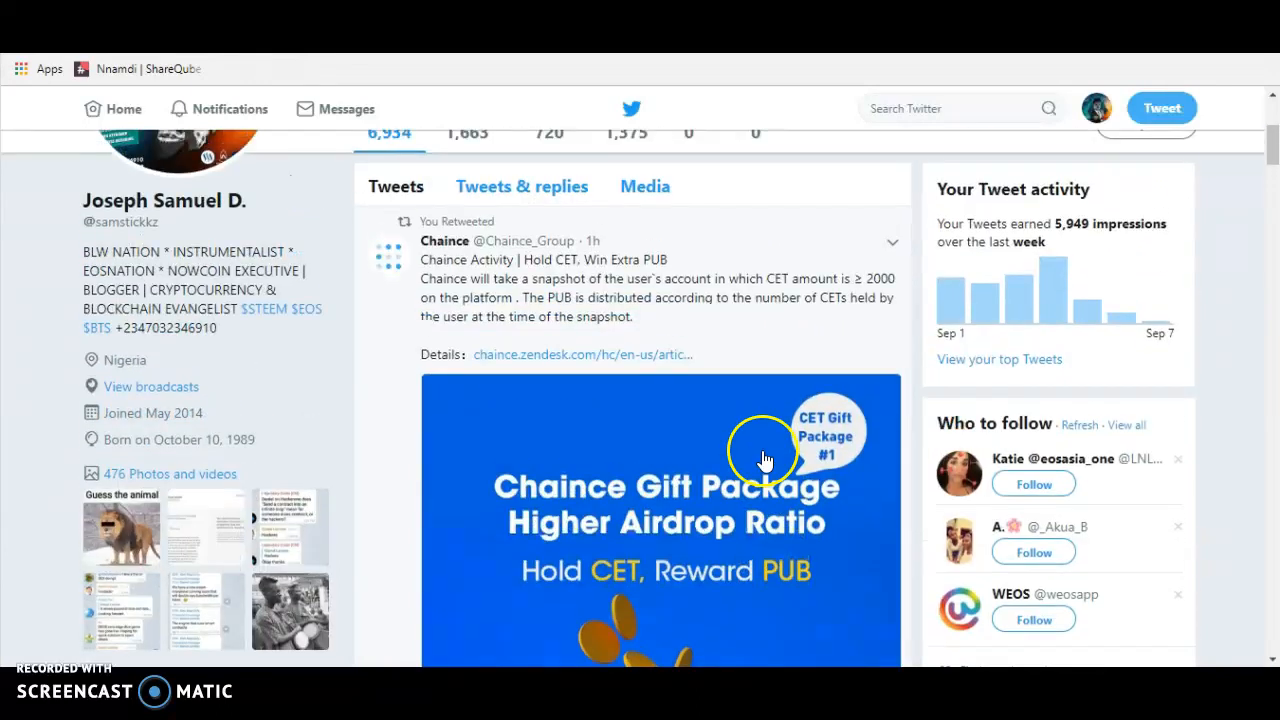
{"action": "mouse_move", "coordinate": [750, 486]}
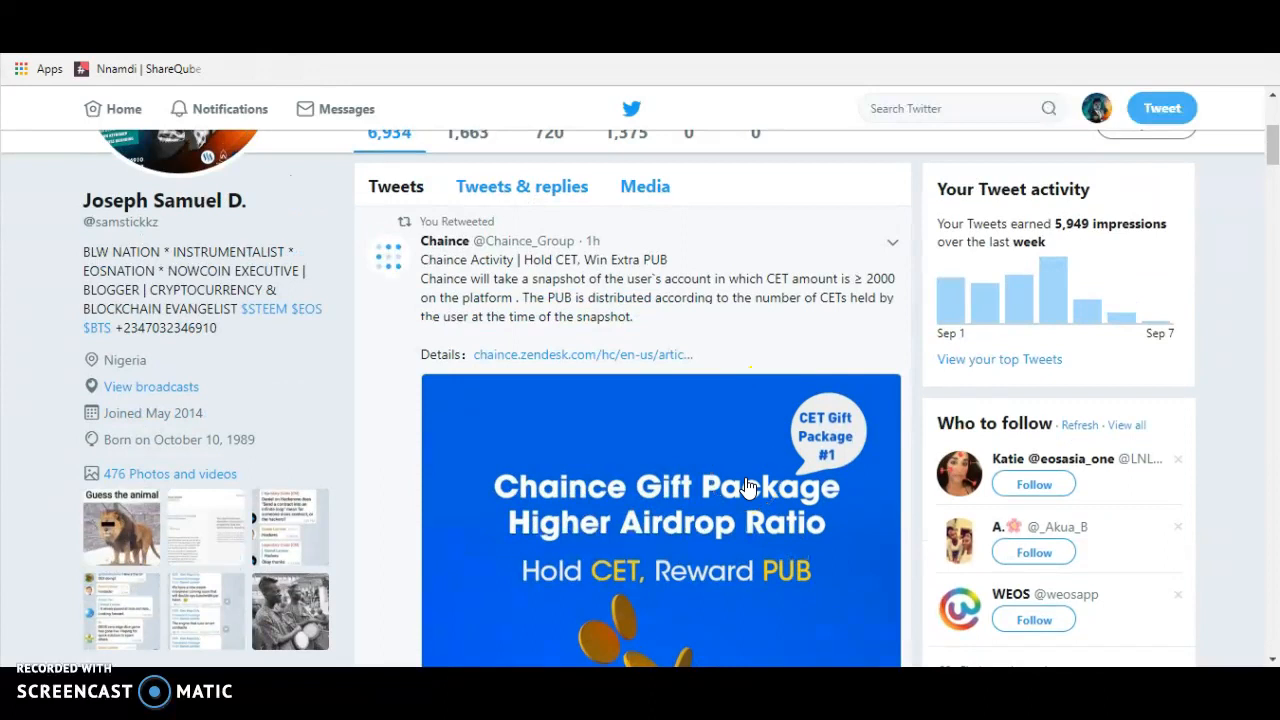
{"action": "mouse_move", "coordinate": [284, 330]}
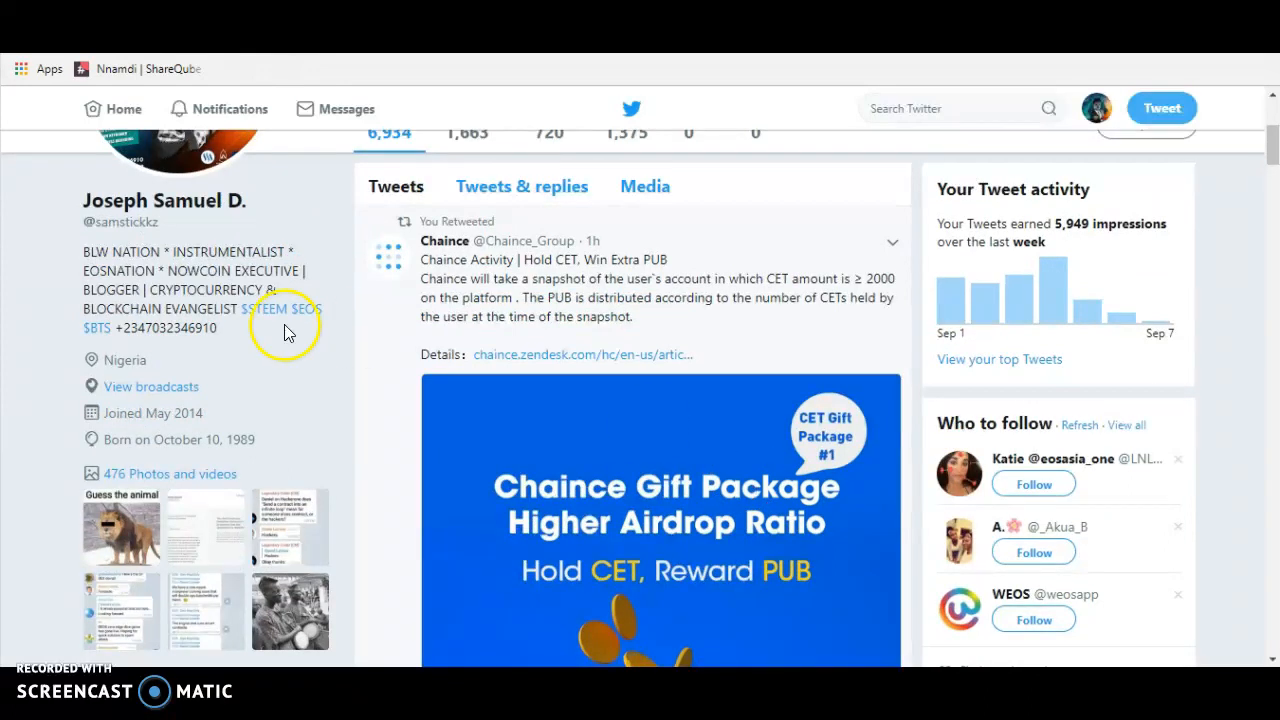
{"action": "mouse_move", "coordinate": [992, 310]}
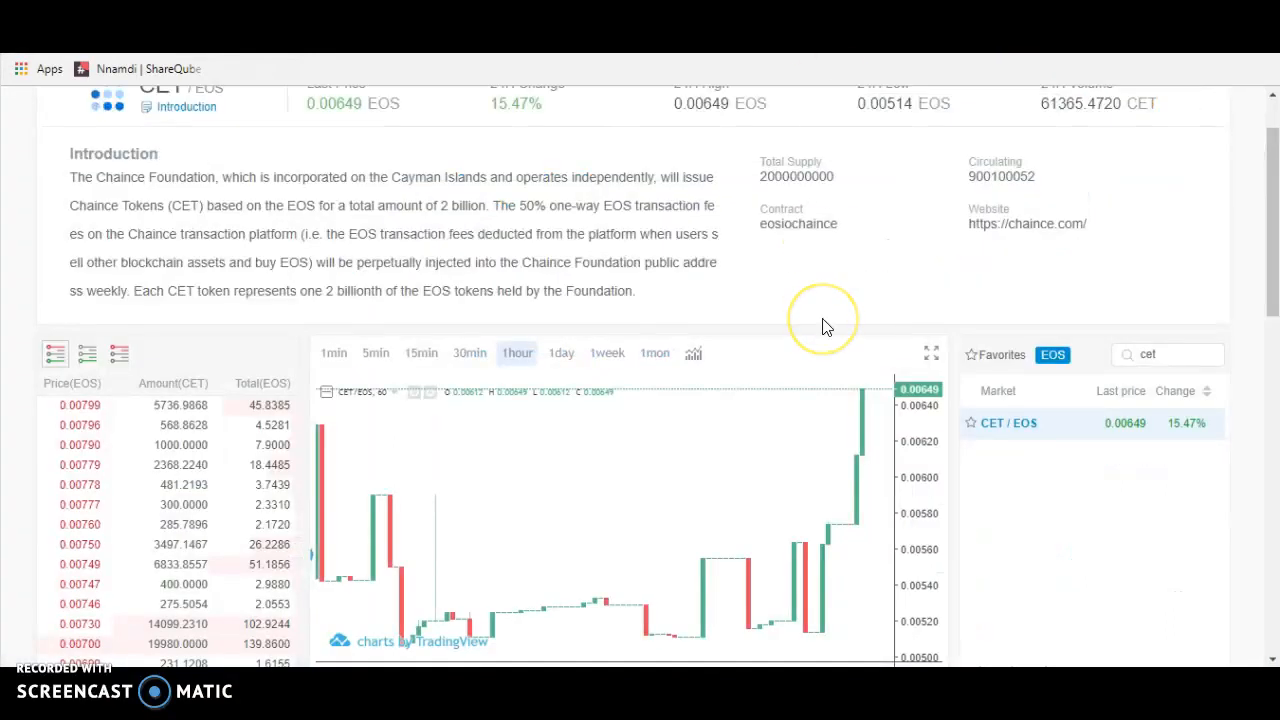
{"action": "mouse_move", "coordinate": [824, 324]}
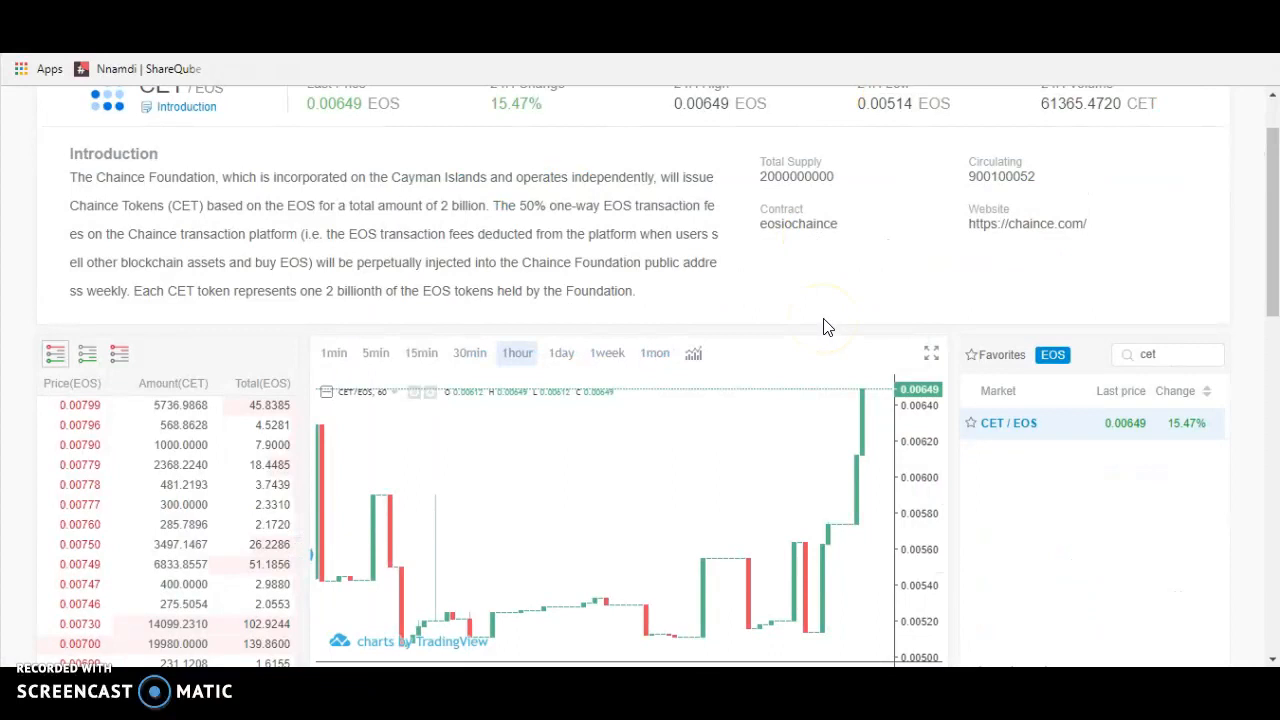
Step: Scroll down to the Market Order forms showing 775.1877 CET available to sell and 0.0000 EOS
{"action": "scroll", "scroll_direction": "down", "scroll_amount": 3}
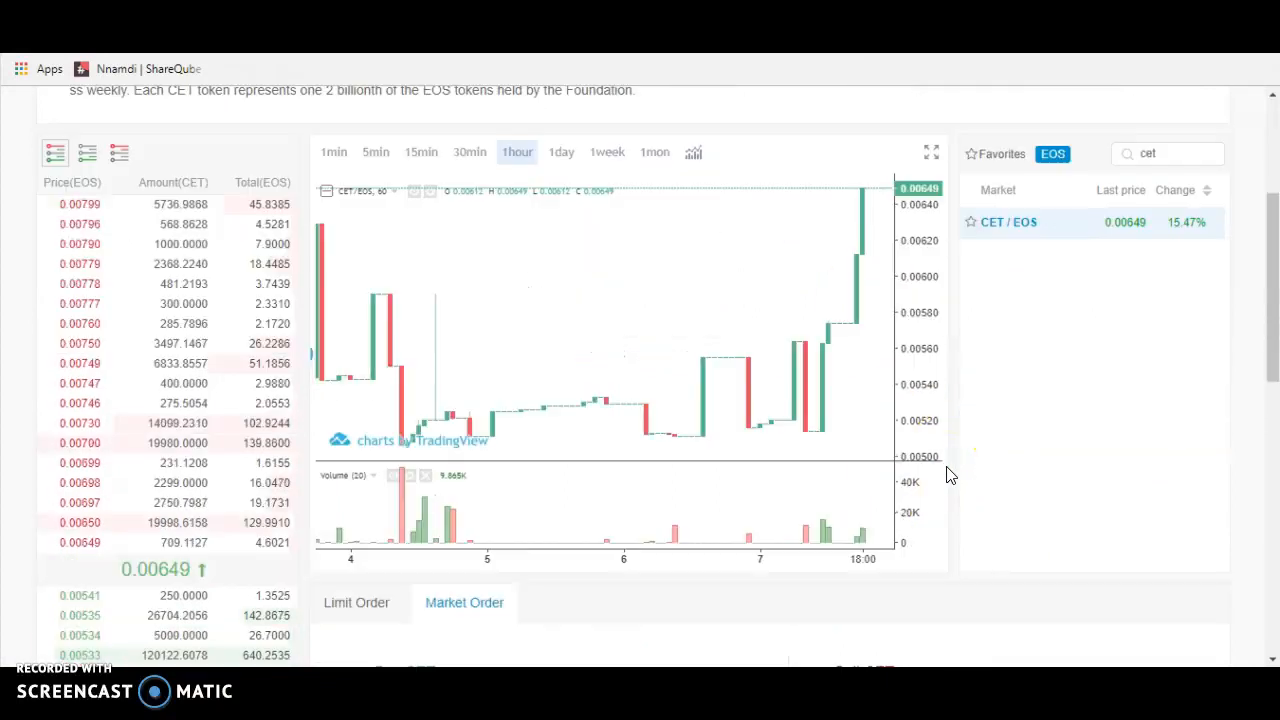
{"action": "scroll", "scroll_direction": "down", "scroll_amount": 3}
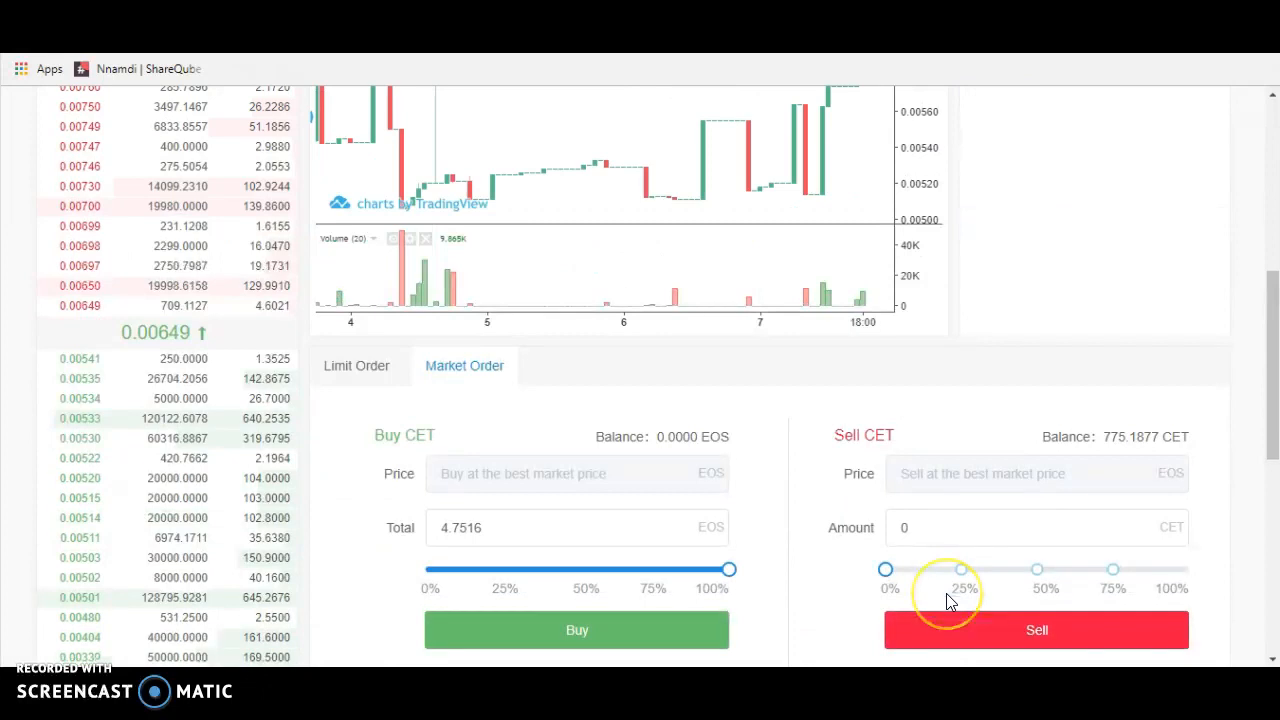